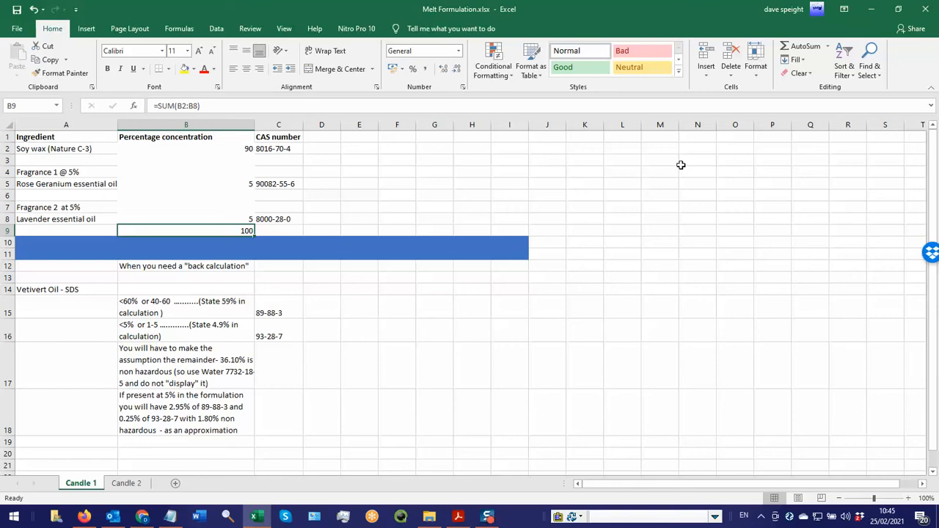
pyautogui.moveTo(283, 288)
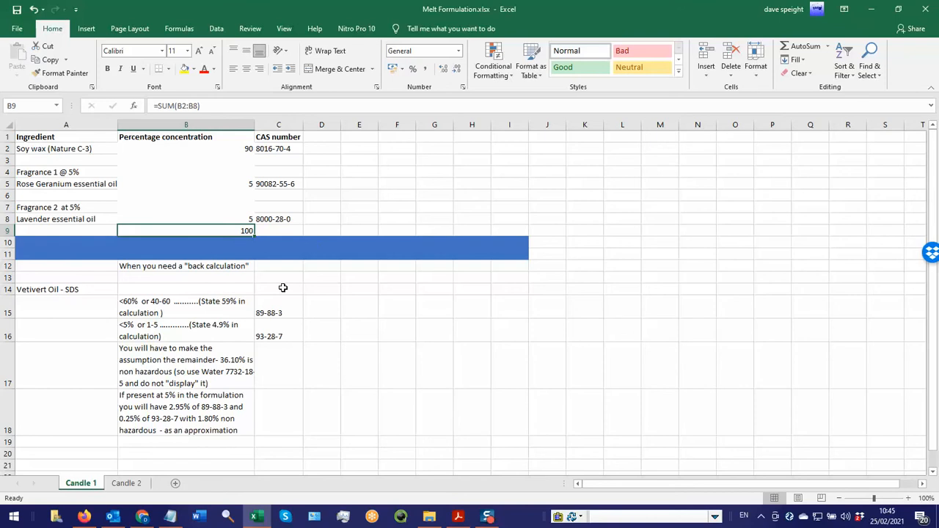
# Review the back-calculation note, lavender oil percentage, totals formula and Vetivert Oil SDS entry
pyautogui.click(186, 265)
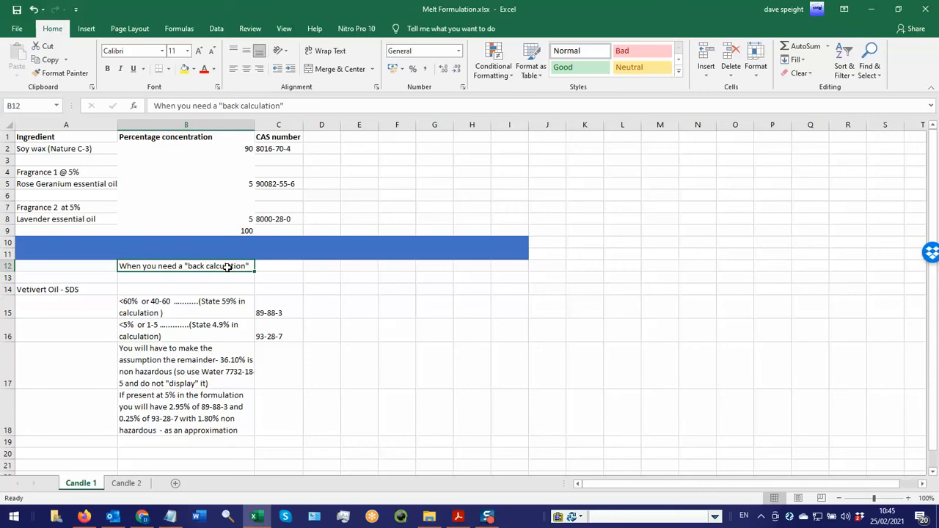
pyautogui.moveTo(243, 152)
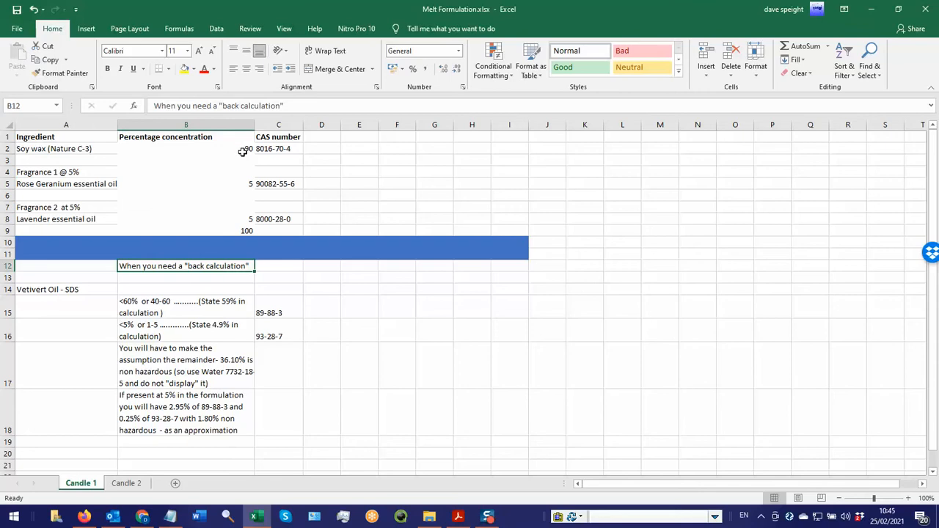
pyautogui.click(185, 184)
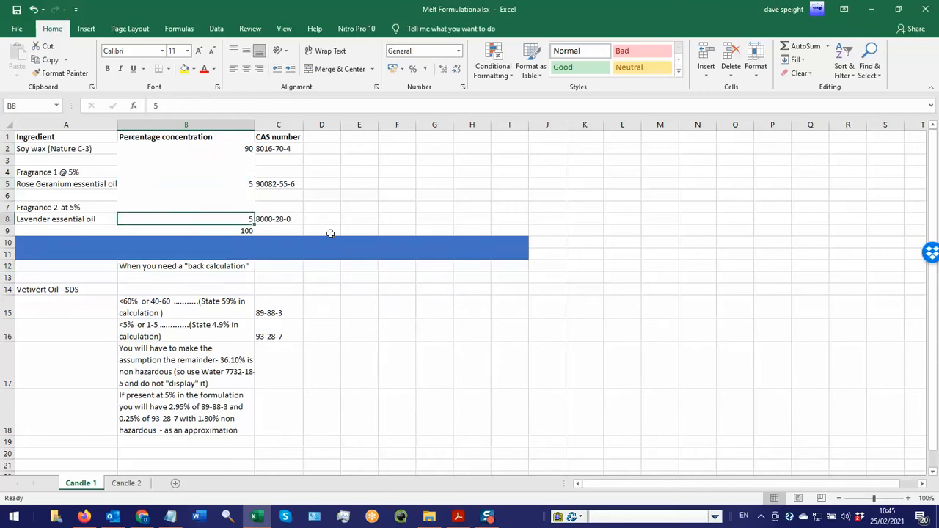
pyautogui.click(185, 231)
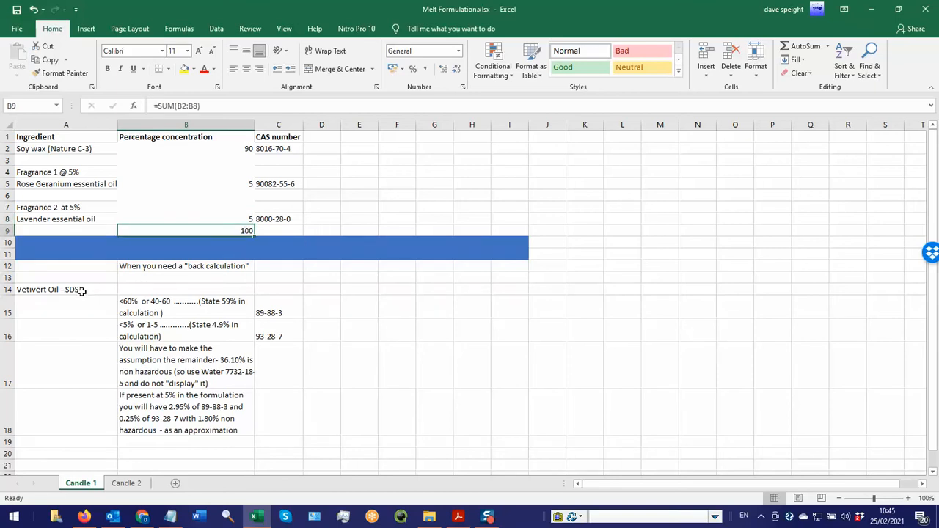
pyautogui.click(47, 289)
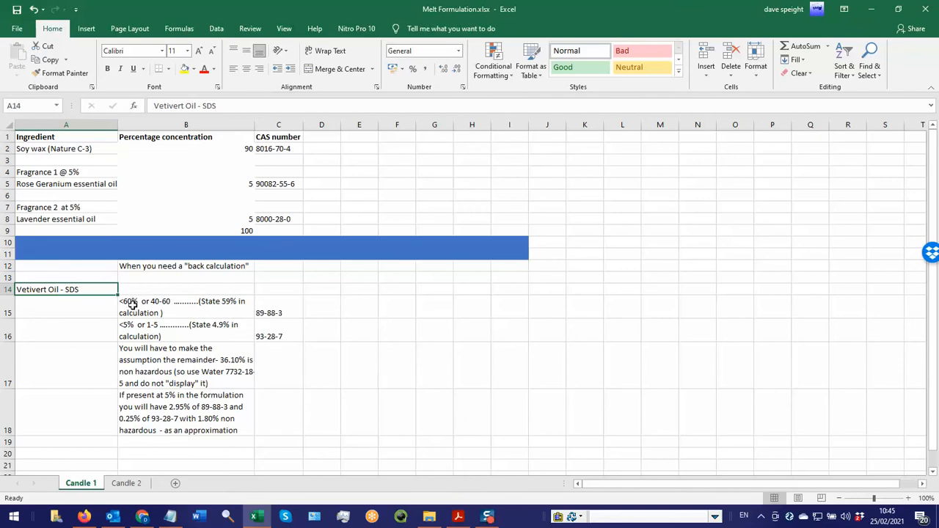
pyautogui.moveTo(256, 328)
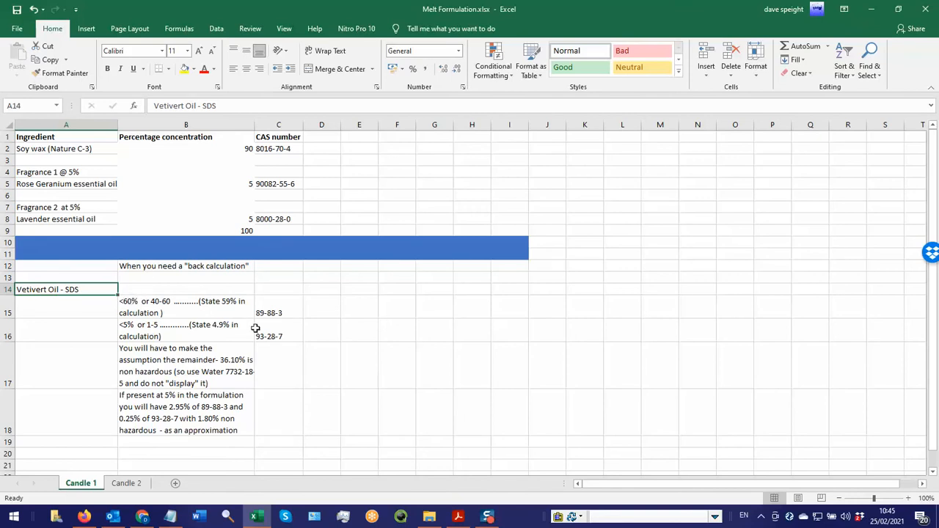
pyautogui.moveTo(128, 327)
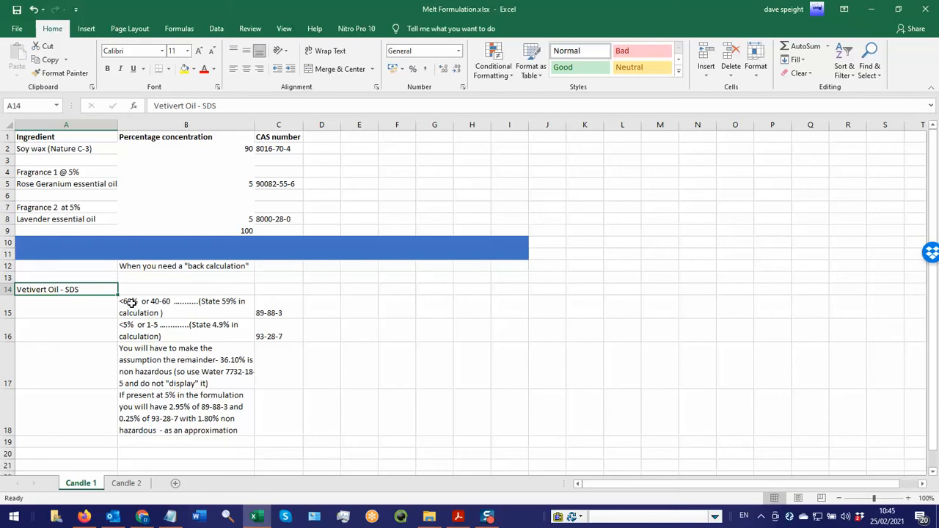
pyautogui.moveTo(138, 360)
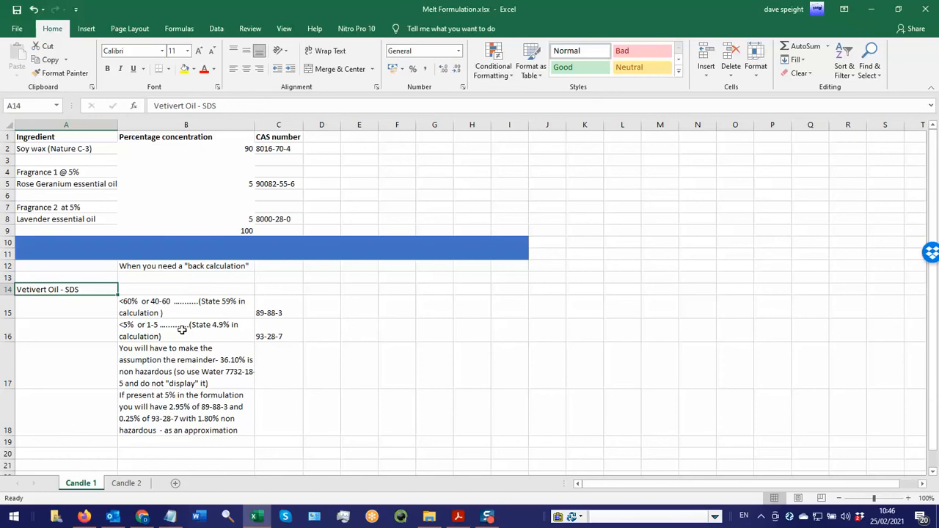
pyautogui.moveTo(209, 305)
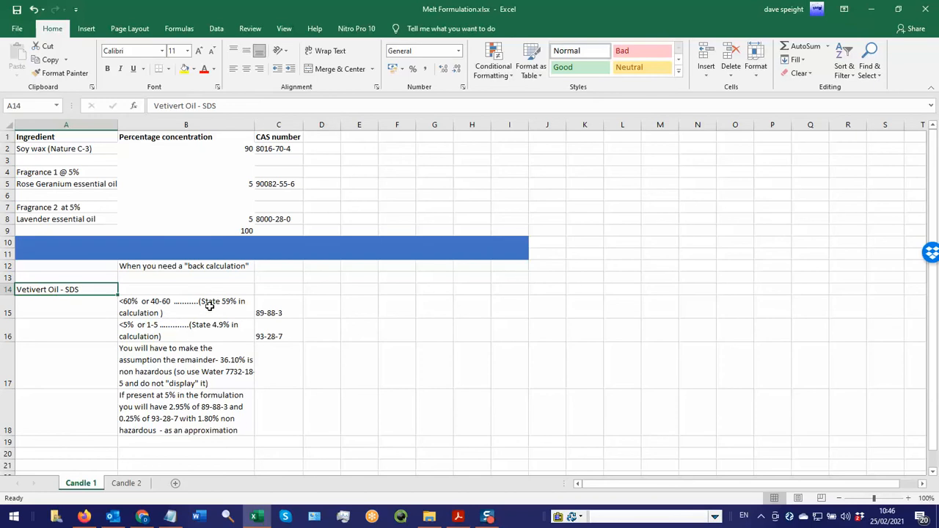
pyautogui.moveTo(235, 302)
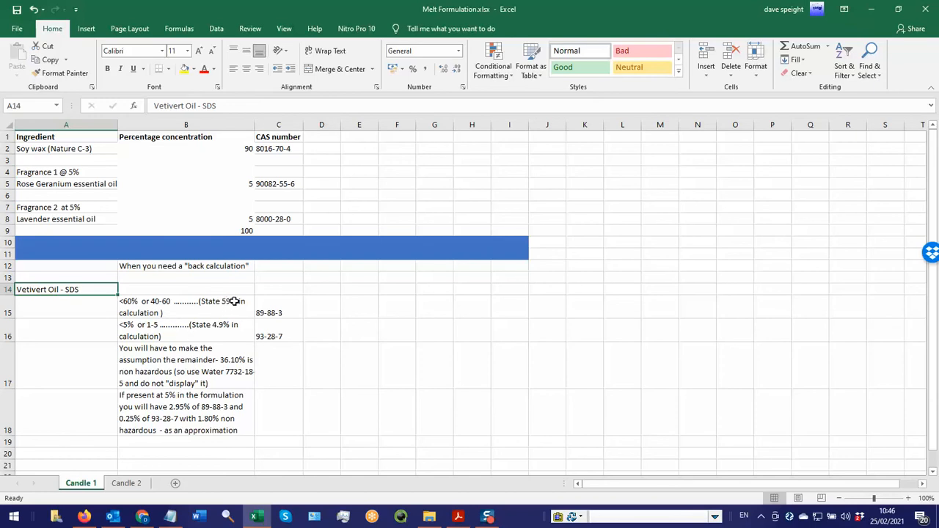
pyautogui.moveTo(167, 304)
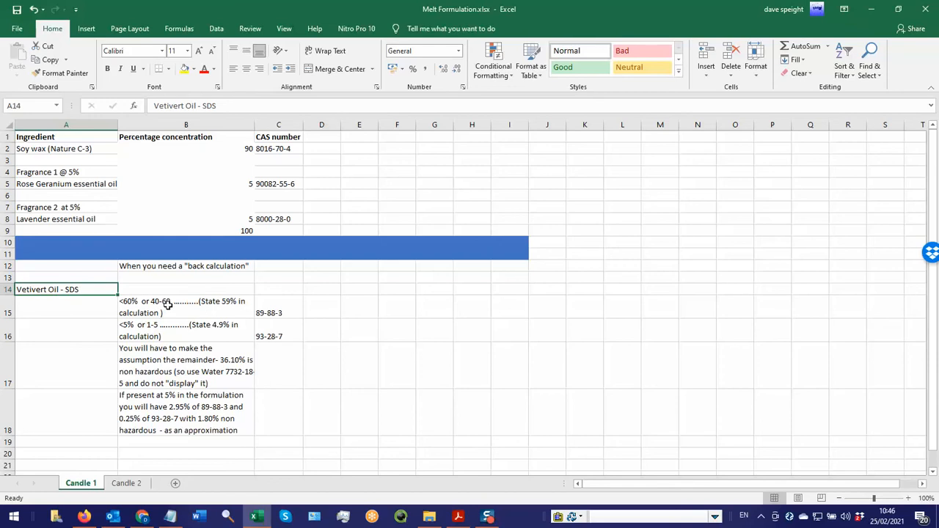
pyautogui.moveTo(134, 329)
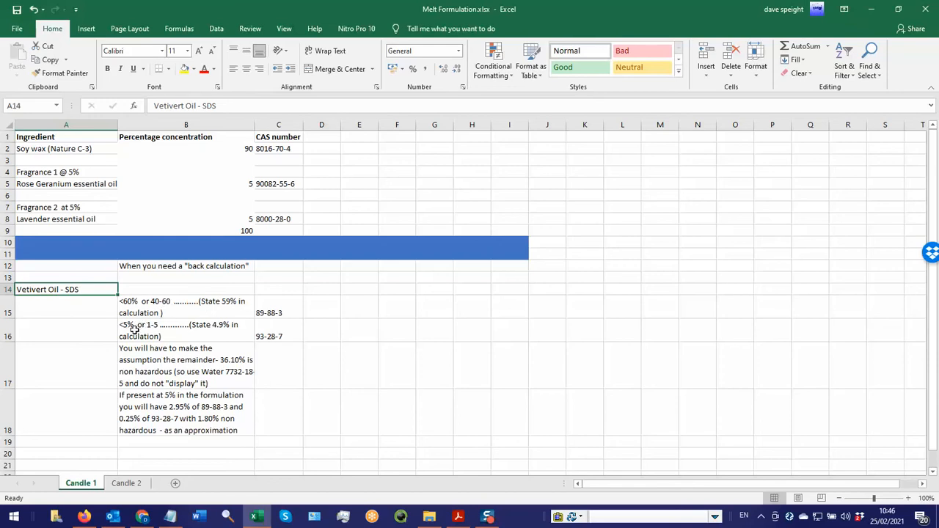
pyautogui.moveTo(155, 331)
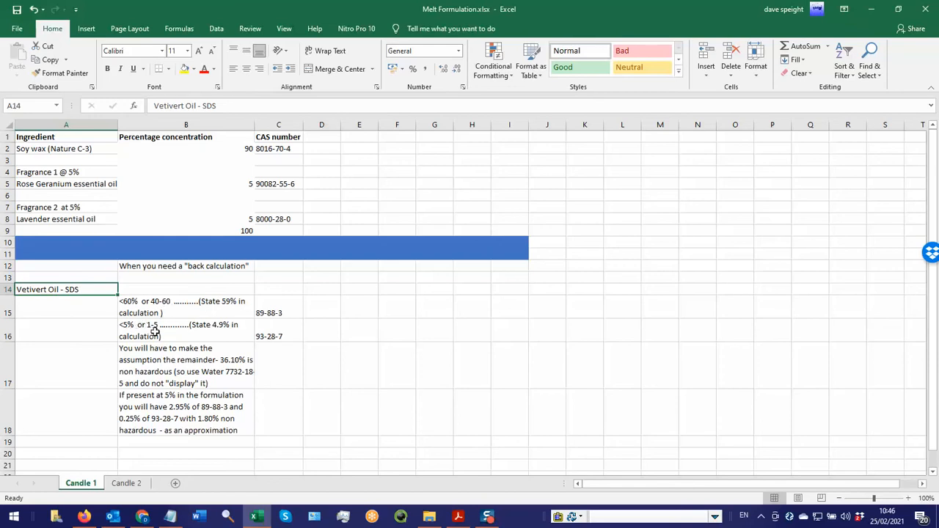
pyautogui.moveTo(218, 330)
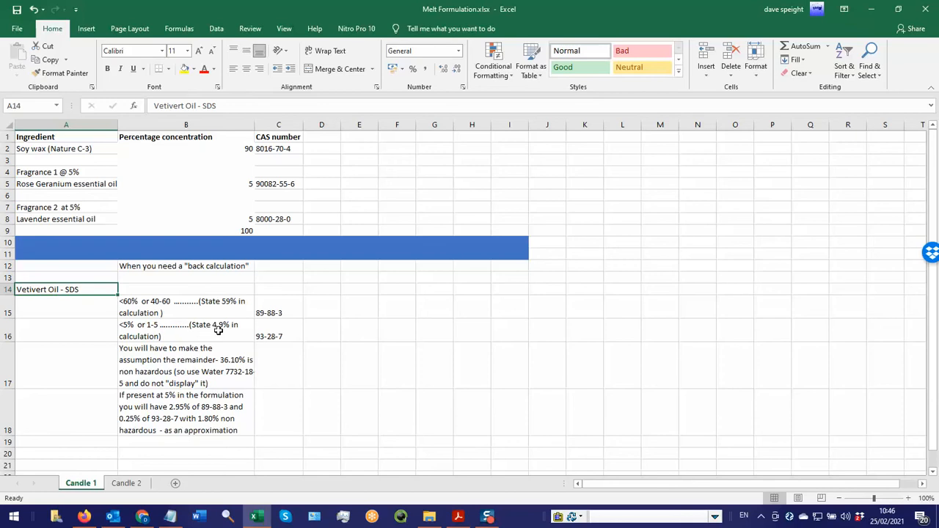
pyautogui.moveTo(231, 328)
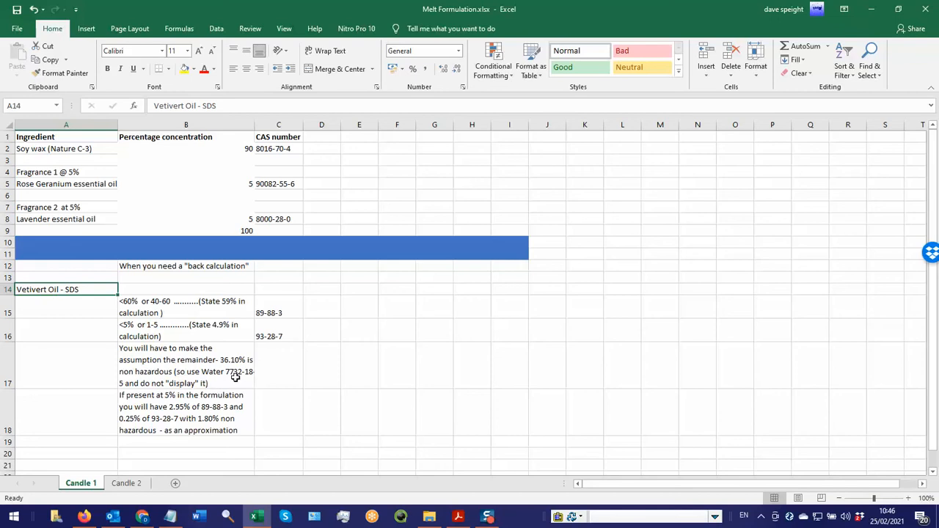
pyautogui.moveTo(176, 485)
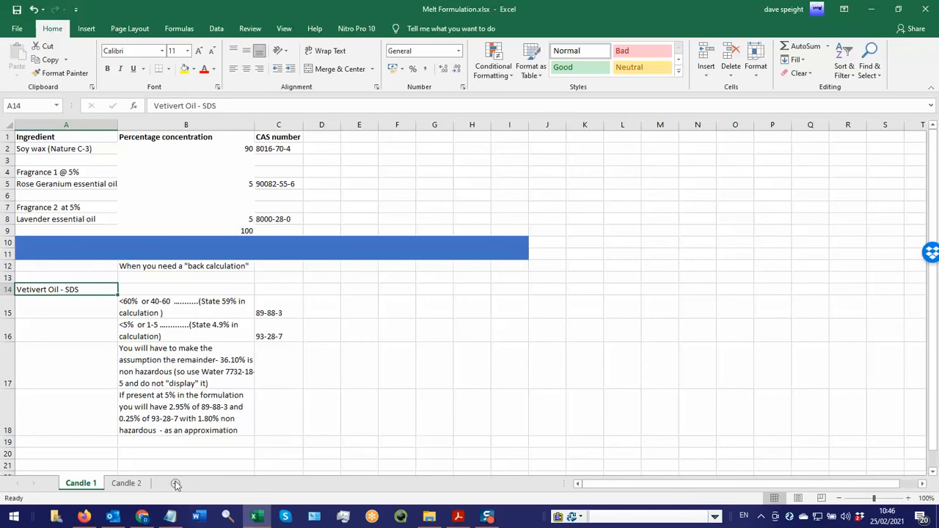
pyautogui.click(186, 413)
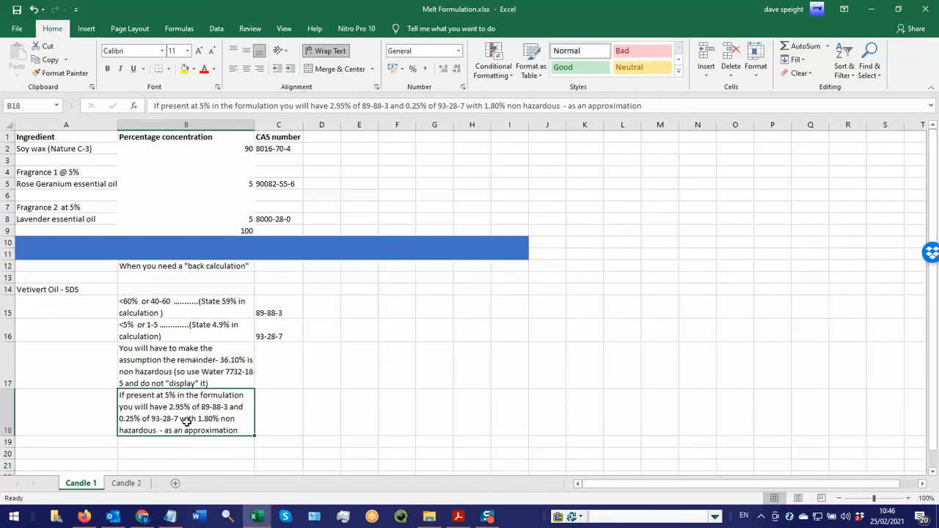
pyautogui.moveTo(183, 416)
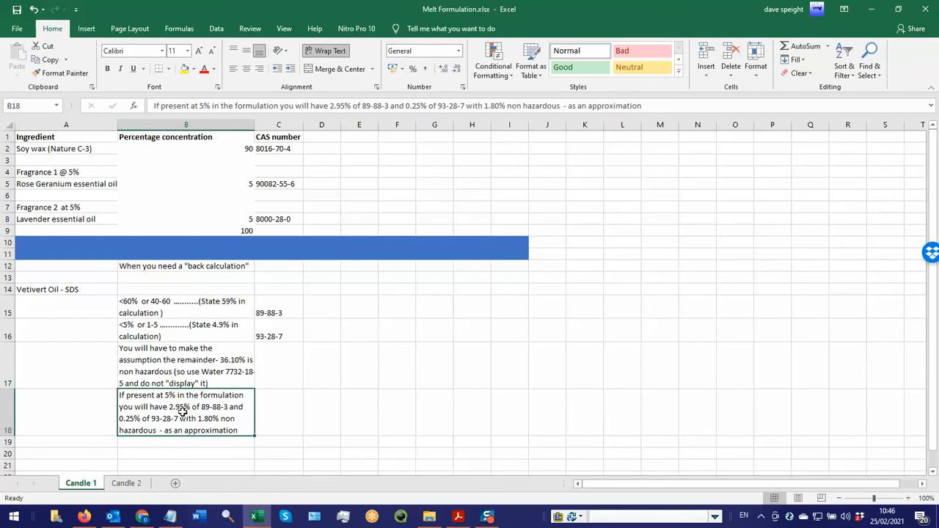
pyautogui.moveTo(187, 419)
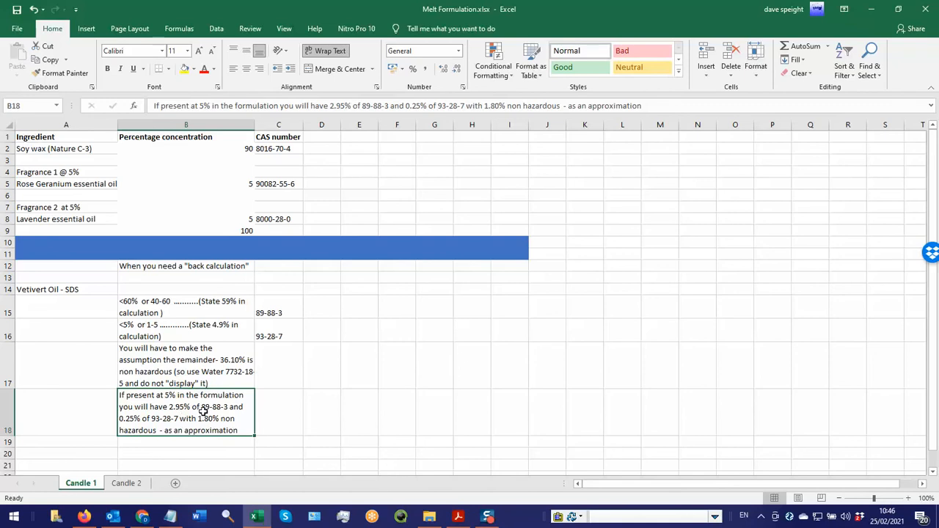
pyautogui.moveTo(131, 422)
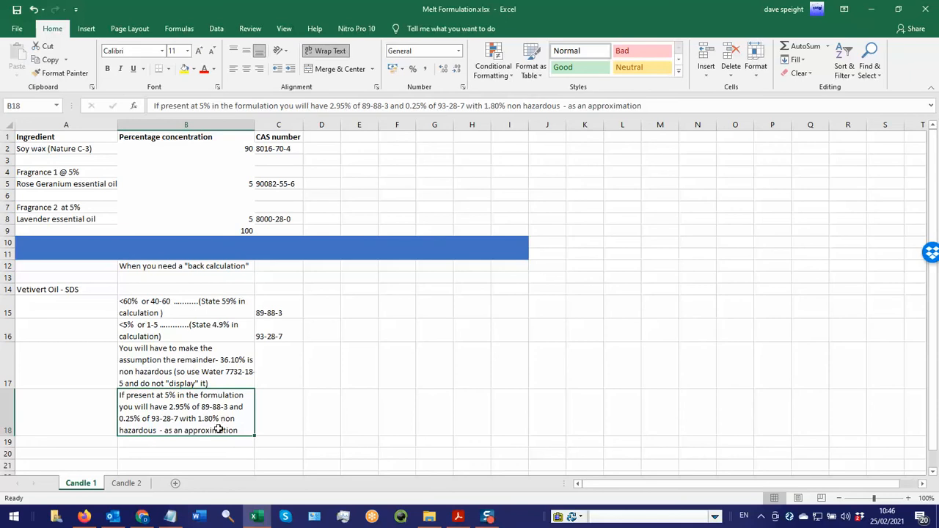
pyautogui.moveTo(155, 431)
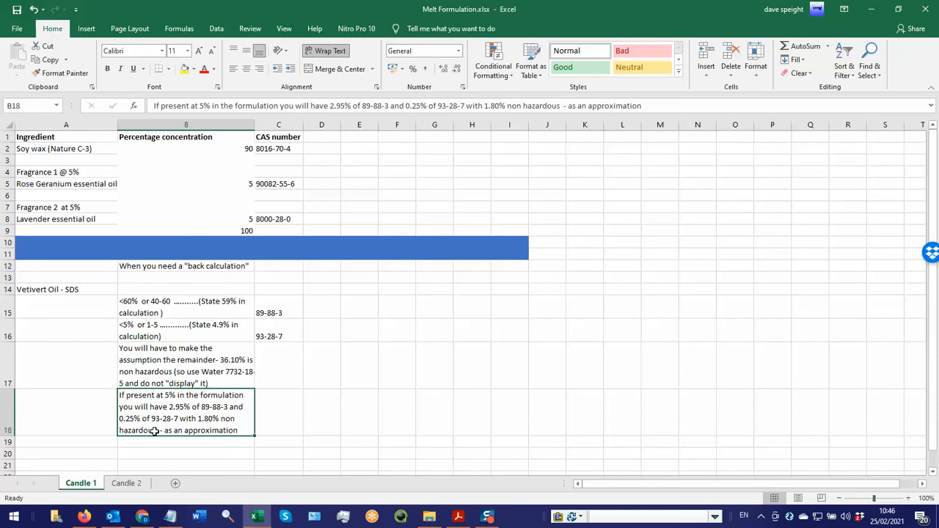
pyautogui.moveTo(156, 199)
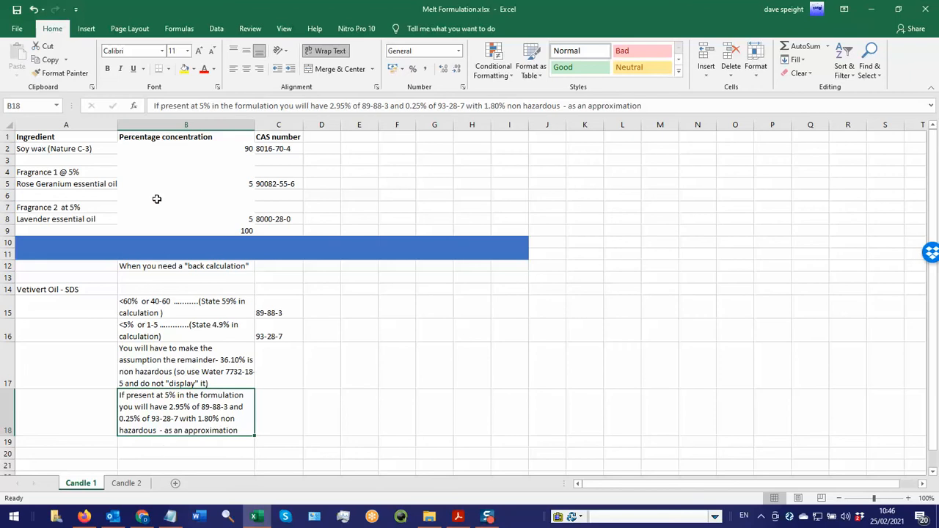
pyautogui.moveTo(112, 150)
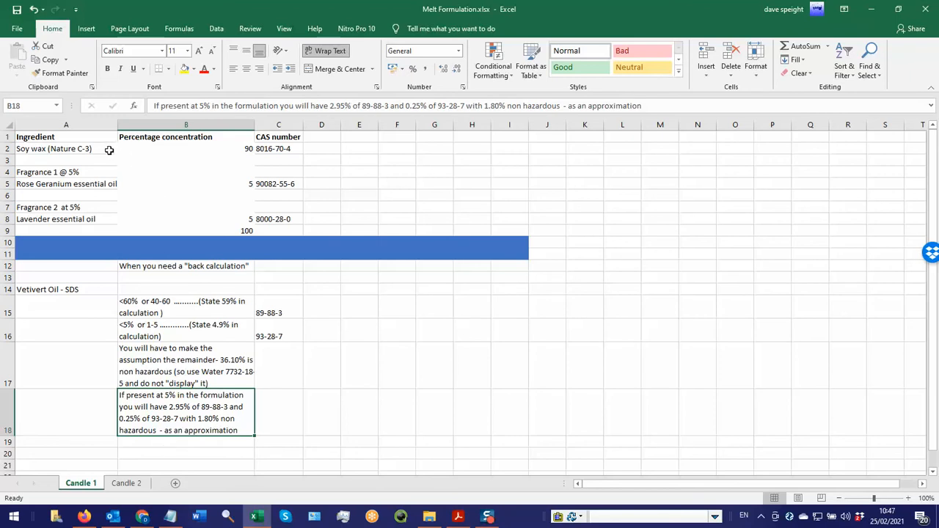
# Check soy wax at 90% and the lavender oil percentage, then switch to HazMix in Chrome
pyautogui.click(66, 148)
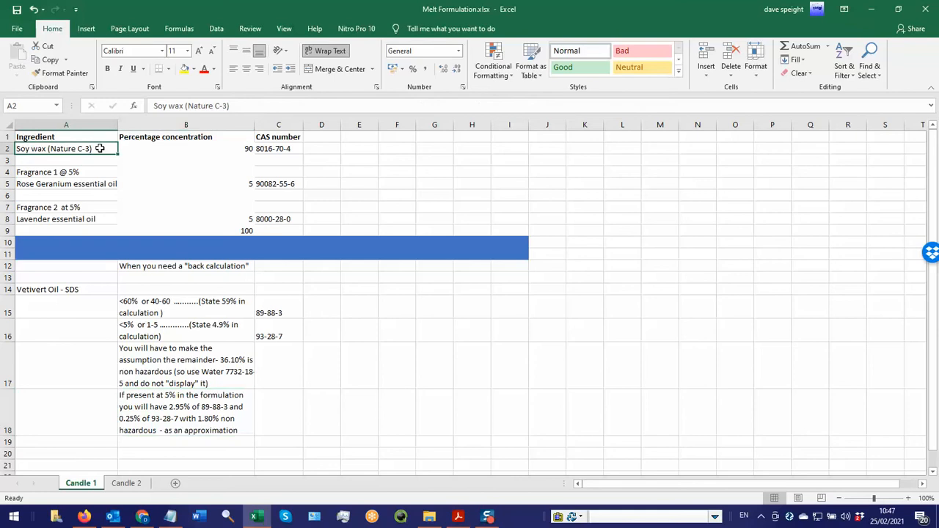
pyautogui.click(185, 148)
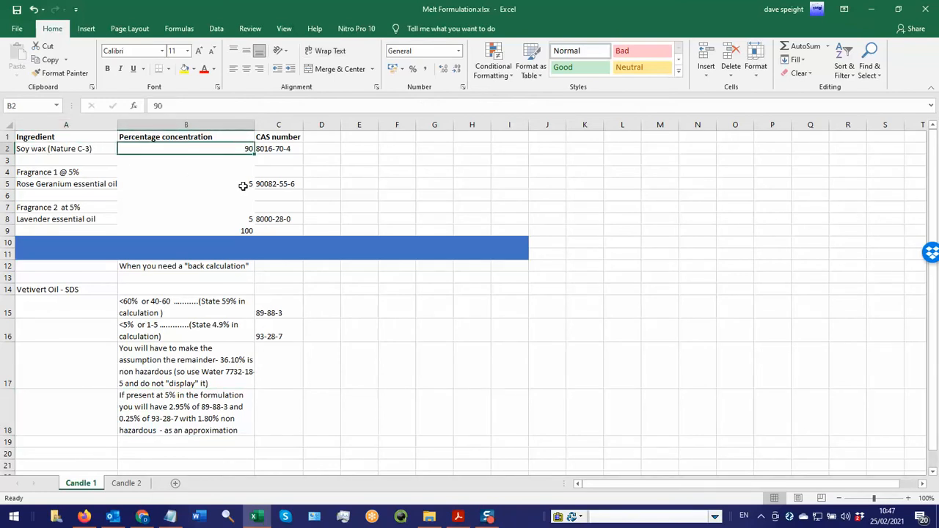
pyautogui.click(186, 219)
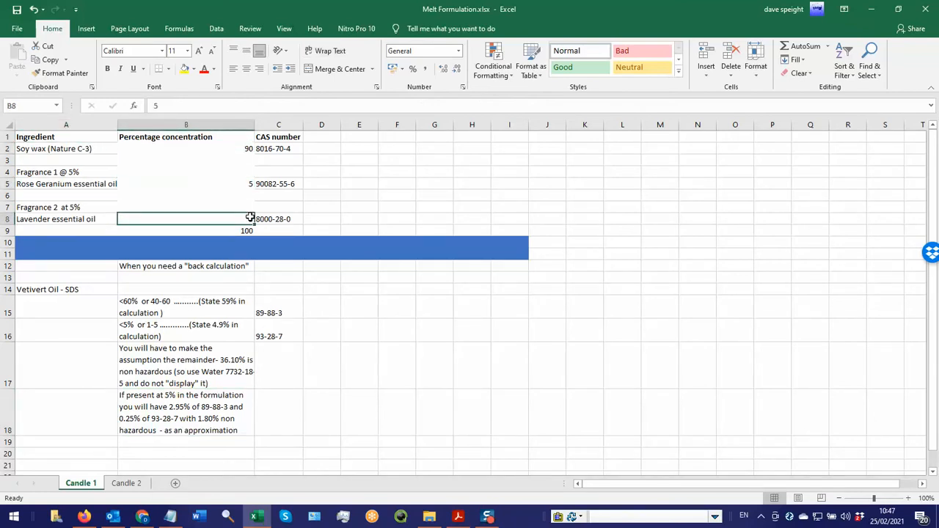
pyautogui.click(143, 517)
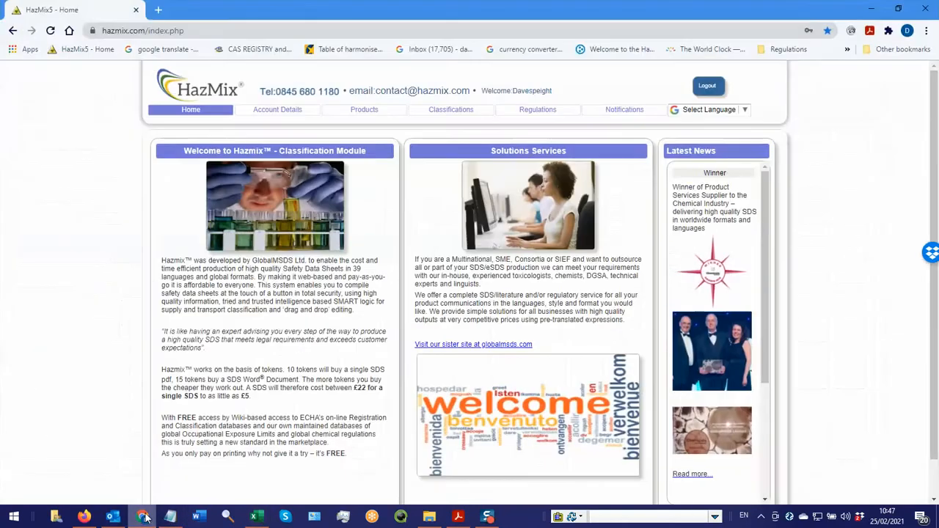
# Add and save a new product named 'Melt' of type Mixture, keeping Solid and CLP
pyautogui.click(364, 109)
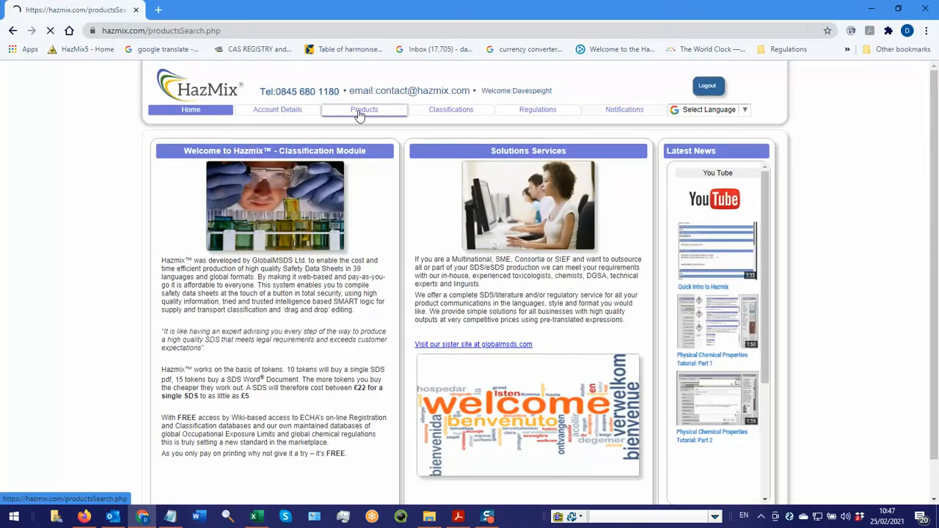
pyautogui.click(364, 109)
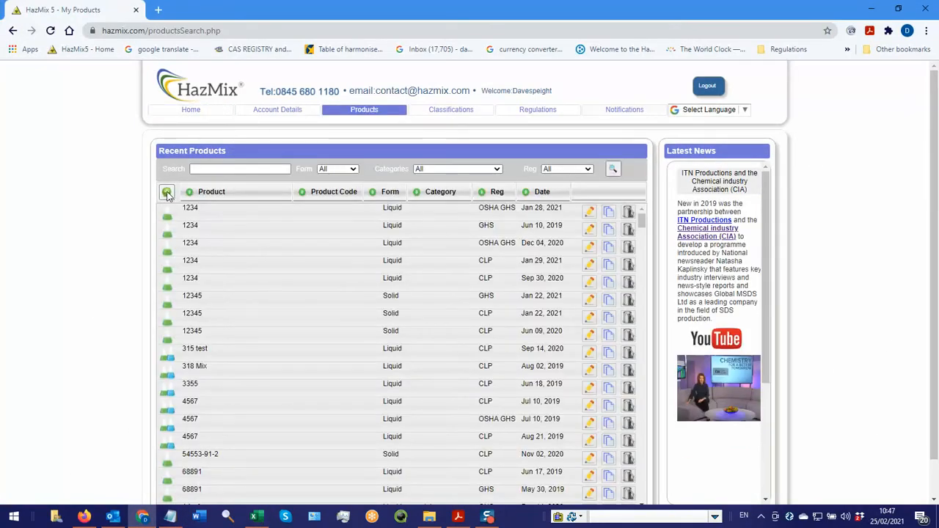
pyautogui.click(167, 191)
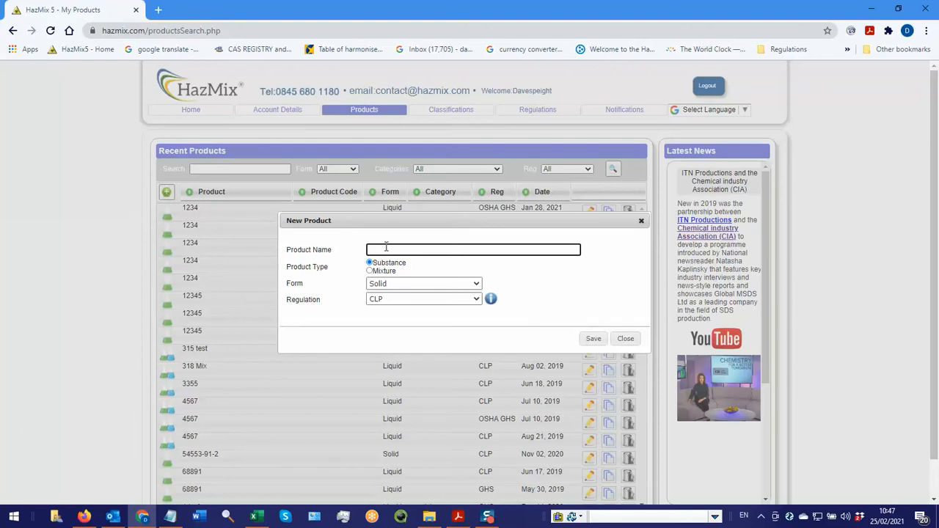
pyautogui.write('Melt')
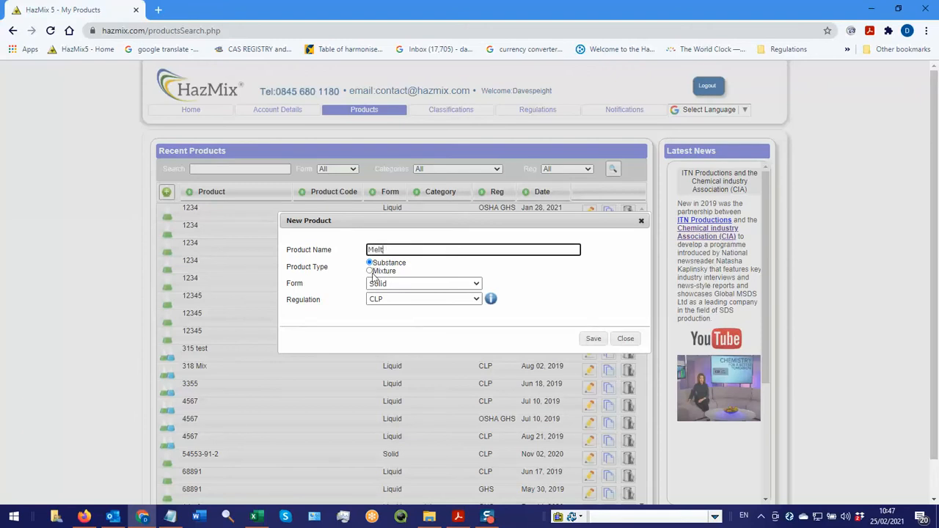
pyautogui.click(370, 271)
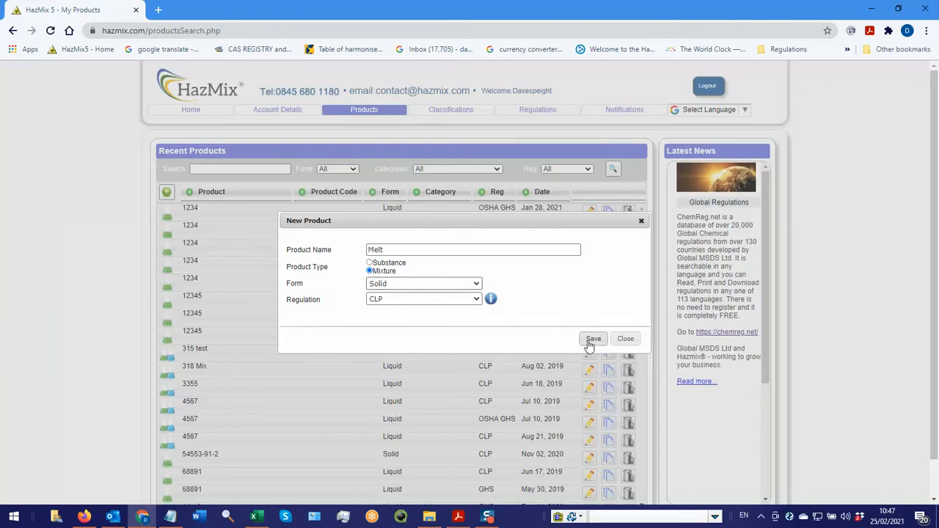
pyautogui.click(593, 339)
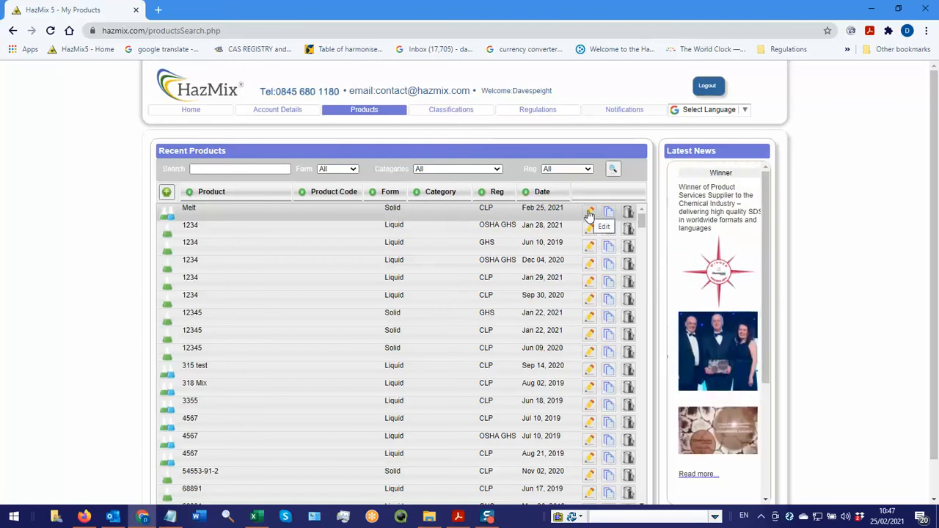
# Edit the Melt product and view its empty Ingredients tab
pyautogui.click(589, 212)
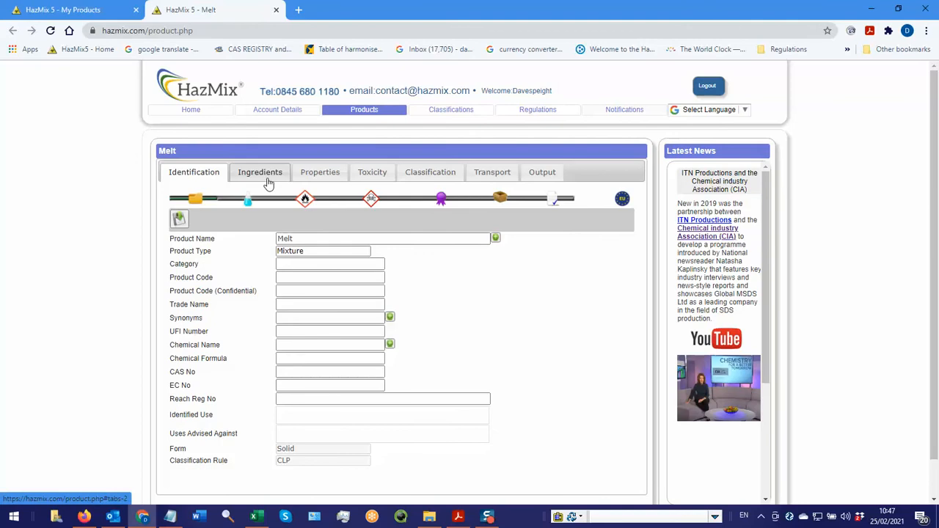
pyautogui.moveTo(372, 177)
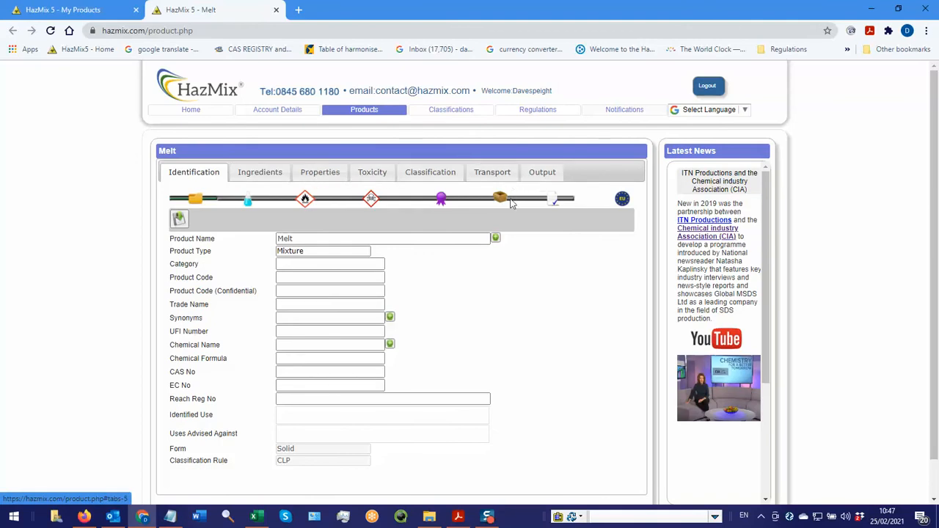
pyautogui.moveTo(521, 263)
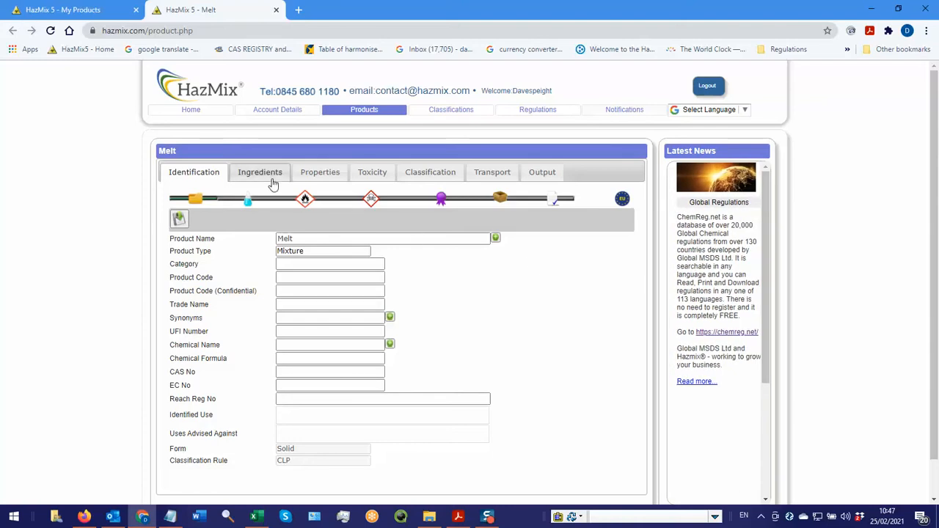
pyautogui.click(260, 172)
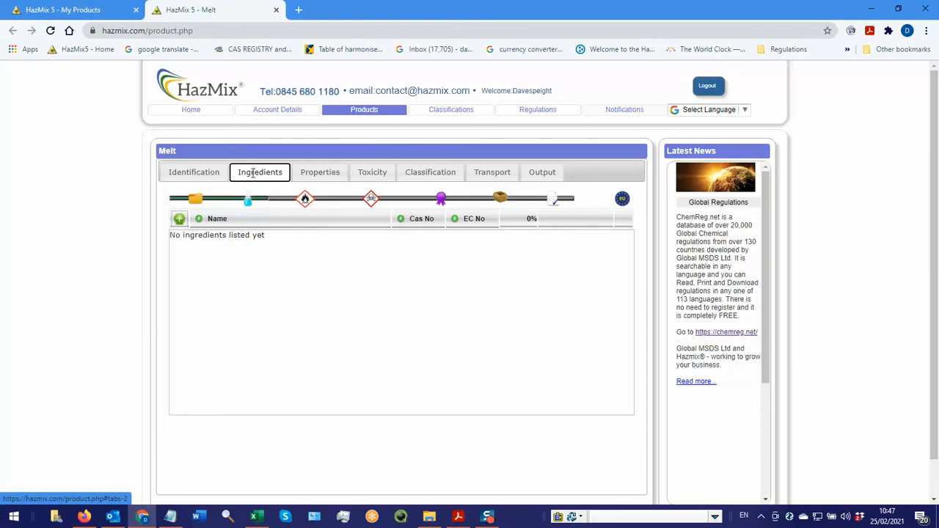
pyautogui.moveTo(179, 219)
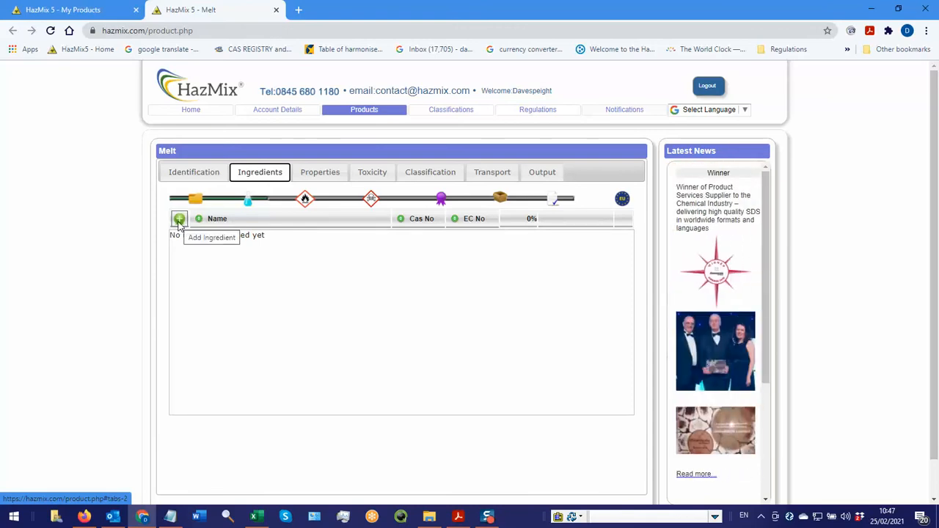
# Search the chemical database for CAS 8016-70-4 and select Soybean oil, hydrogenated
pyautogui.click(179, 218)
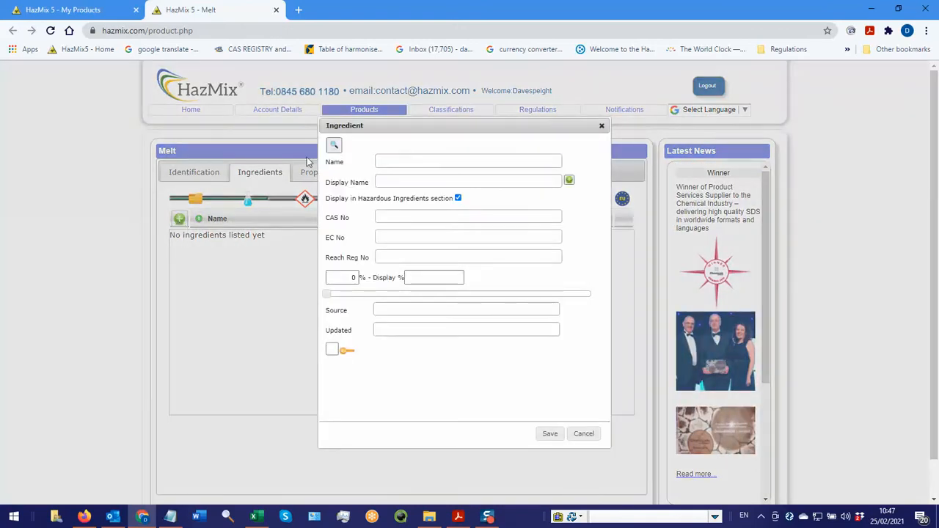
pyautogui.click(334, 145)
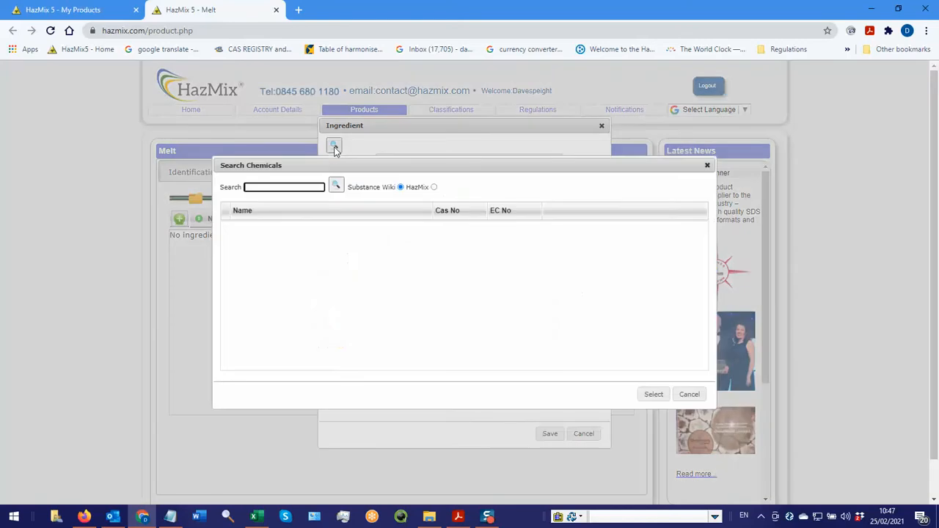
pyautogui.click(284, 187)
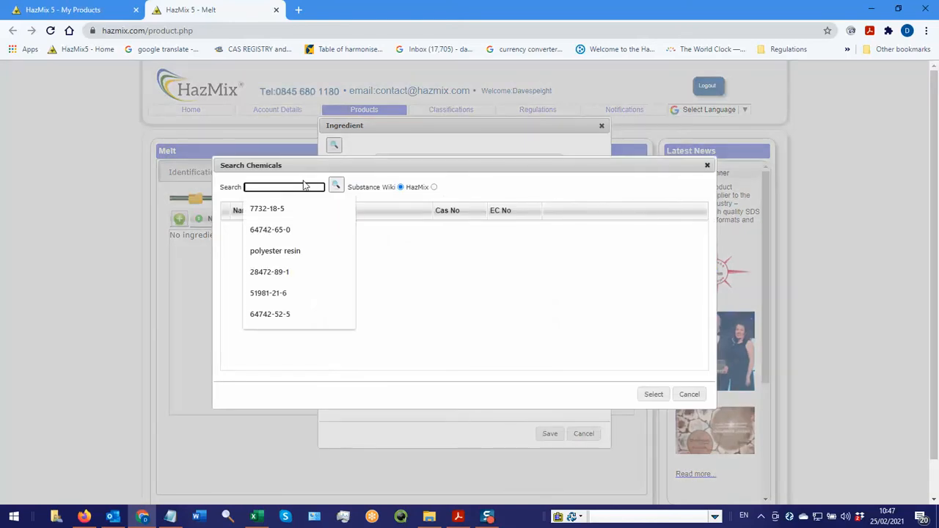
pyautogui.write('3016')
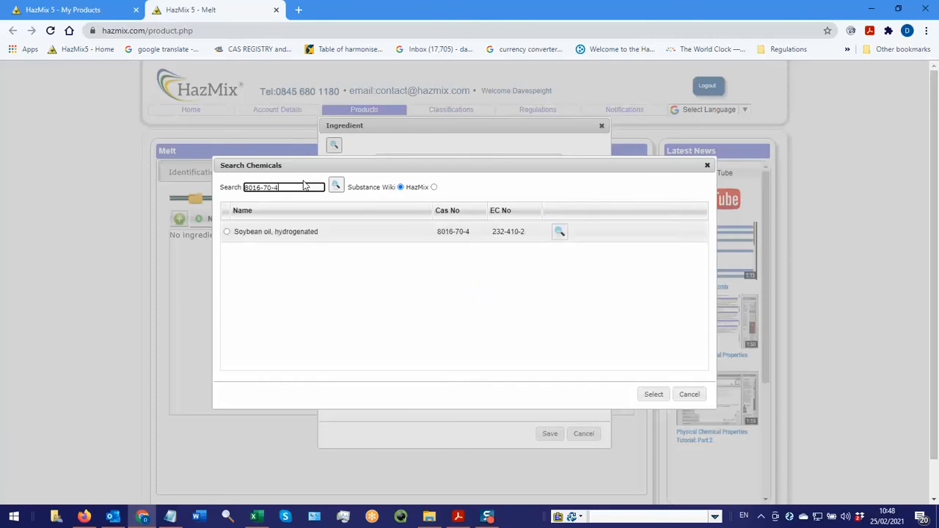
pyautogui.click(227, 231)
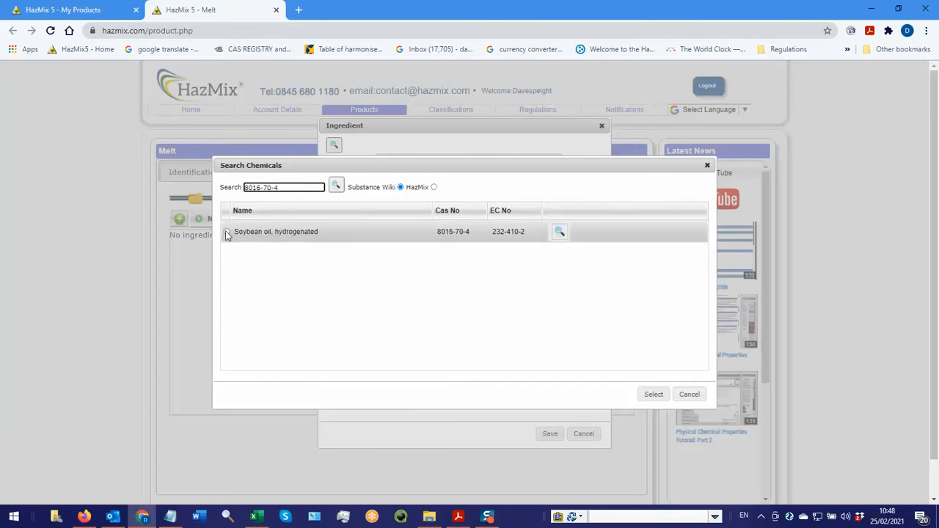
pyautogui.click(653, 394)
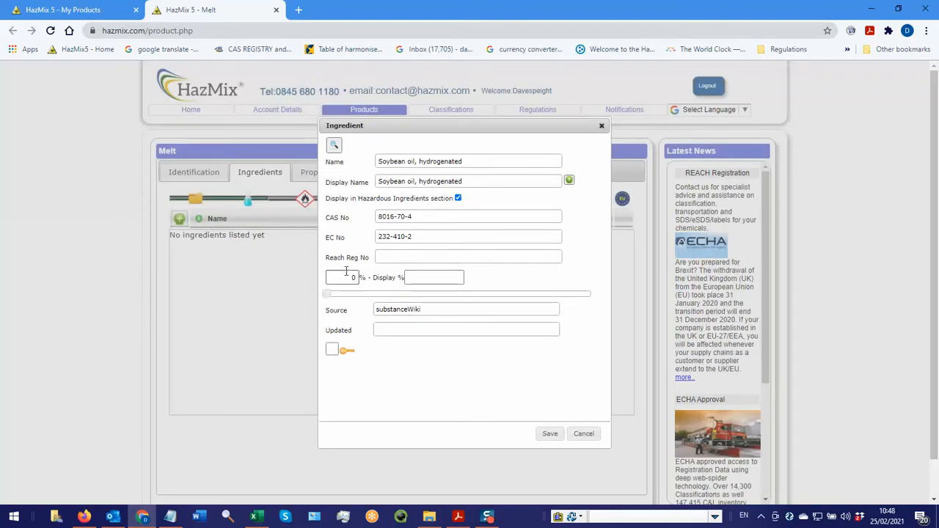
# Enter 90%, untick Display in Hazardous Ingredients, and save the ingredient
pyautogui.click(340, 277)
pyautogui.write('90')
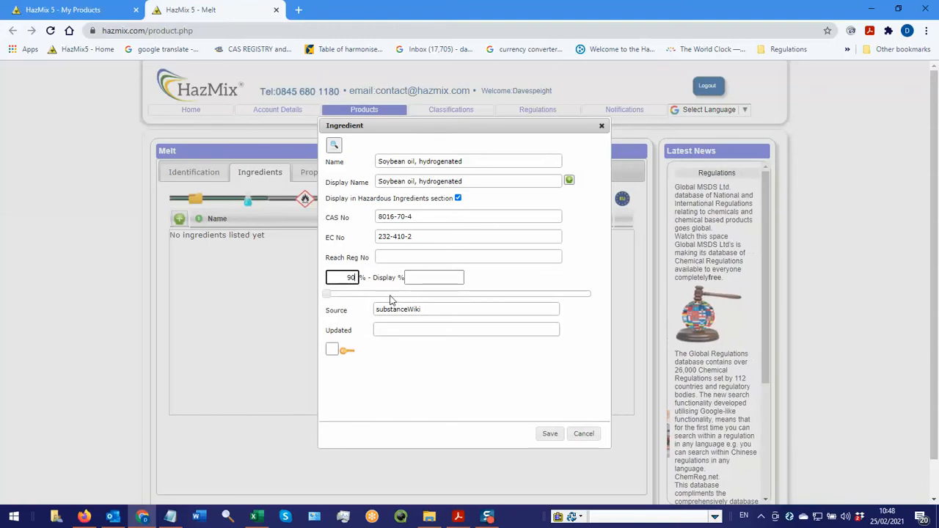
pyautogui.click(434, 277)
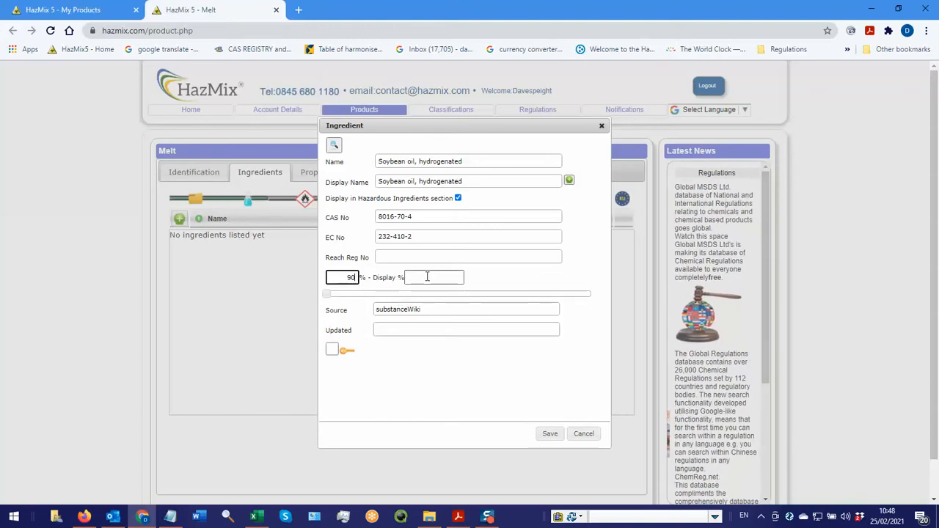
pyautogui.click(433, 277)
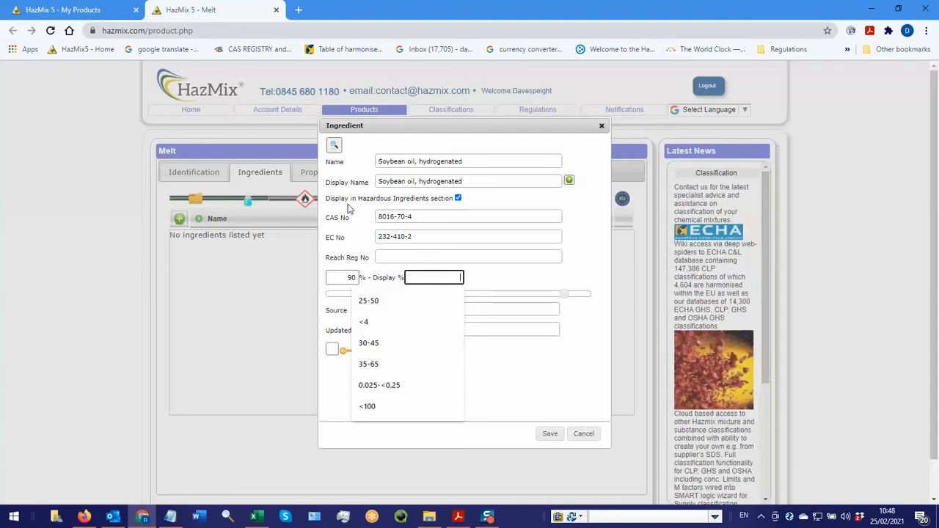
pyautogui.moveTo(380, 208)
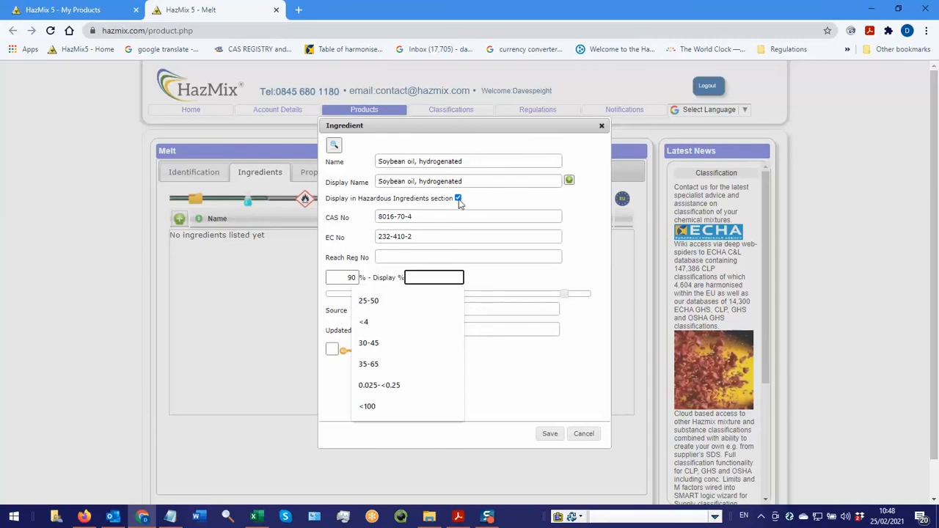
pyautogui.click(458, 198)
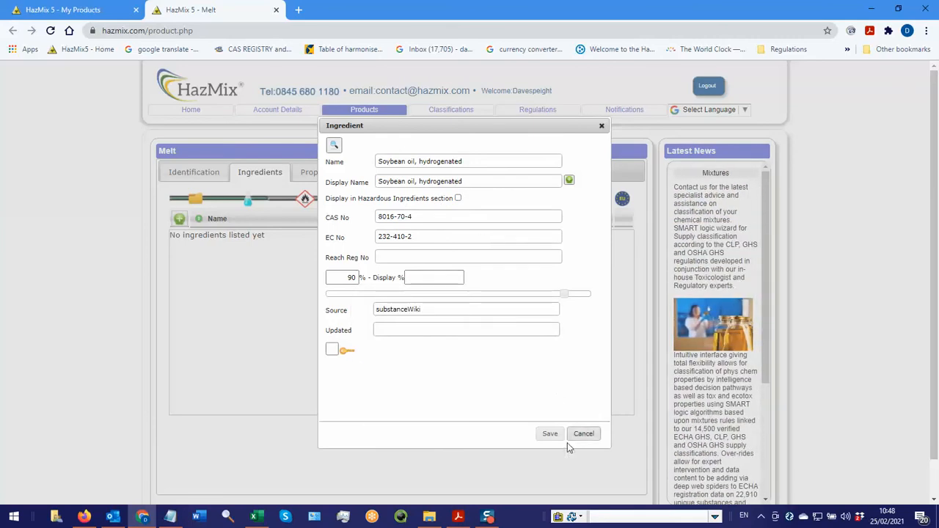
pyautogui.click(550, 433)
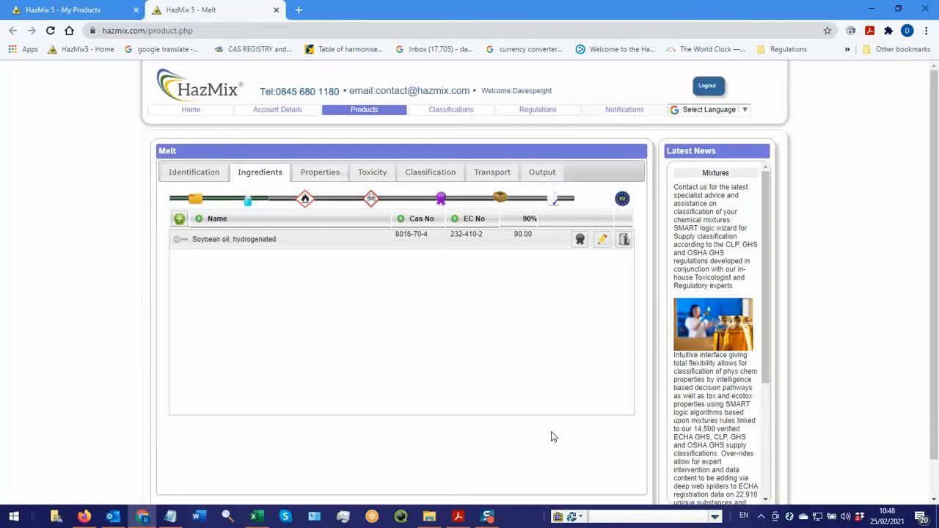
pyautogui.moveTo(521, 244)
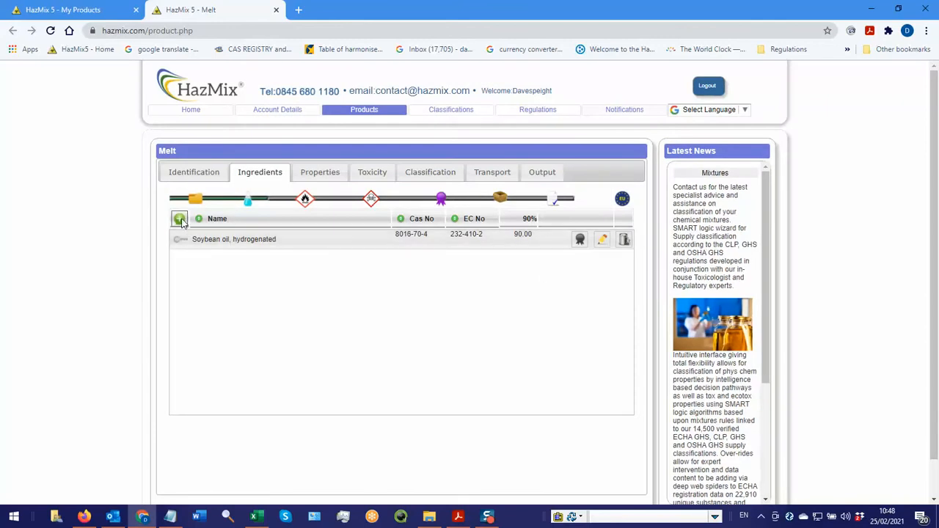
# Start a second ingredient and search the chemical database for CAS 90082-55-6
pyautogui.click(180, 219)
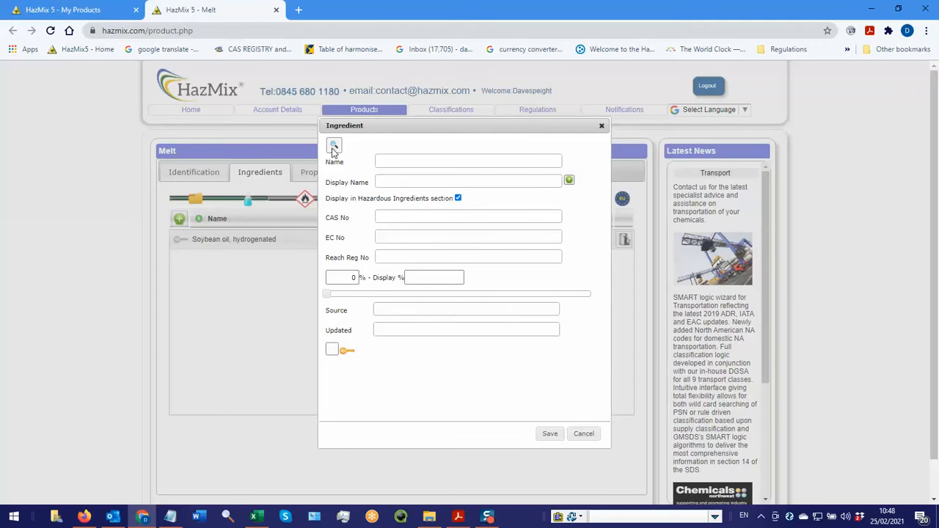
pyautogui.click(334, 145)
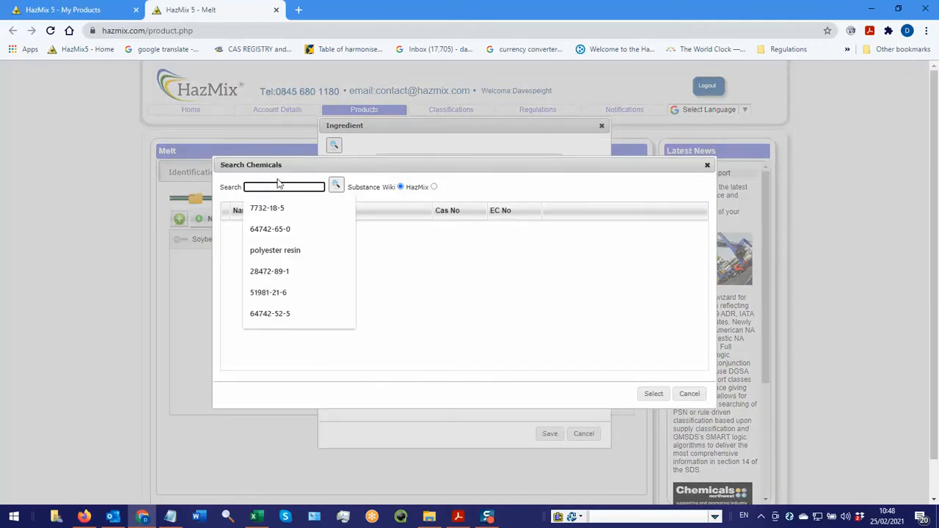
pyautogui.write('60')
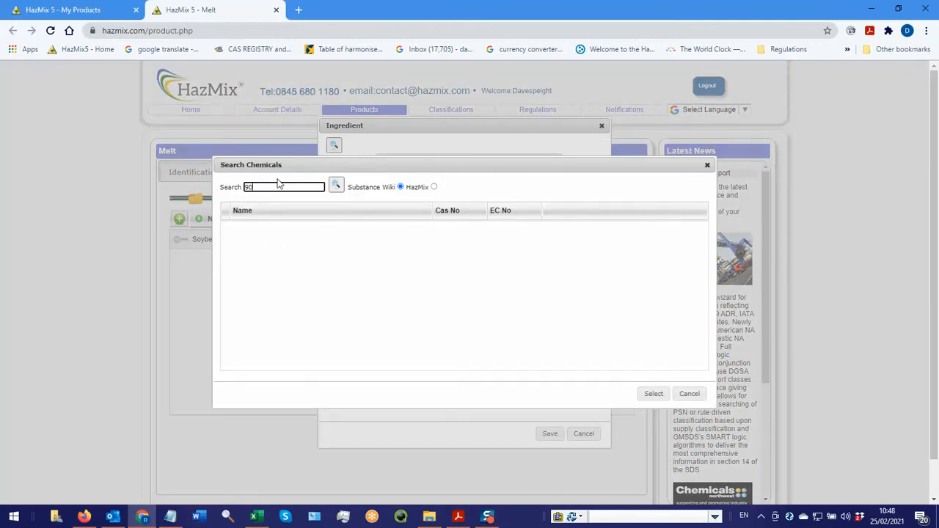
pyautogui.write('0082-55-')
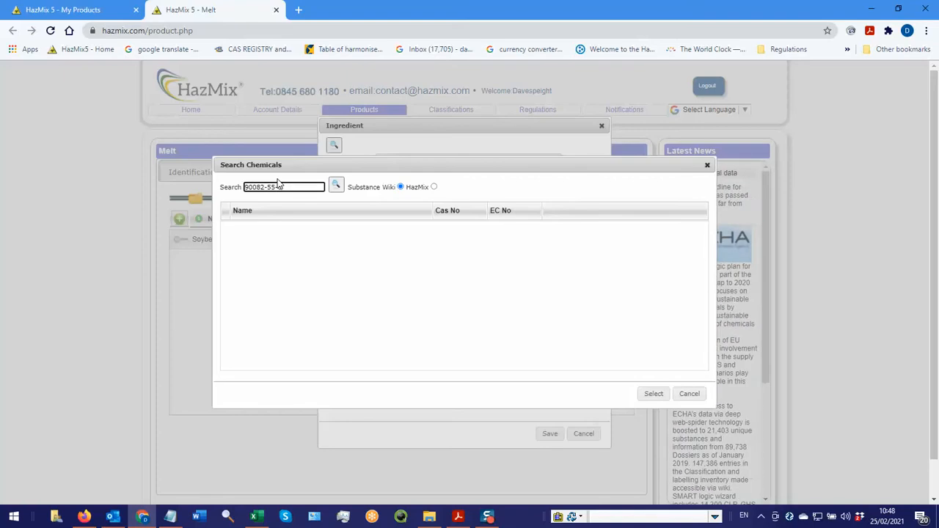
pyautogui.click(336, 186)
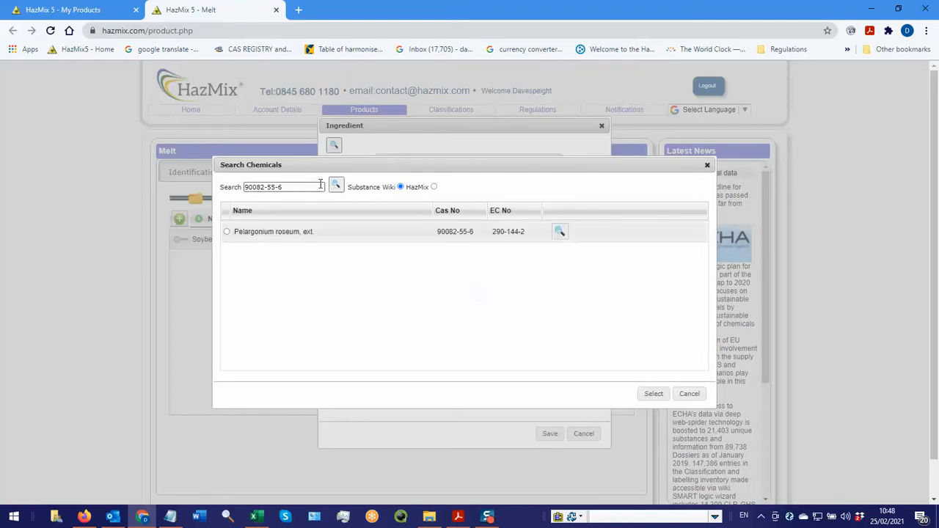
# Select Pelargonium roseum, ext., enter 5% displayed as <8, and save
pyautogui.click(226, 231)
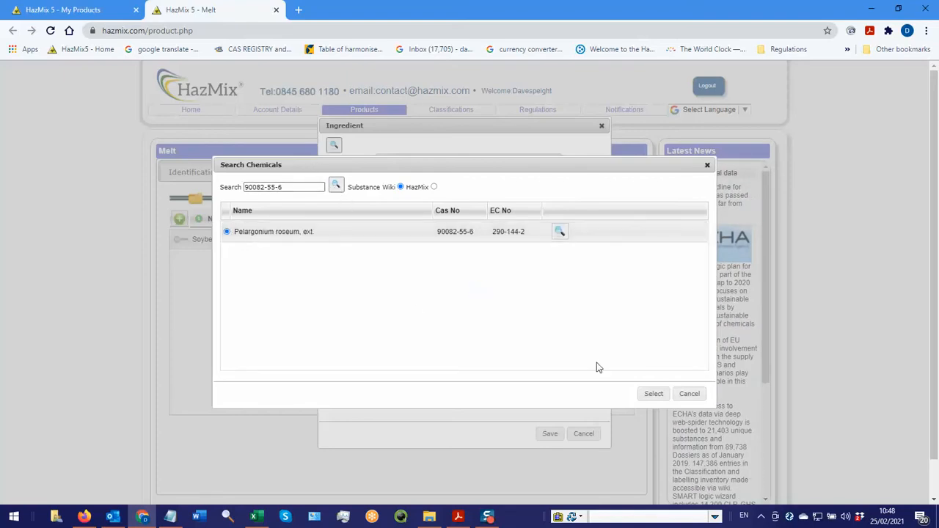
pyautogui.click(652, 394)
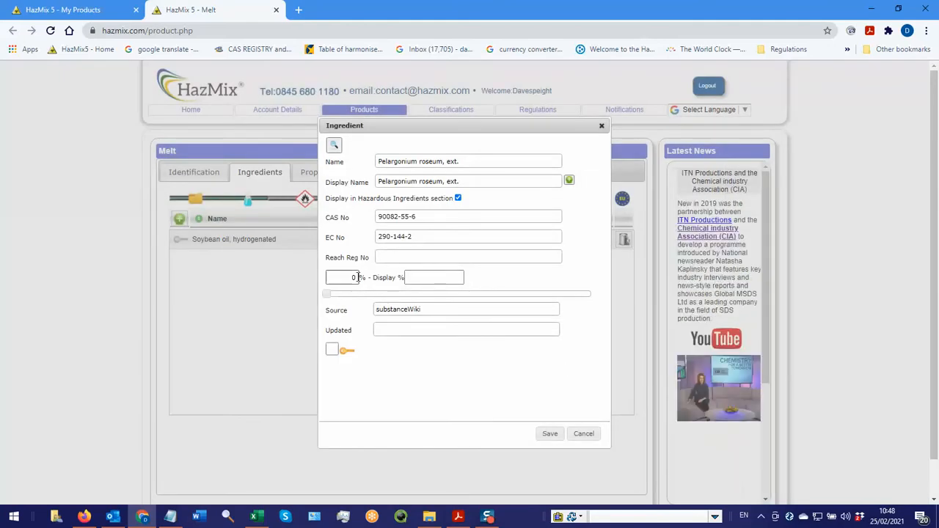
pyautogui.click(345, 278)
pyautogui.write('5')
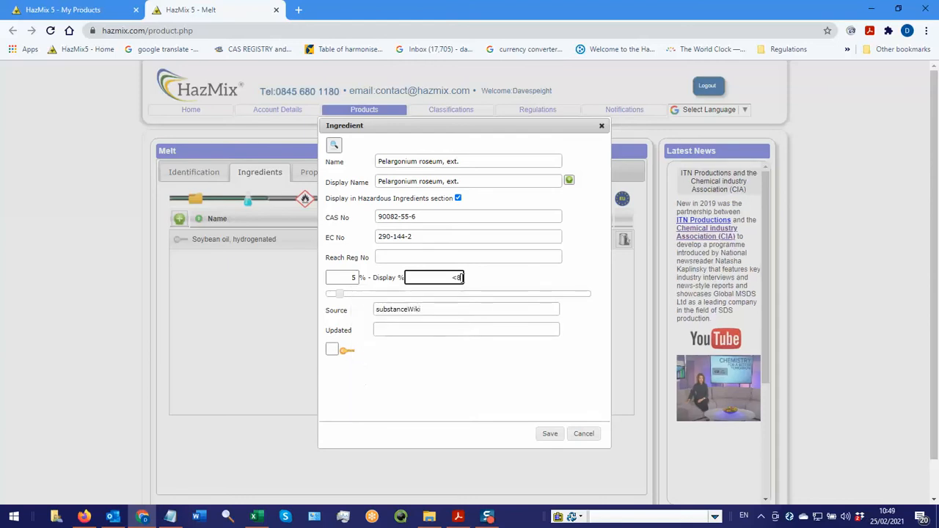
pyautogui.click(550, 434)
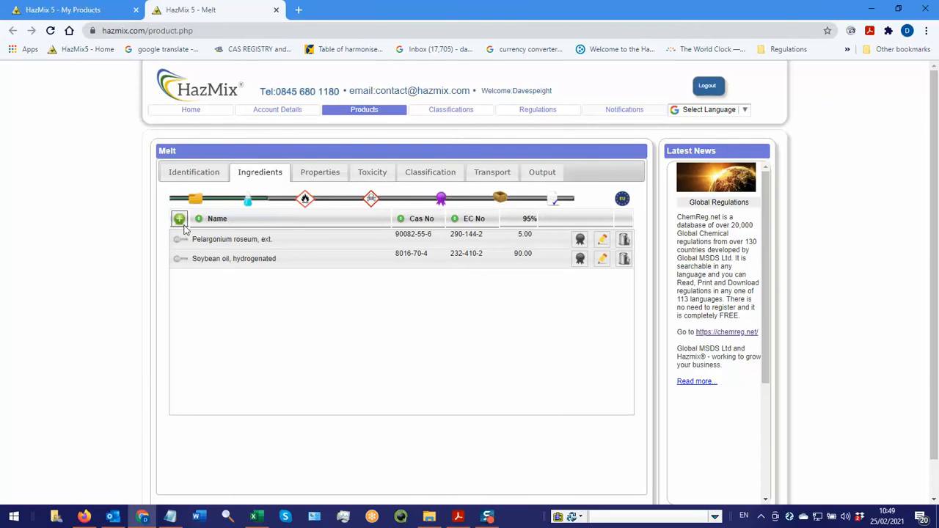
# Start a third ingredient, search CAS 8000-28-0, and select Oils, lavender
pyautogui.click(179, 219)
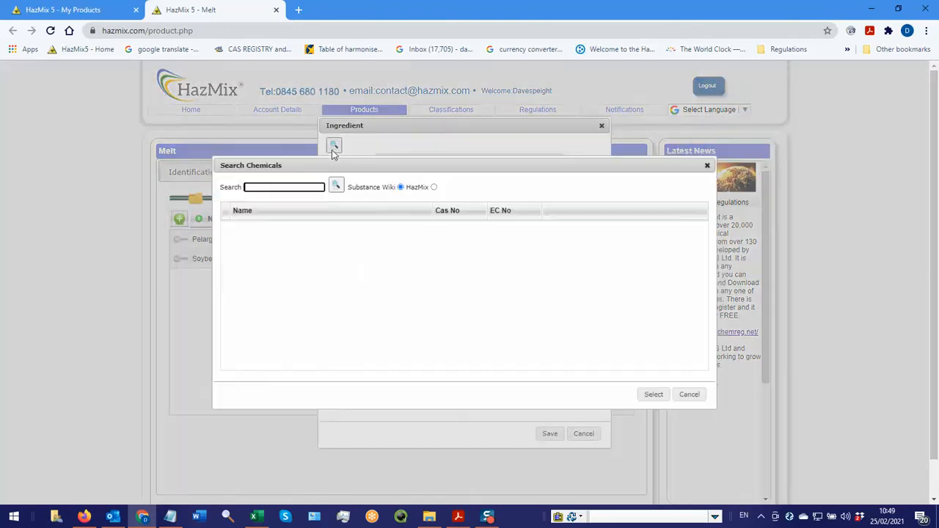
pyautogui.click(284, 187)
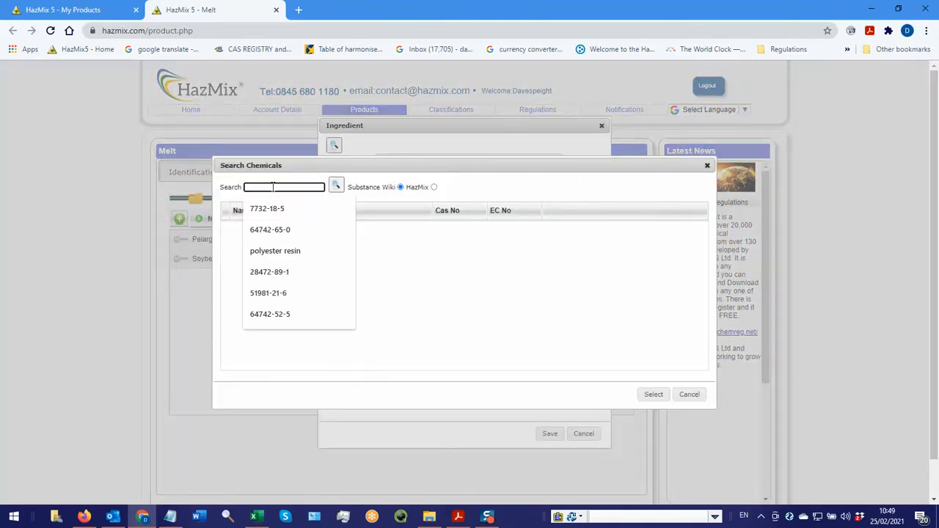
pyautogui.write('8000-28-0')
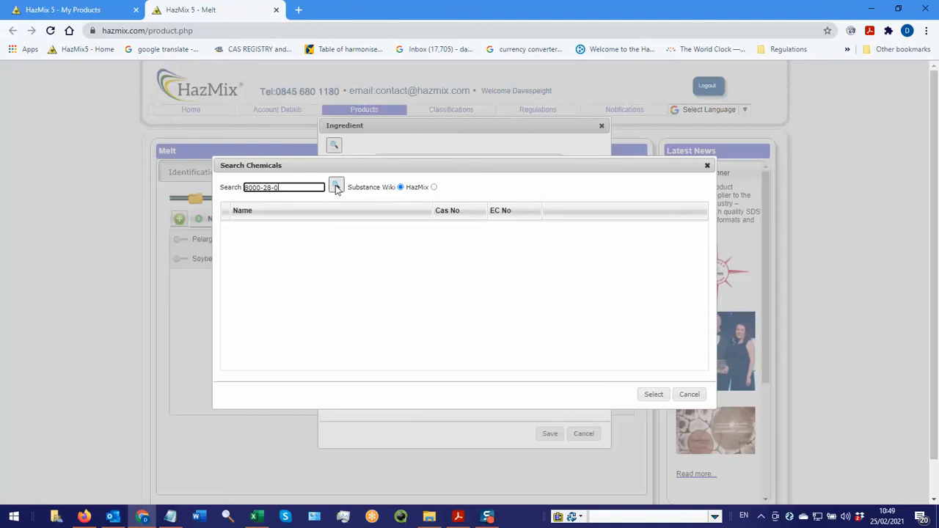
pyautogui.click(335, 186)
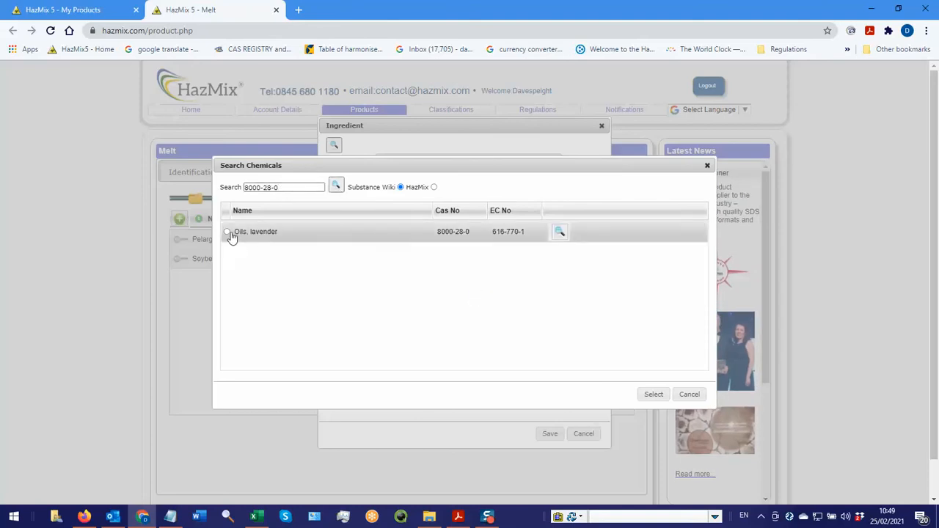
pyautogui.click(652, 394)
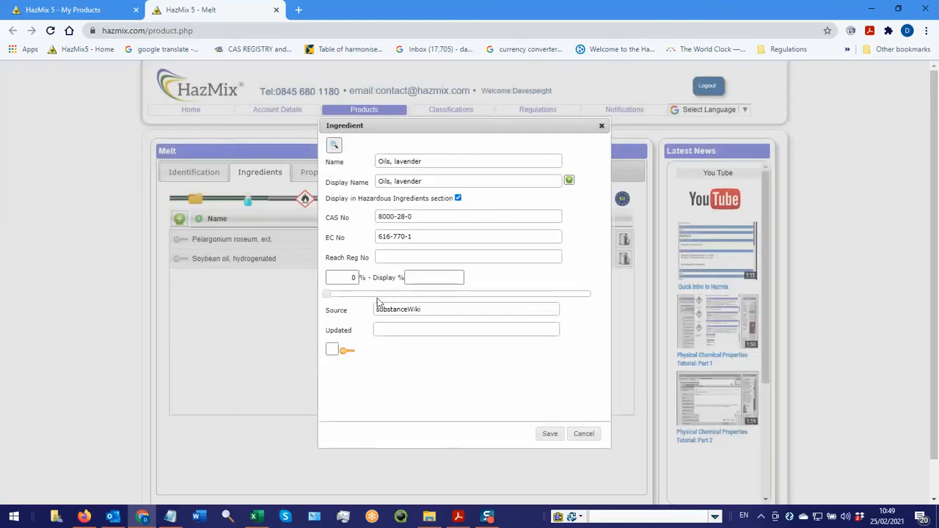
# Enter 5% with display range 3-9 and save the lavender oil ingredient
pyautogui.click(342, 278)
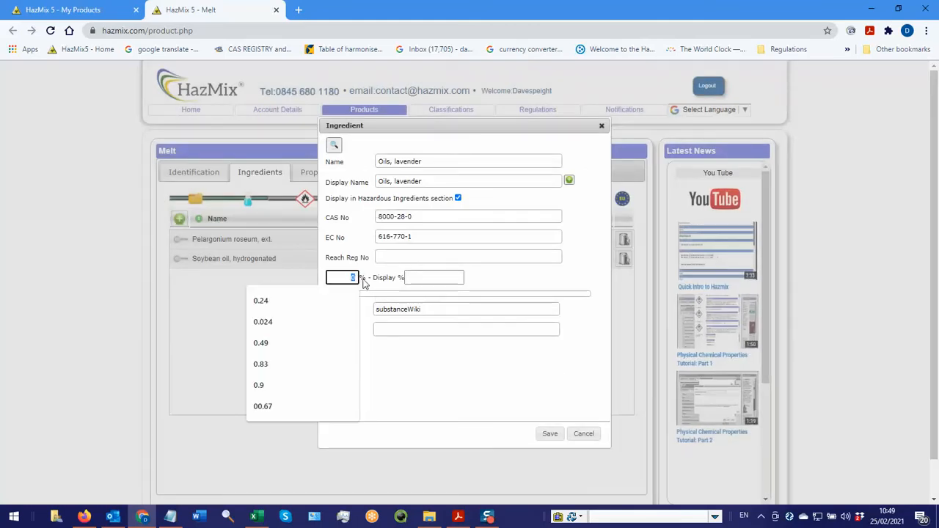
pyautogui.write('5')
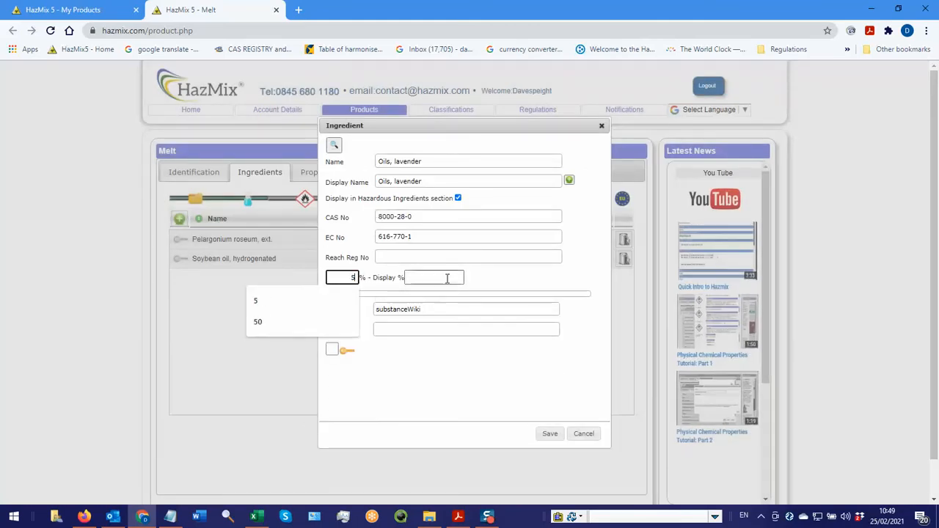
pyautogui.click(434, 278)
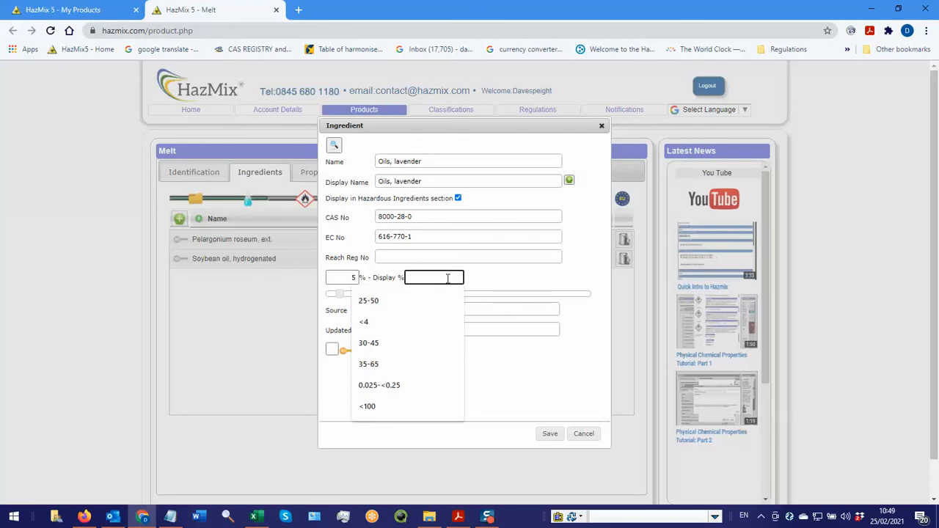
pyautogui.write('3')
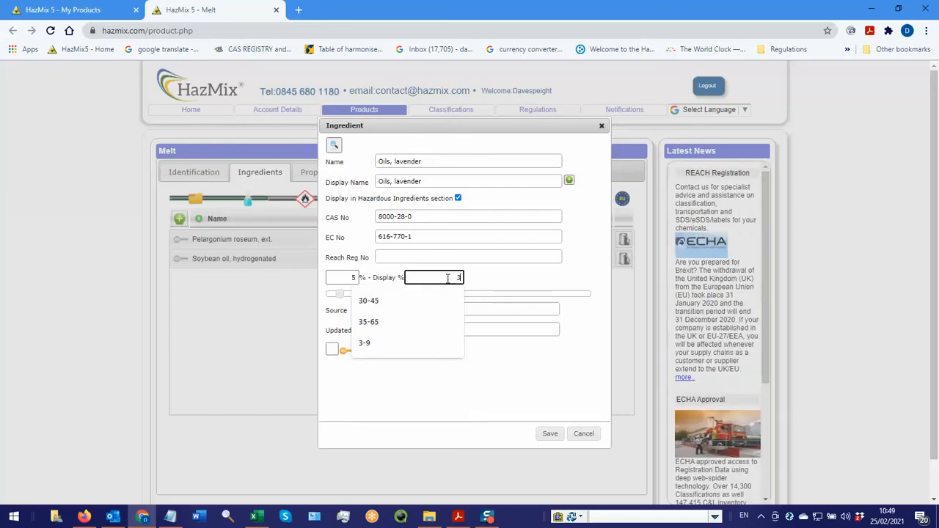
pyautogui.click(365, 343)
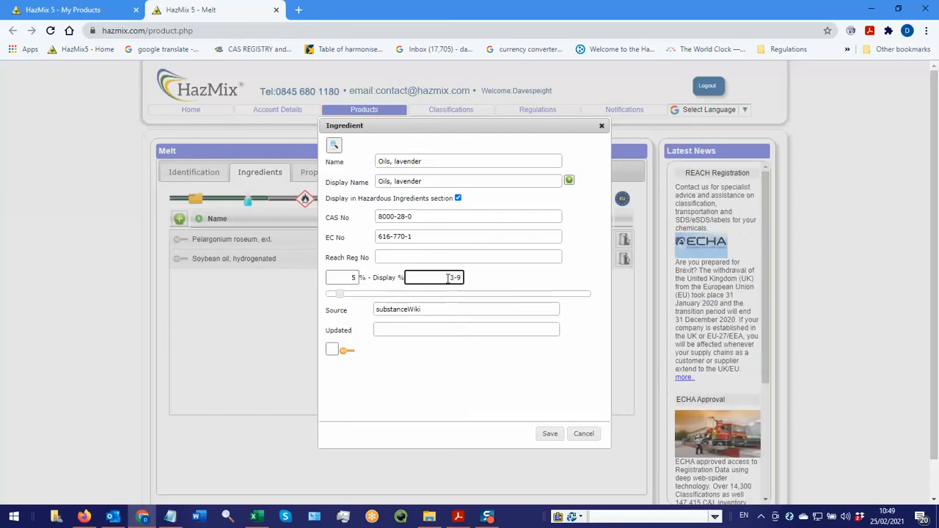
pyautogui.click(550, 434)
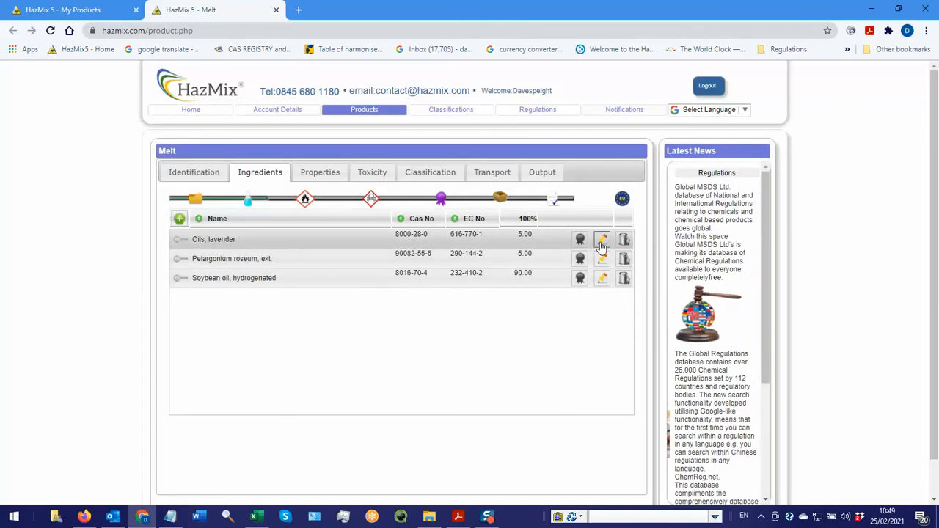
# Reopen the Pelargonium roseum, ext. ingredient and save it unchanged at 5%
pyautogui.click(602, 239)
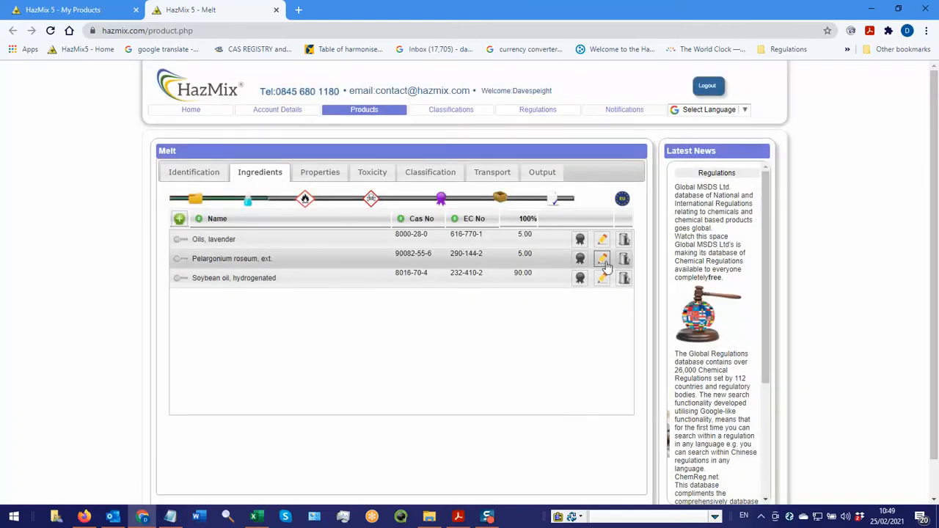
pyautogui.click(601, 258)
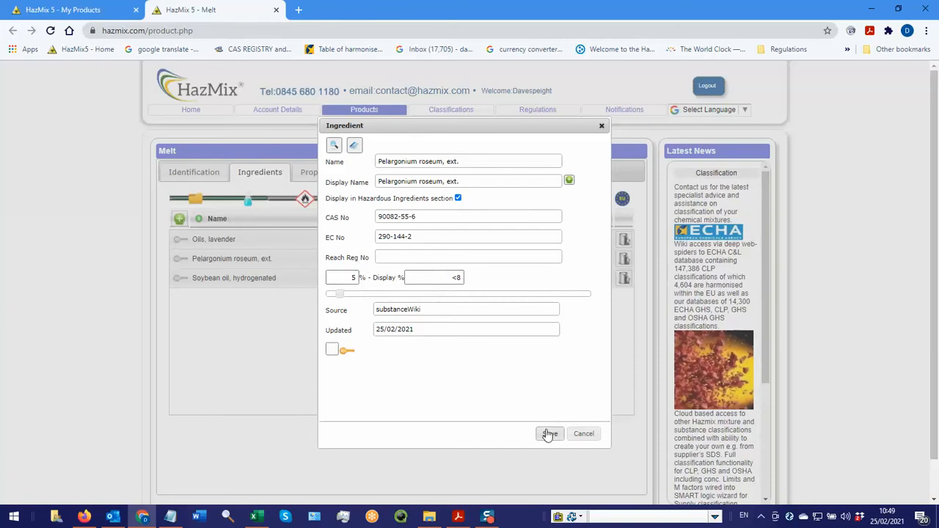
pyautogui.click(550, 433)
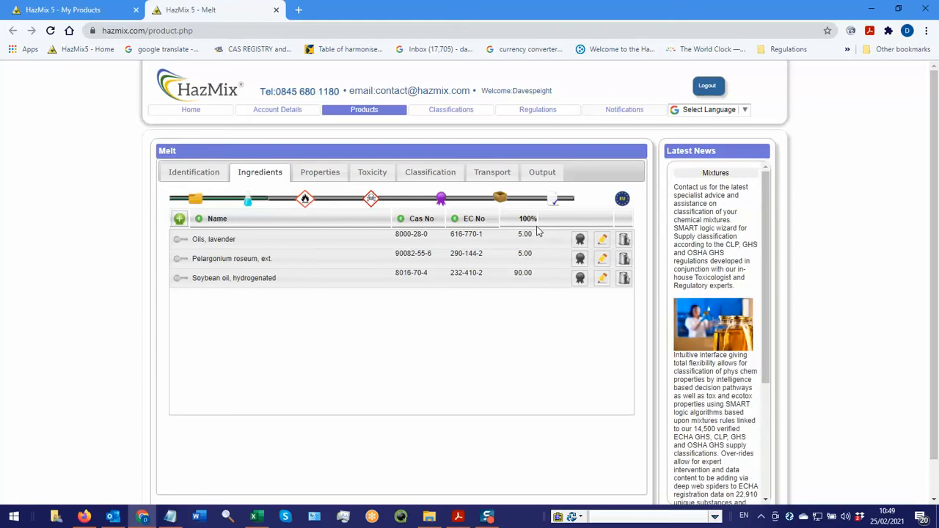
pyautogui.moveTo(579, 240)
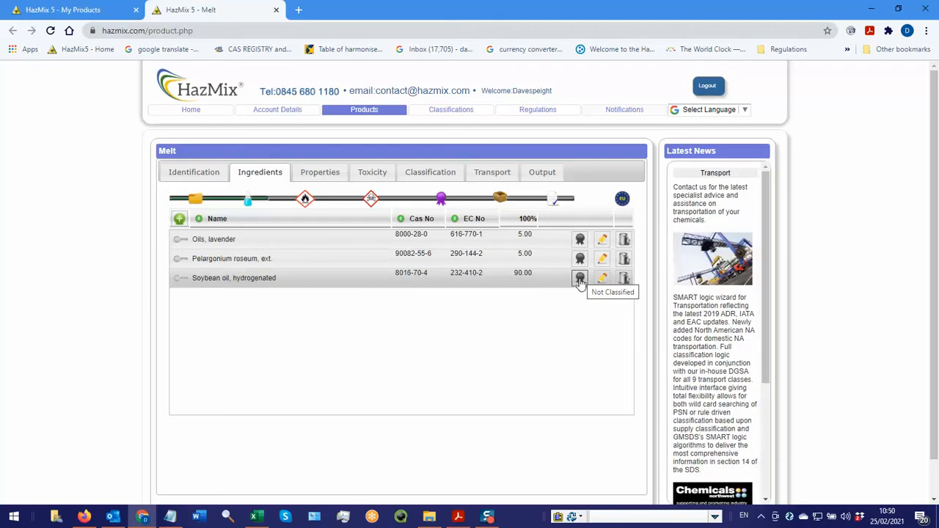
# Open soybean oil's Classification Editor, view the empty Recommendations, and copy CAS 8016-70-4
pyautogui.click(580, 277)
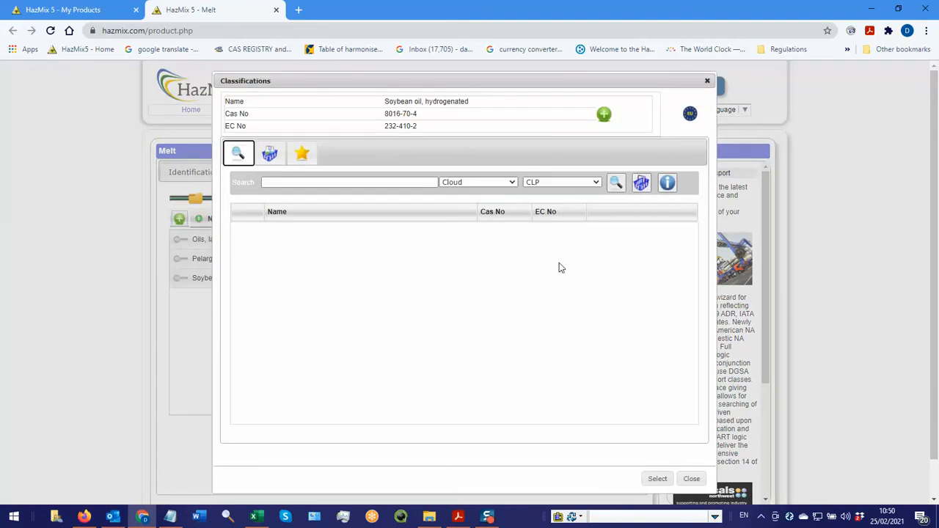
pyautogui.click(690, 479)
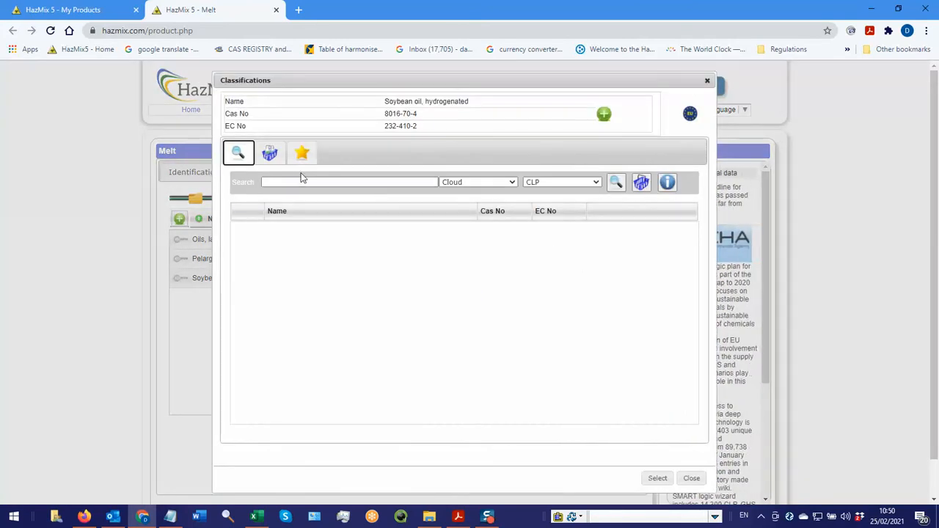
pyautogui.click(301, 153)
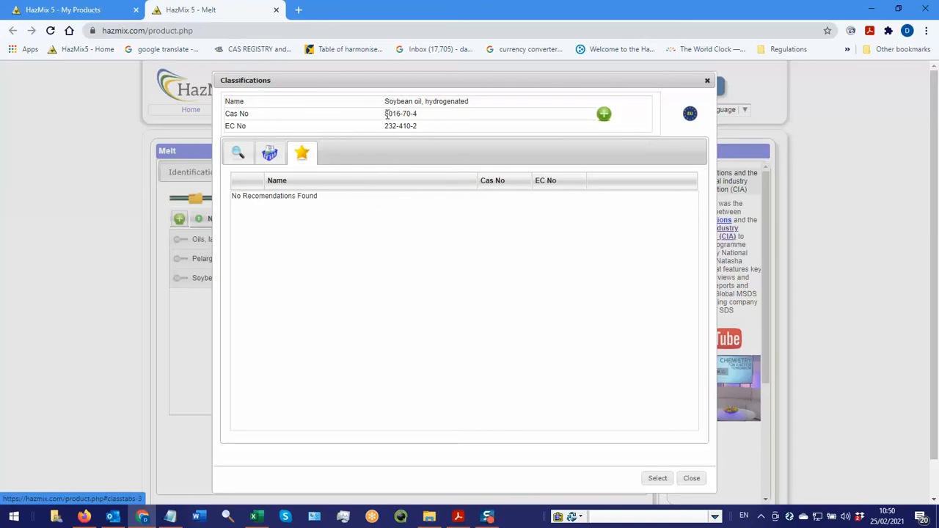
pyautogui.tripleClick(400, 113)
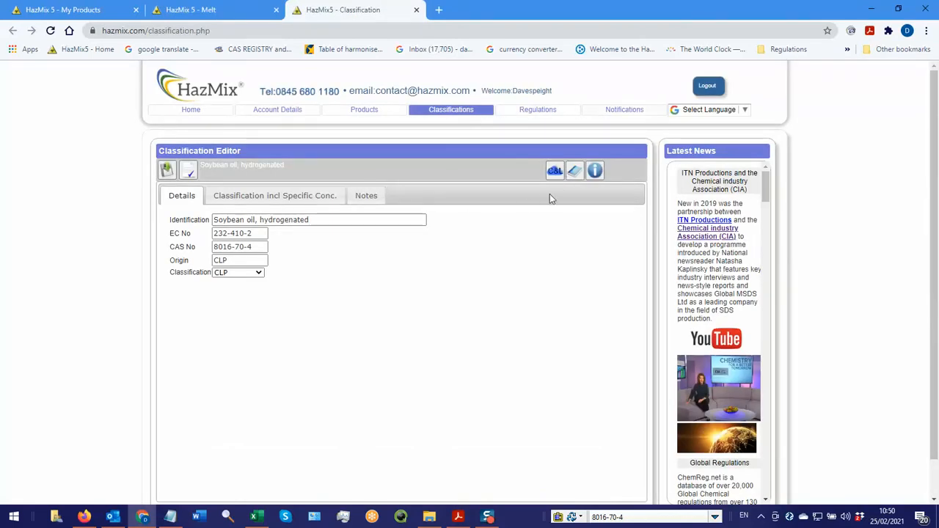
pyautogui.moveTo(576, 171)
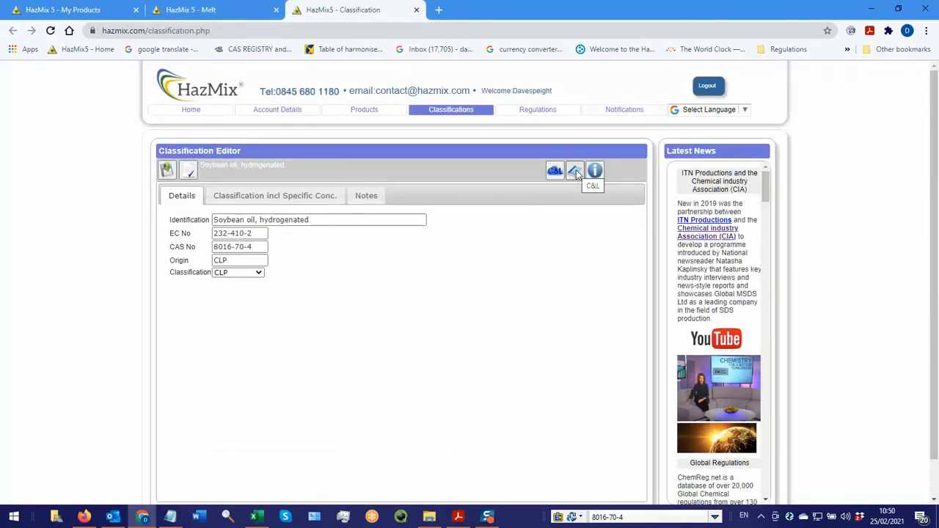
# Search the C&L library for 8016-70-4 and open the Soybean oil, hydrogenated inventory summary
pyautogui.click(575, 170)
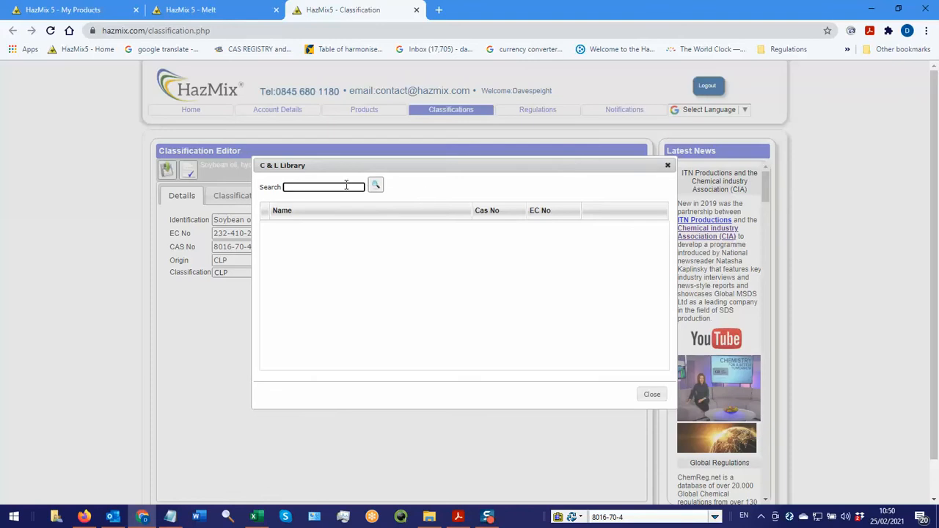
pyautogui.write('8016-70-4')
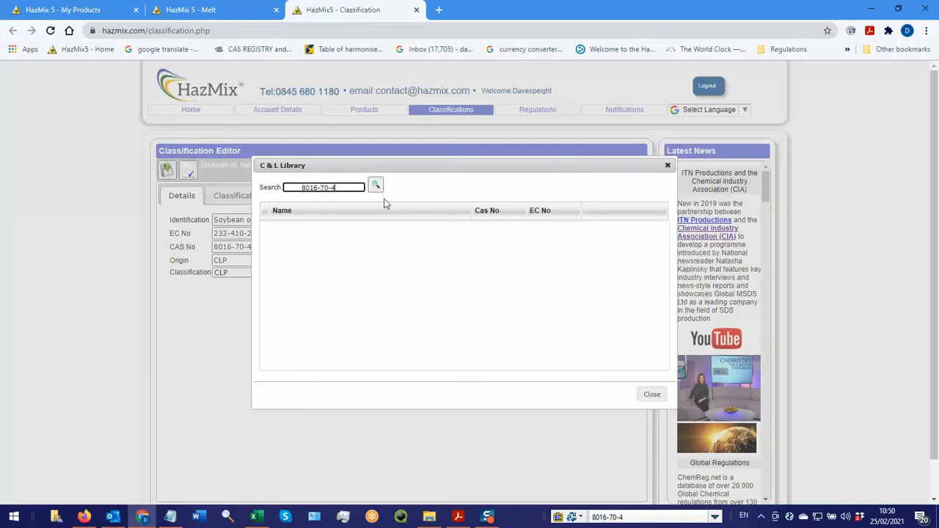
pyautogui.click(376, 185)
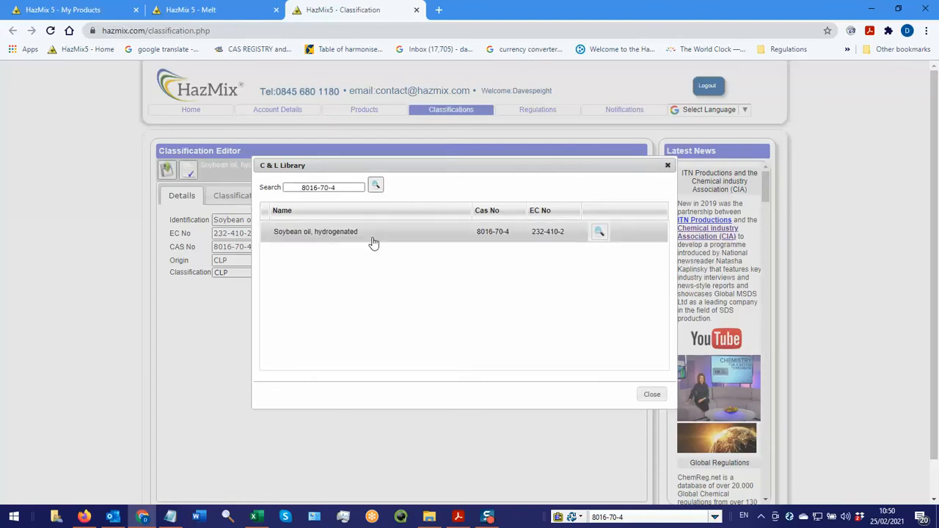
pyautogui.click(599, 232)
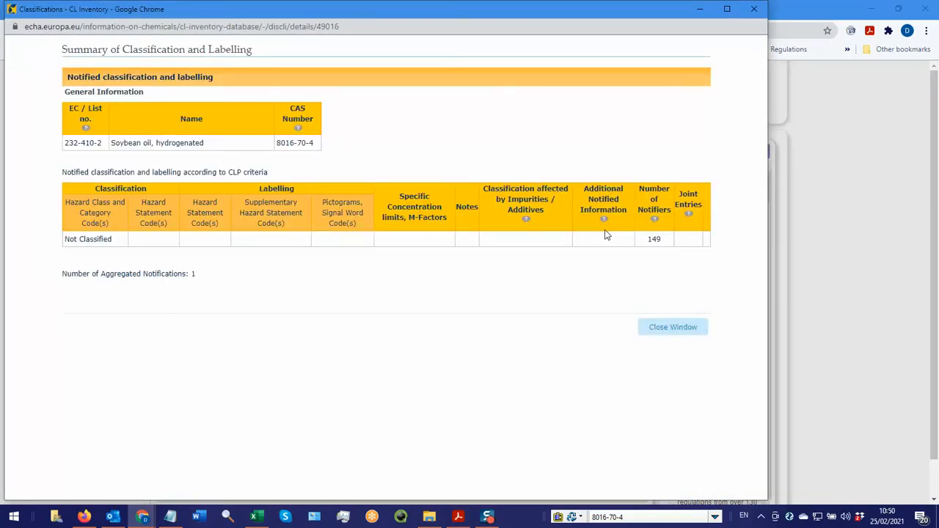
pyautogui.moveTo(680, 248)
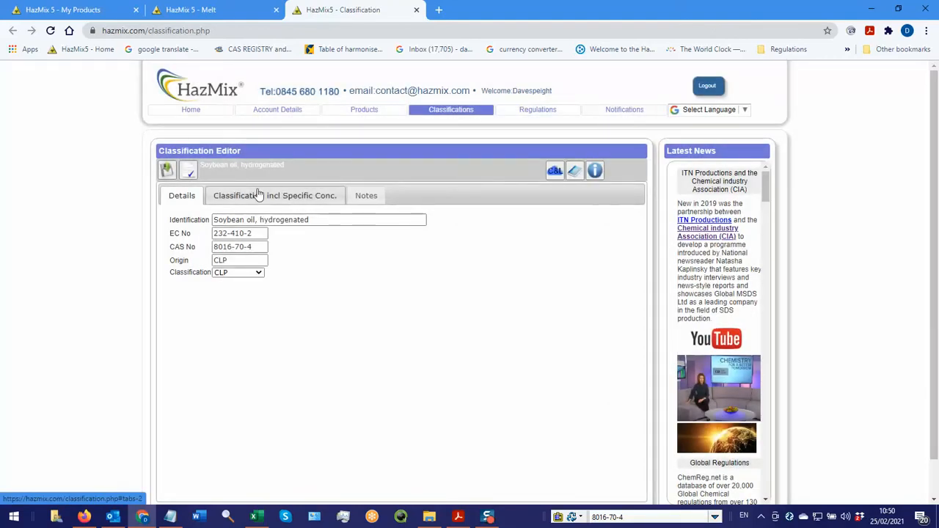
# On the Classification incl Specific Conc. tab, tick H000 Not Classified
pyautogui.click(275, 195)
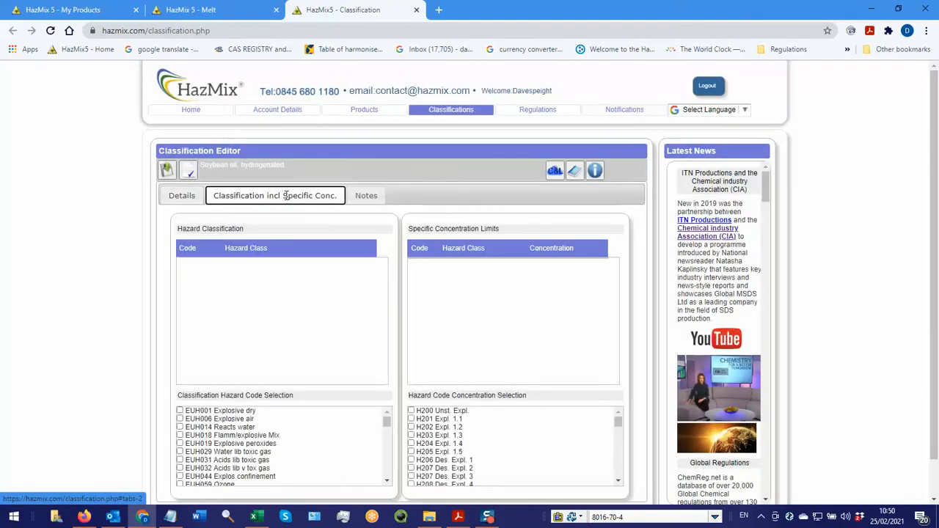
pyautogui.scroll(-3)
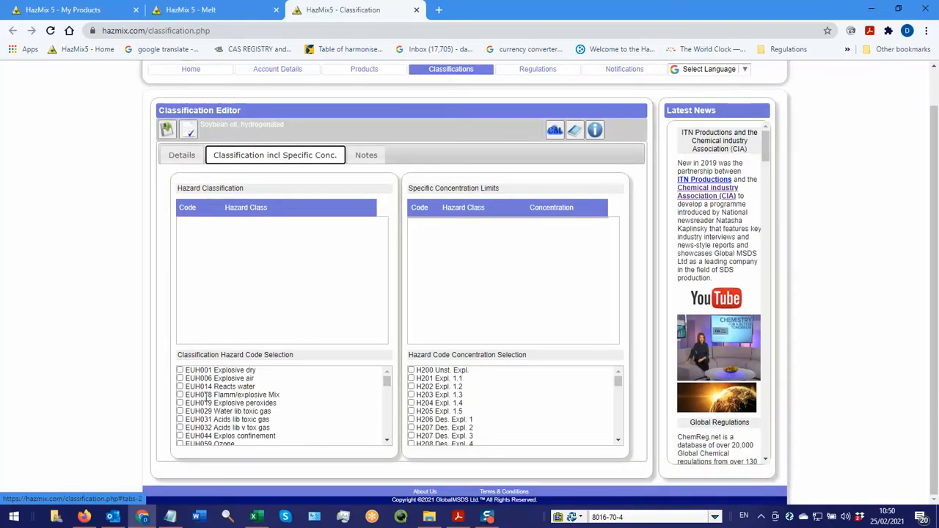
pyautogui.scroll(-3)
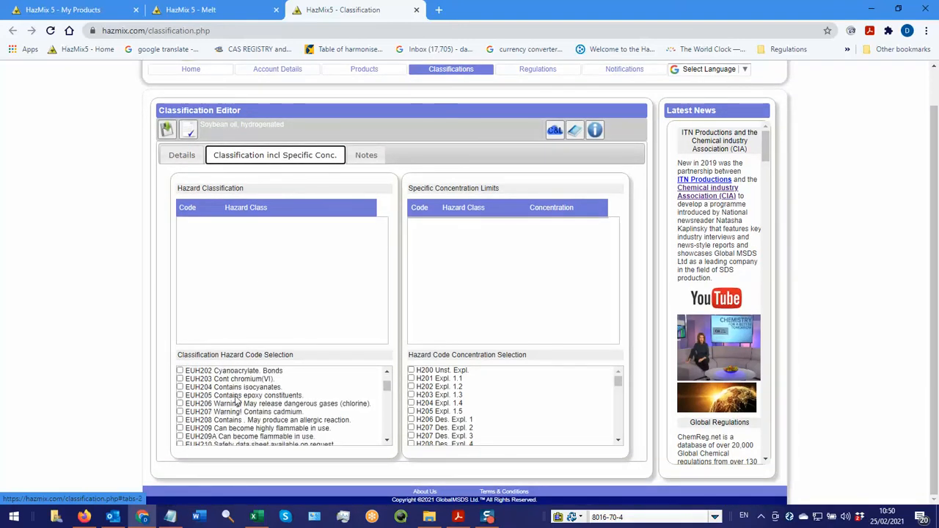
pyautogui.scroll(-3)
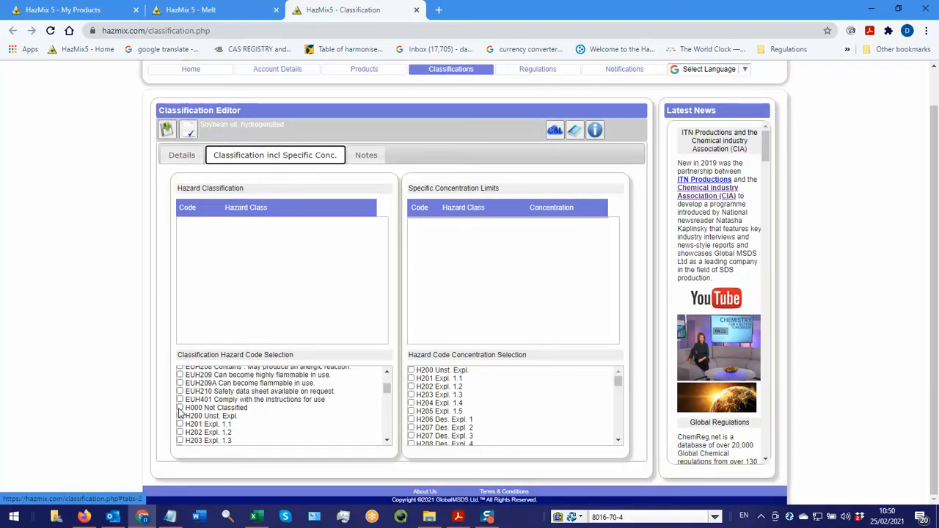
pyautogui.click(180, 408)
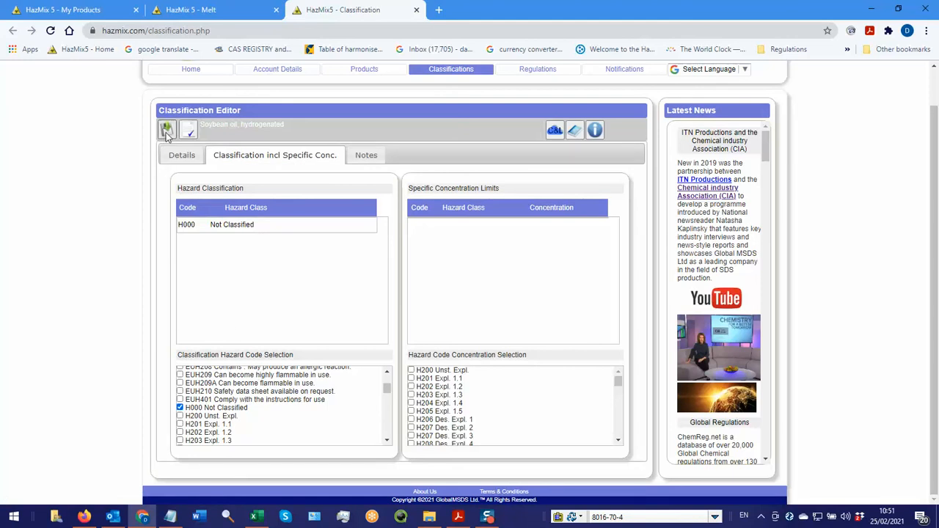
# Save the classification, acknowledge the alert, and publish it
pyautogui.click(167, 130)
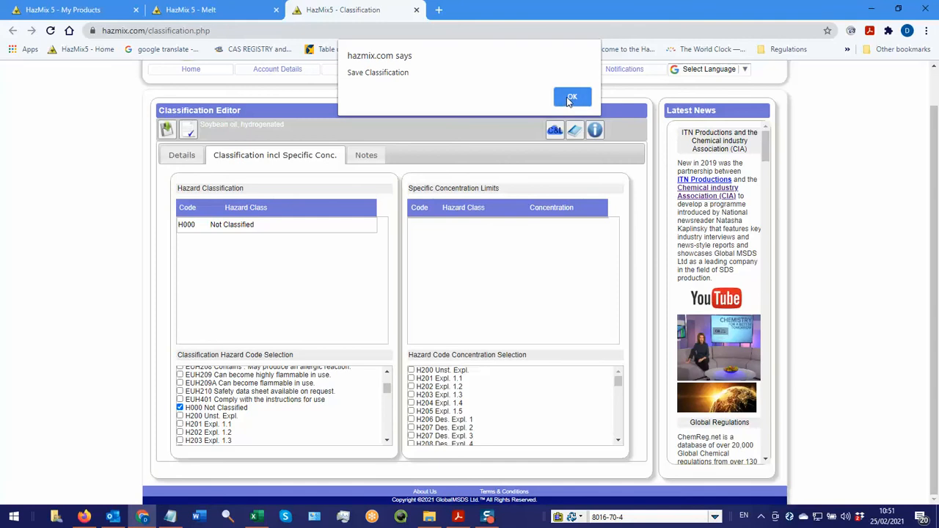
pyautogui.click(571, 97)
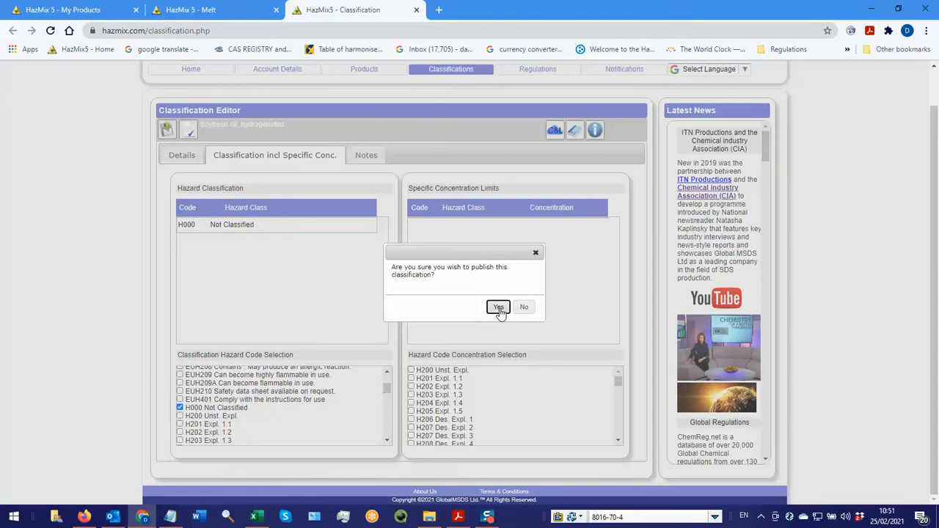
pyautogui.click(498, 307)
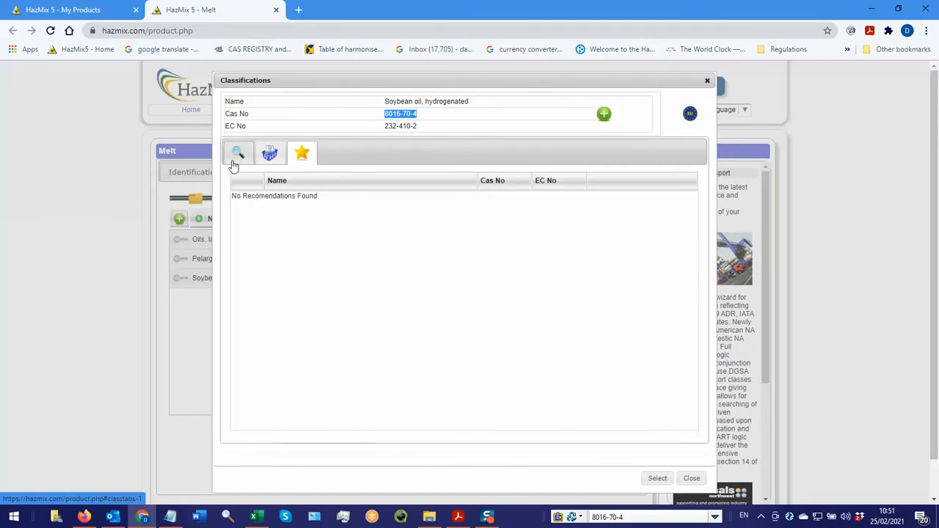
# Search My Published for CAS 8016-70-4 and assign the second Soybean oil, hydrogenated result (H000 Not Classified)
pyautogui.click(238, 152)
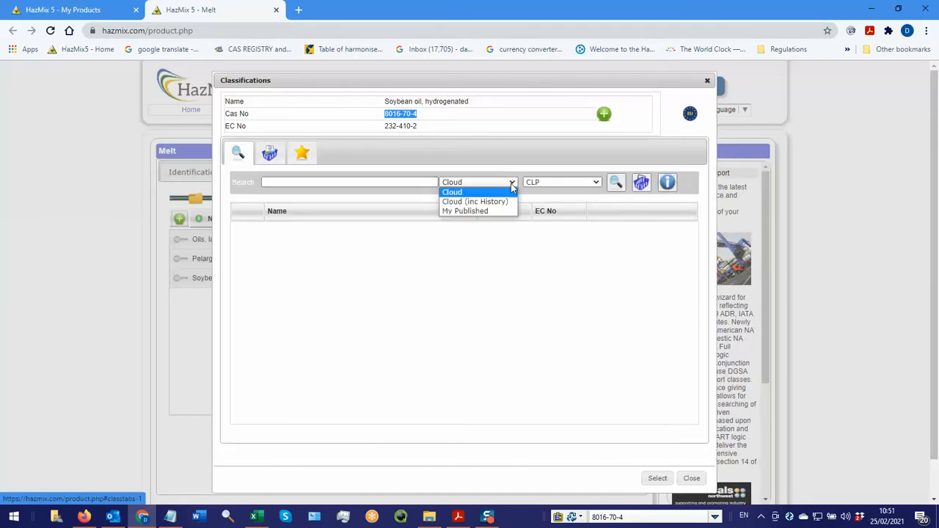
pyautogui.click(465, 210)
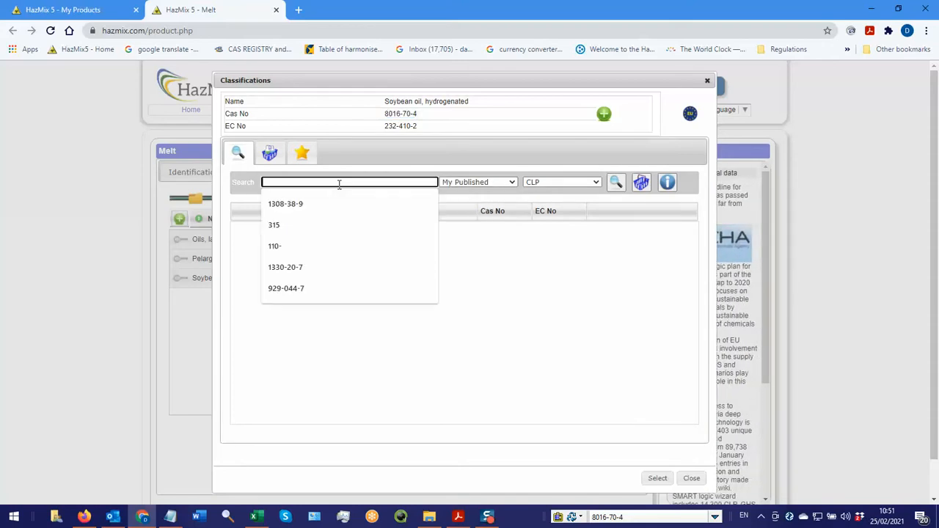
pyautogui.write('8016-70-4')
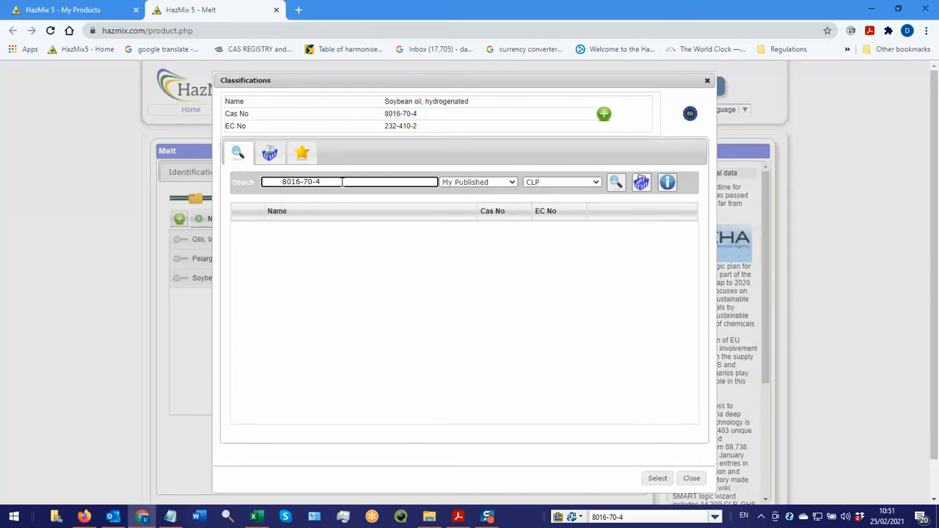
pyautogui.click(616, 182)
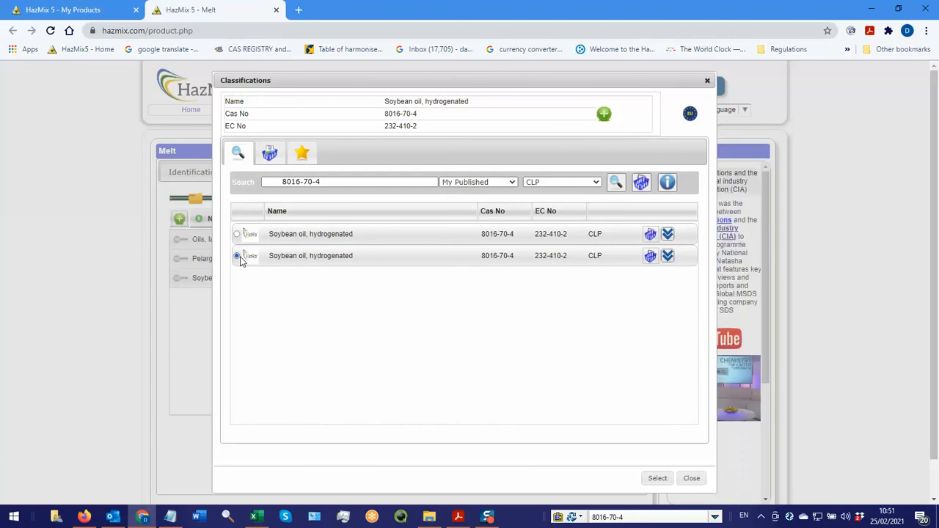
pyautogui.click(237, 255)
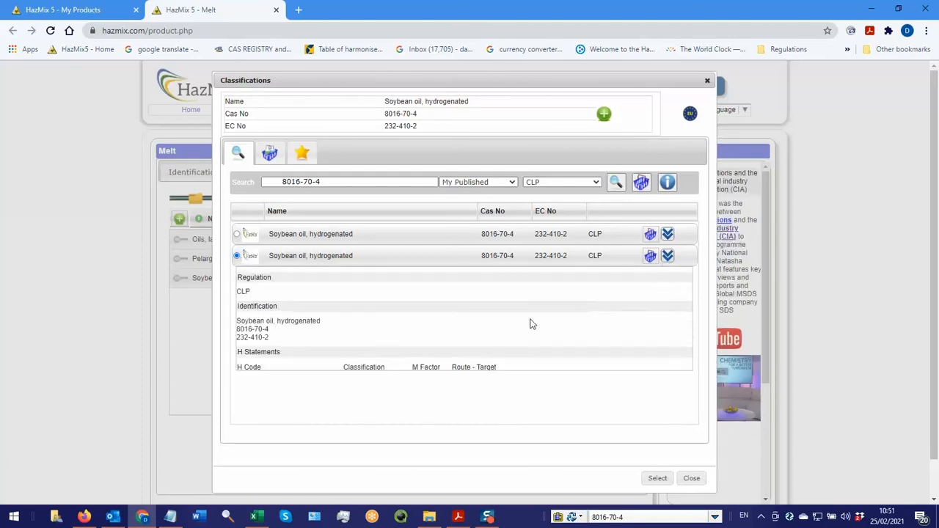
pyautogui.scroll(-3)
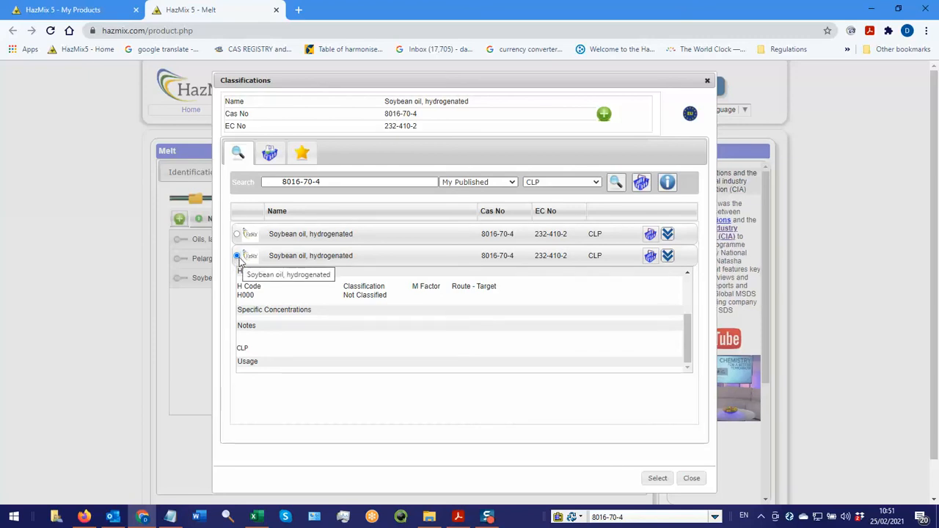
pyautogui.click(657, 478)
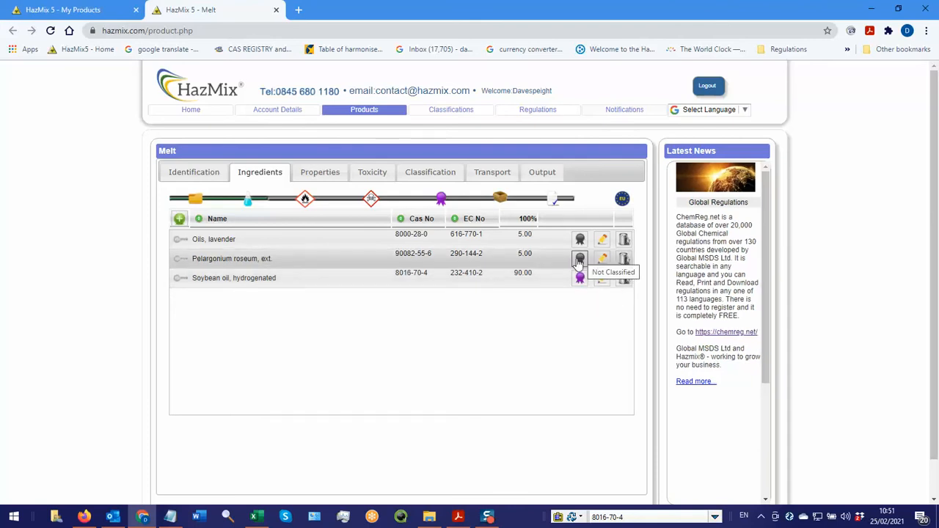
# Open Pelargonium roseum's classifications, review recommendations and start a new classification
pyautogui.click(579, 258)
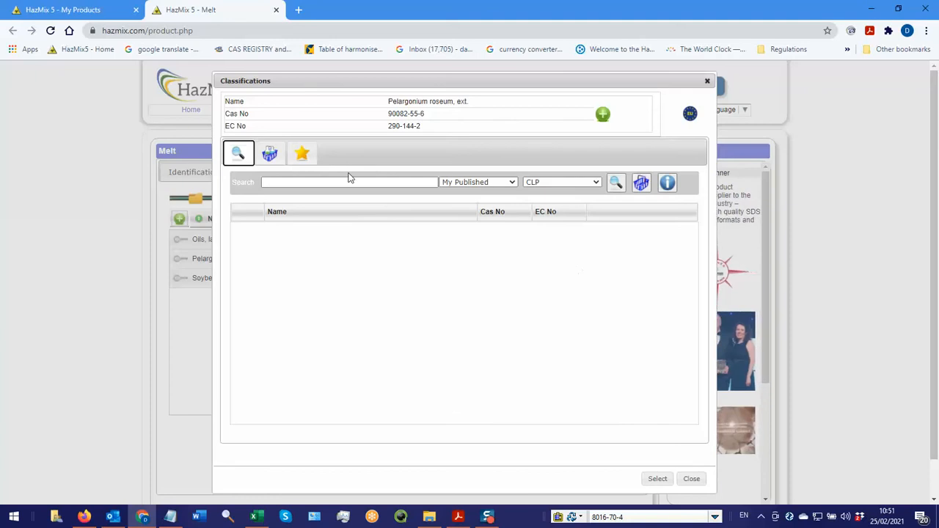
pyautogui.click(302, 153)
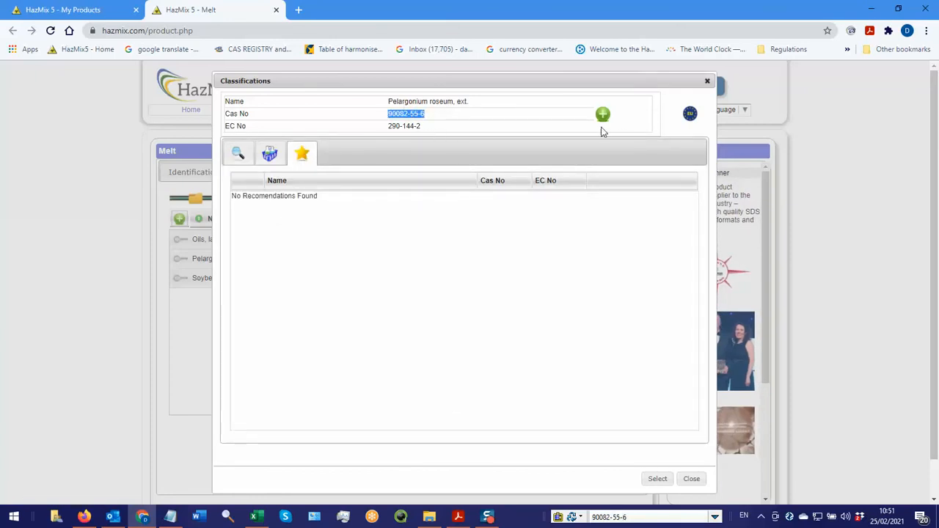
pyautogui.click(602, 114)
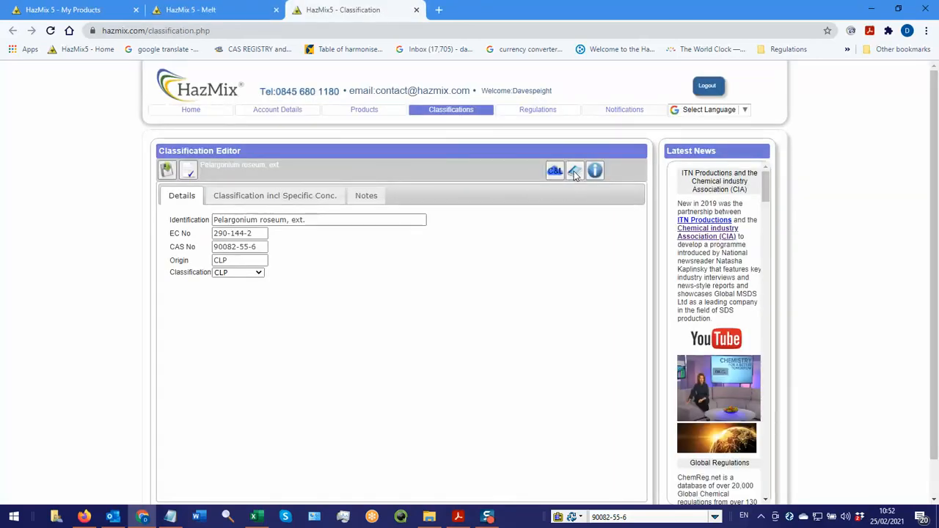
# Look up CAS 90082-55-6 in the C&L library and view its ECHA inventory summary
pyautogui.click(575, 170)
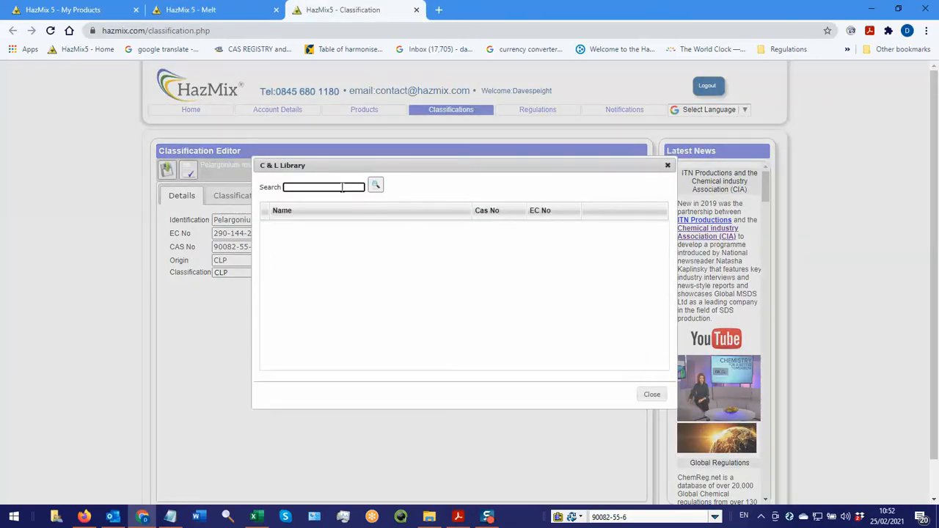
pyautogui.write('90082-55-6')
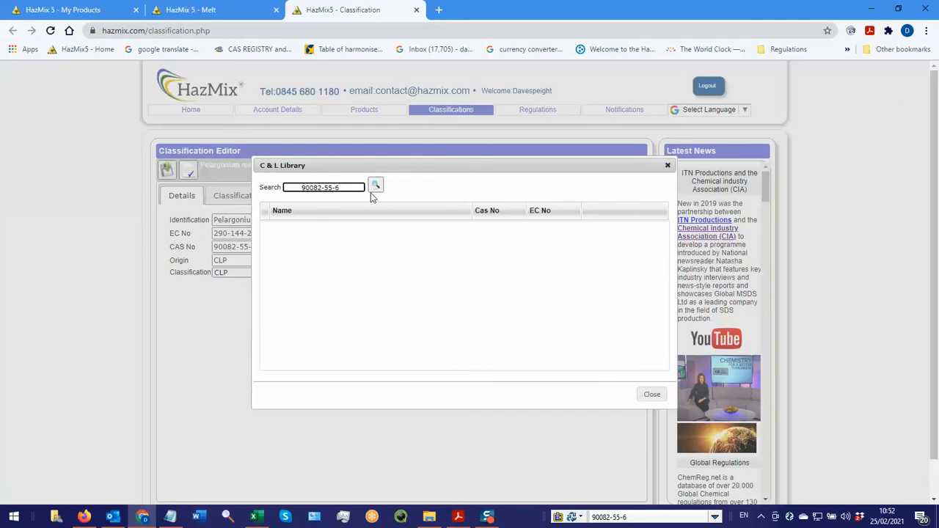
pyautogui.click(375, 185)
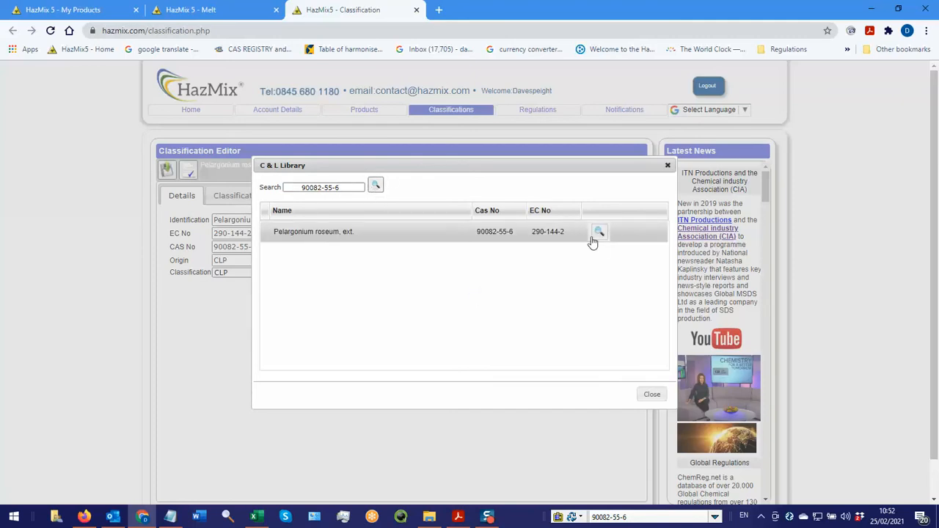
pyautogui.click(600, 231)
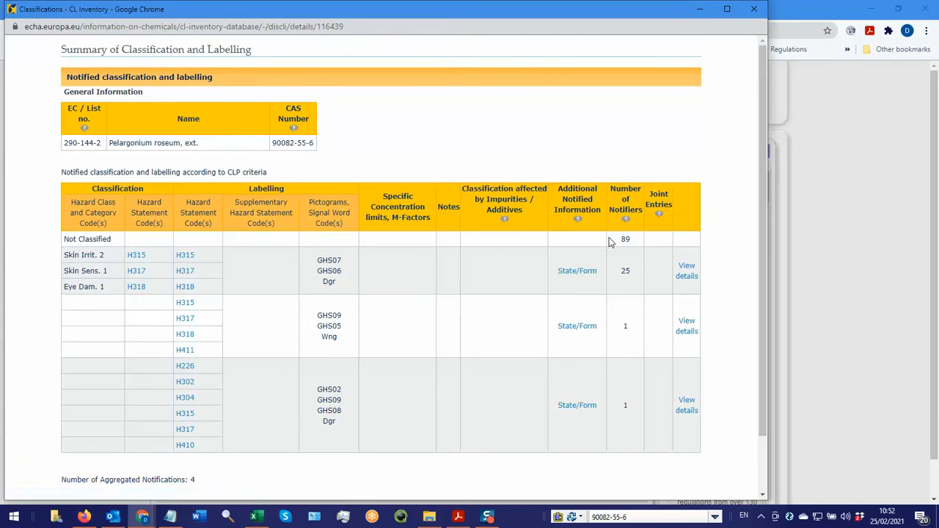
pyautogui.moveTo(127, 248)
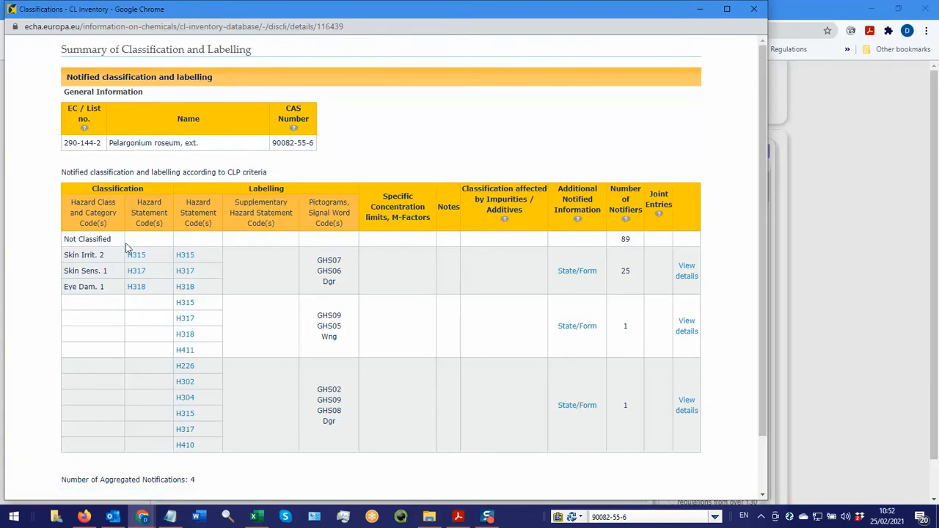
pyautogui.moveTo(621, 245)
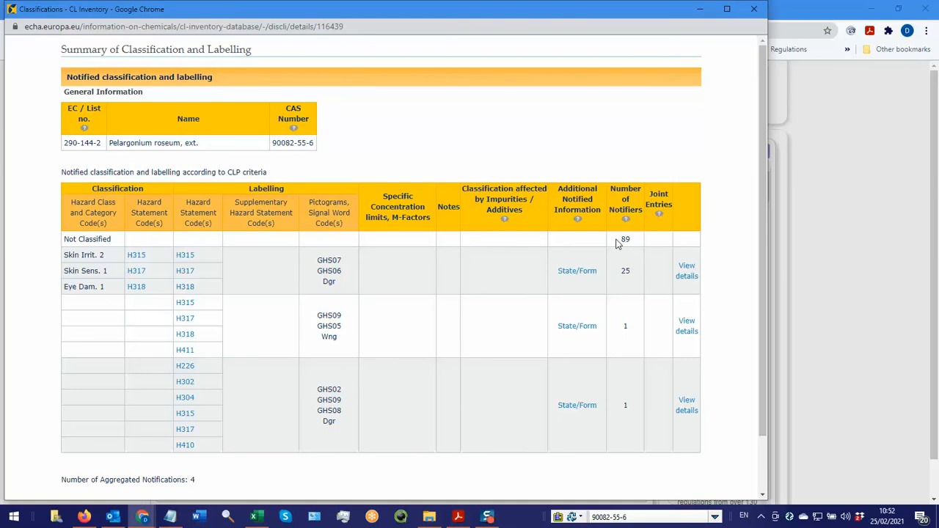
pyautogui.moveTo(152, 262)
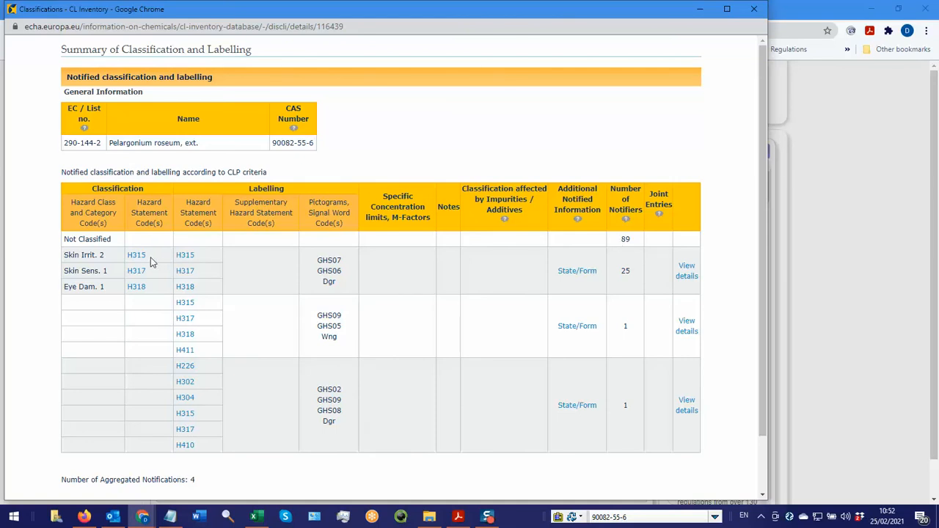
pyautogui.moveTo(154, 292)
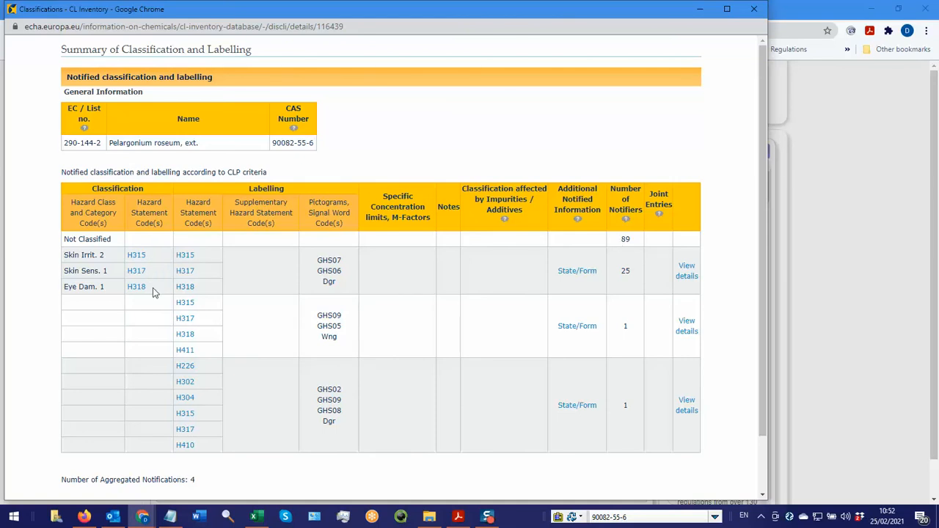
pyautogui.moveTo(102, 257)
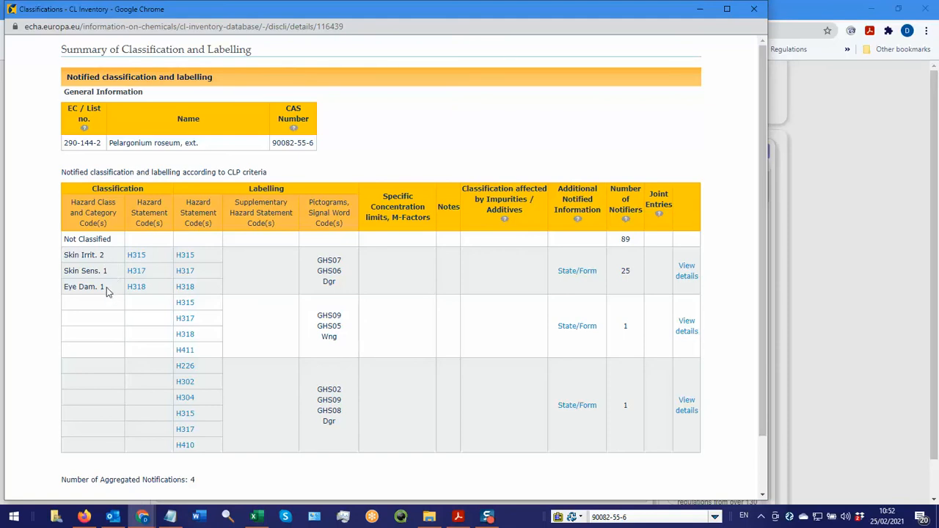
pyautogui.moveTo(141, 295)
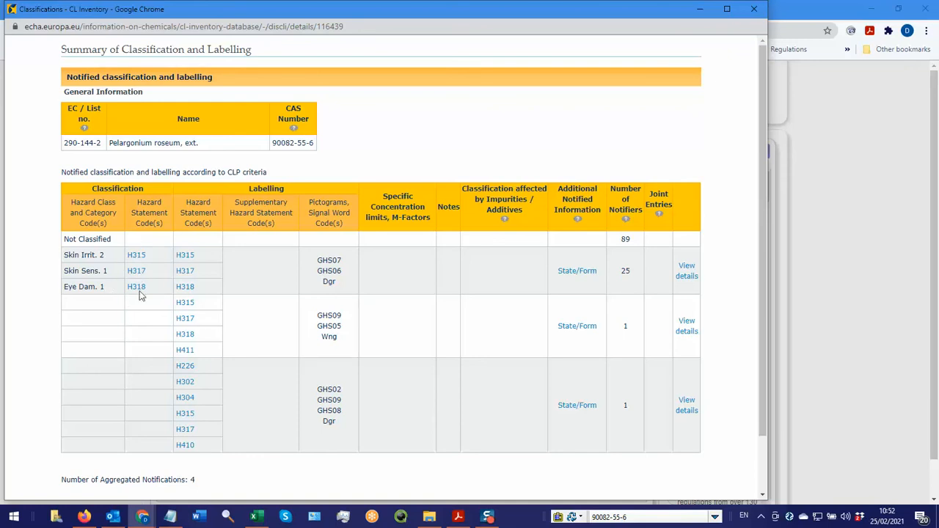
pyautogui.moveTo(154, 257)
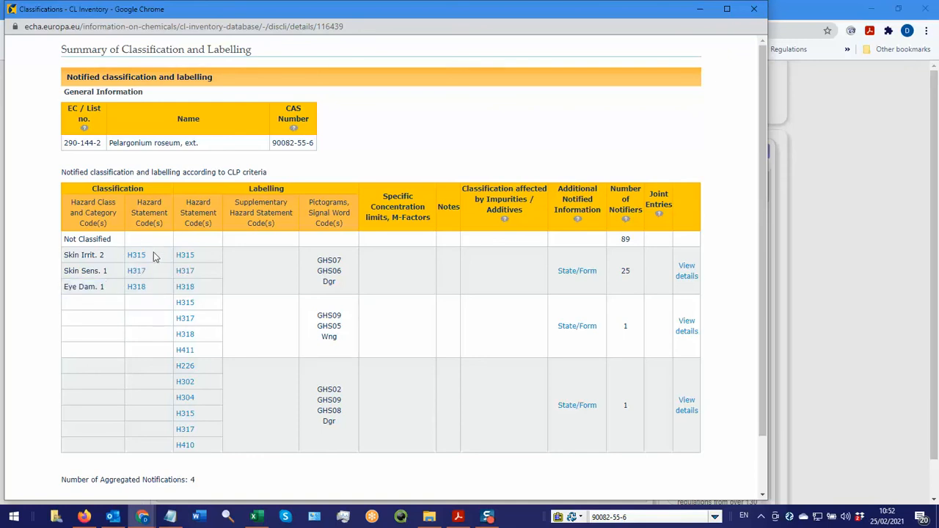
pyautogui.moveTo(121, 236)
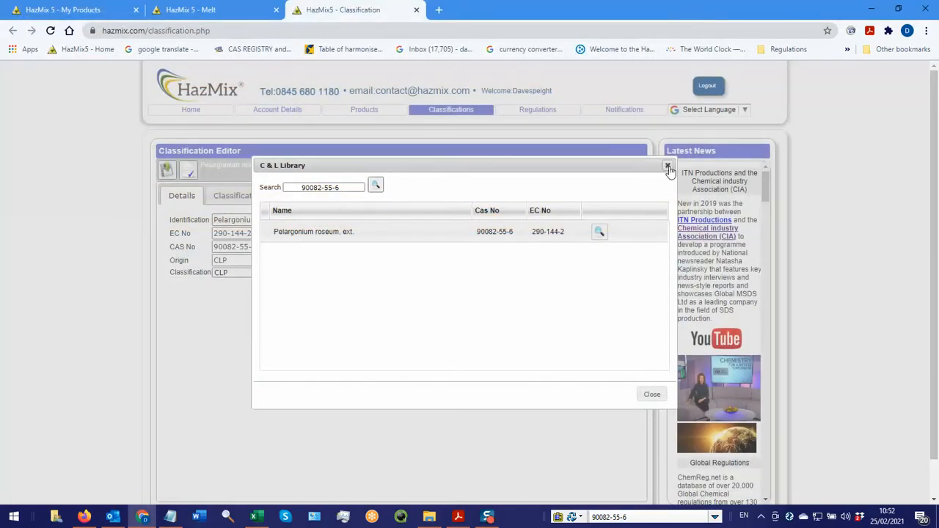
# Tick H315 Skin Irrit. 2, H317 Skin Sens. 1 and H318 Eye Dam. 1 for Pelargonium roseum
pyautogui.click(667, 166)
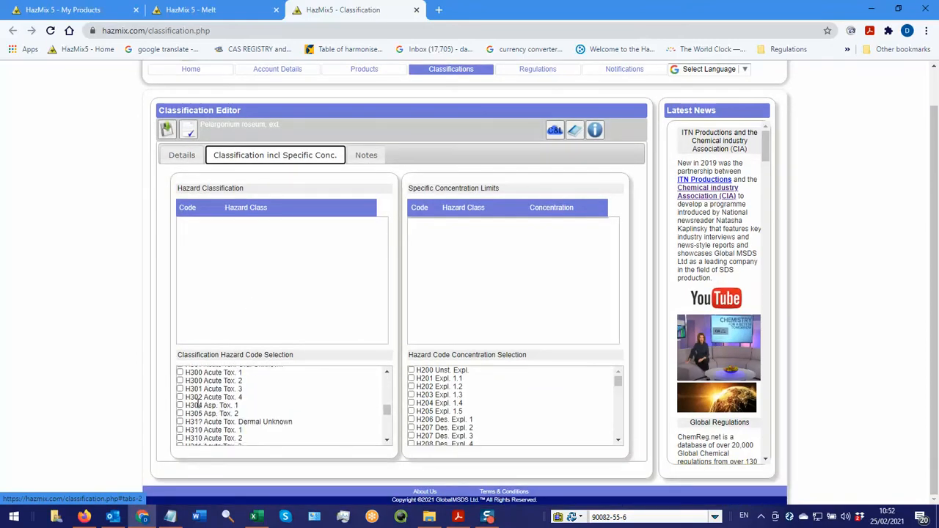
pyautogui.scroll(-3)
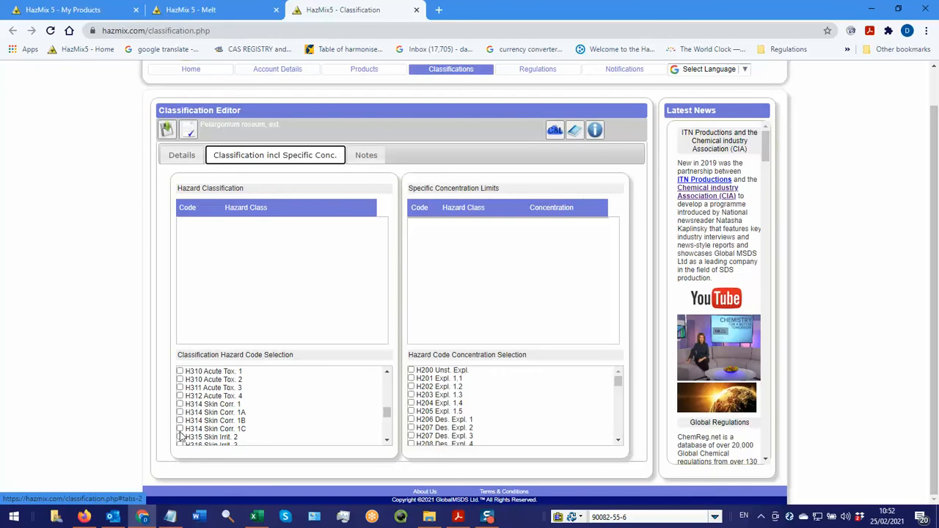
pyautogui.click(180, 436)
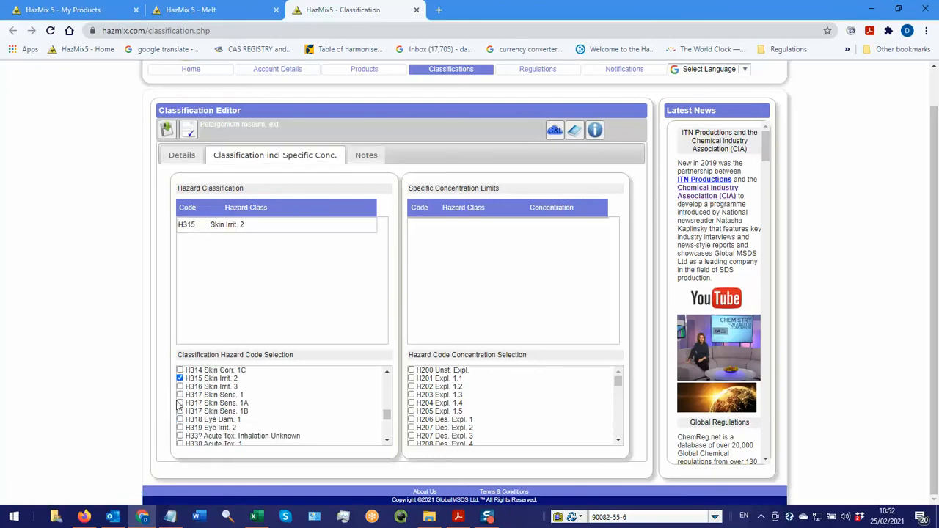
pyautogui.click(180, 395)
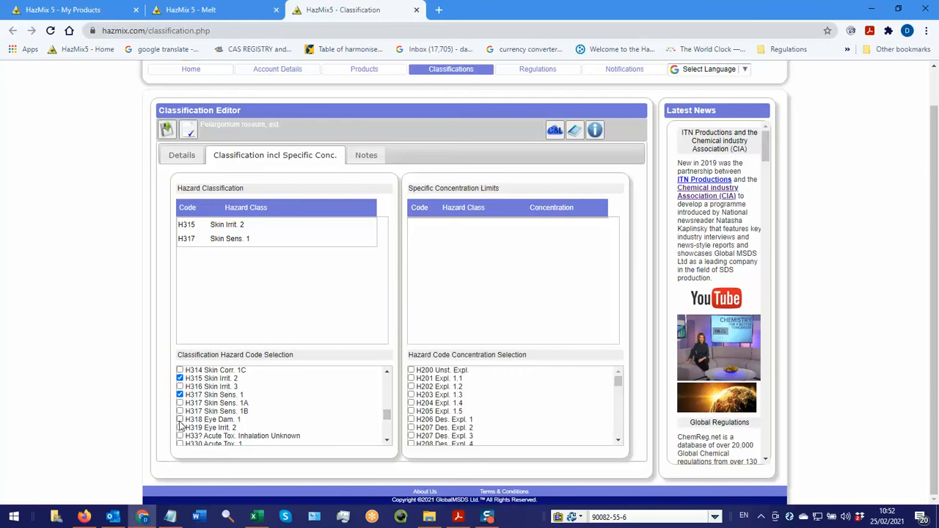
pyautogui.click(179, 419)
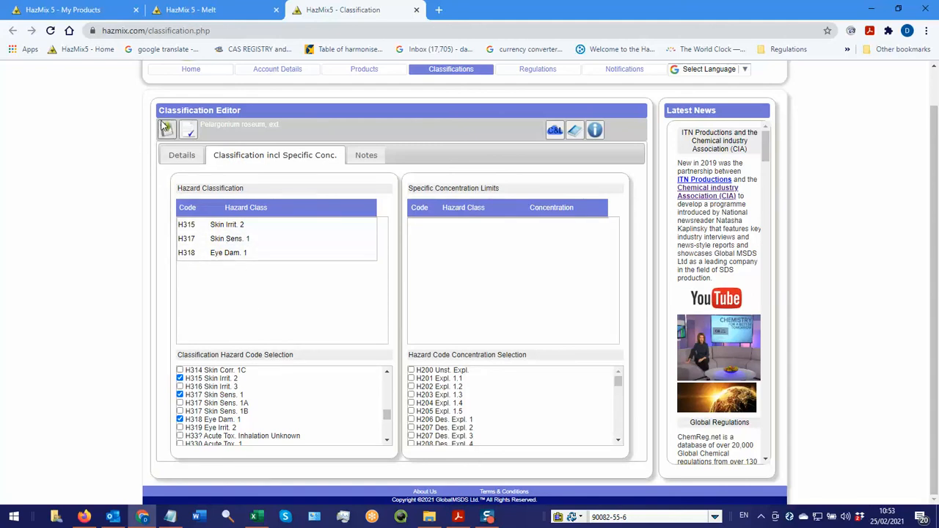
pyautogui.moveTo(166, 130)
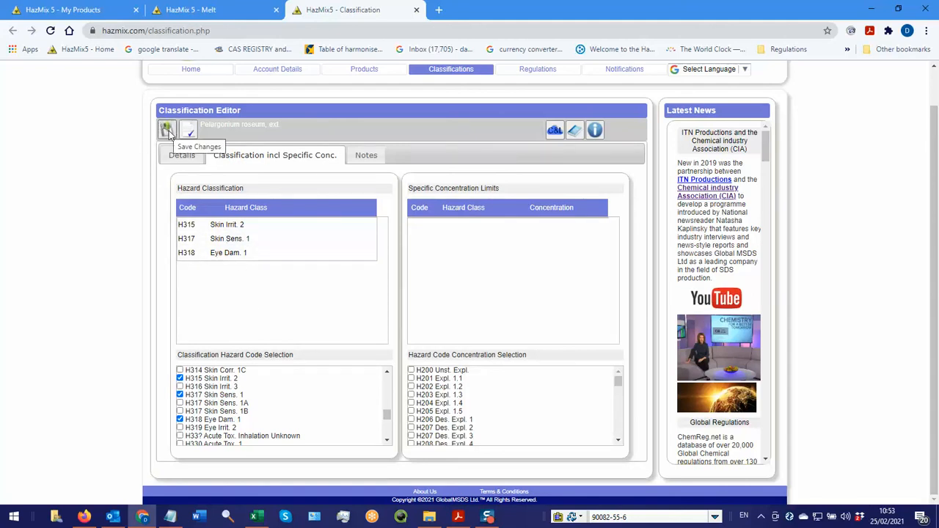
# Save and publish the Pelargonium roseum classification
pyautogui.click(166, 130)
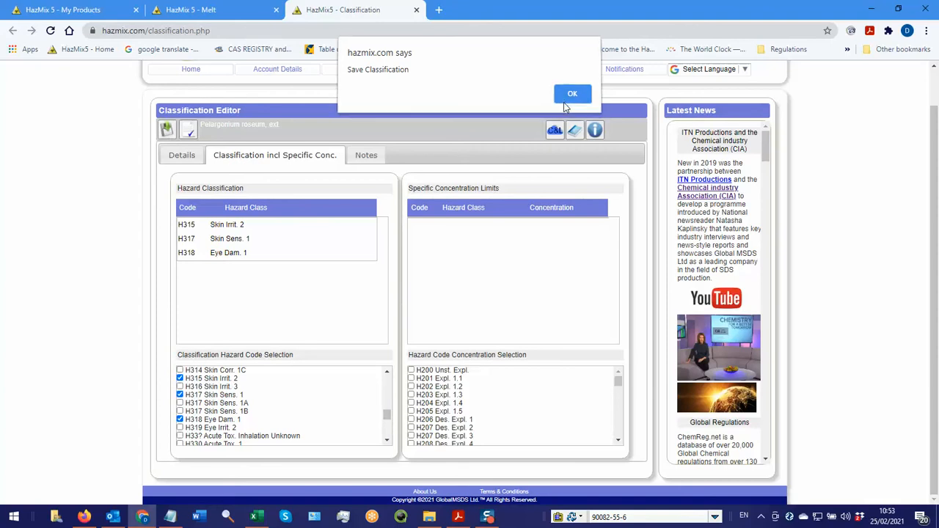
pyautogui.click(573, 93)
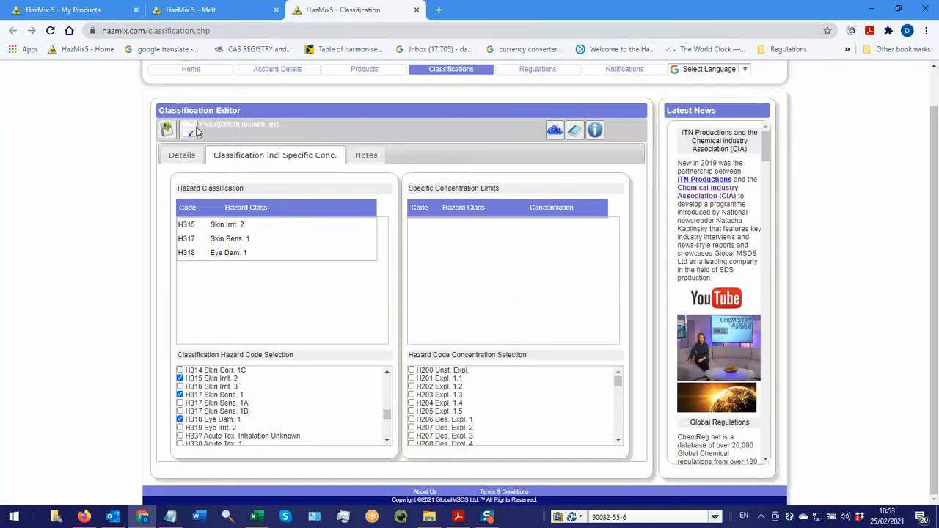
pyautogui.click(167, 130)
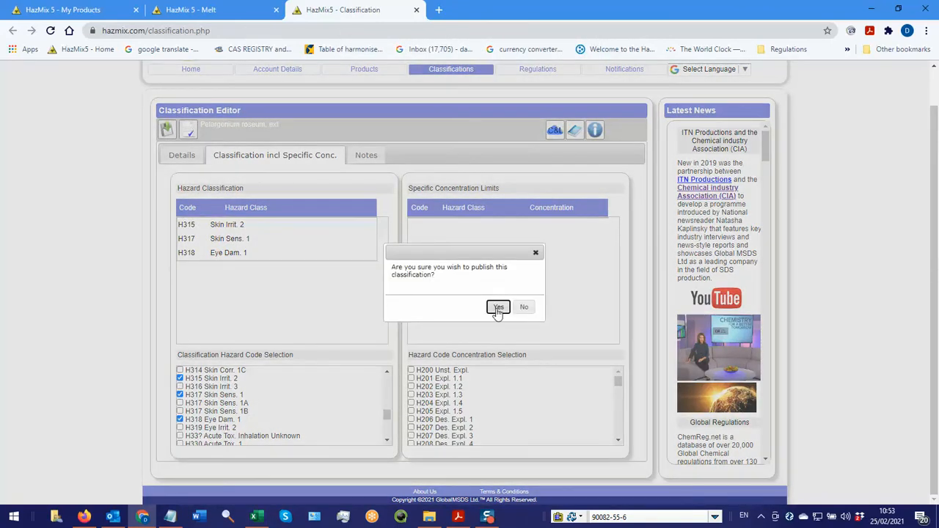
pyautogui.click(499, 307)
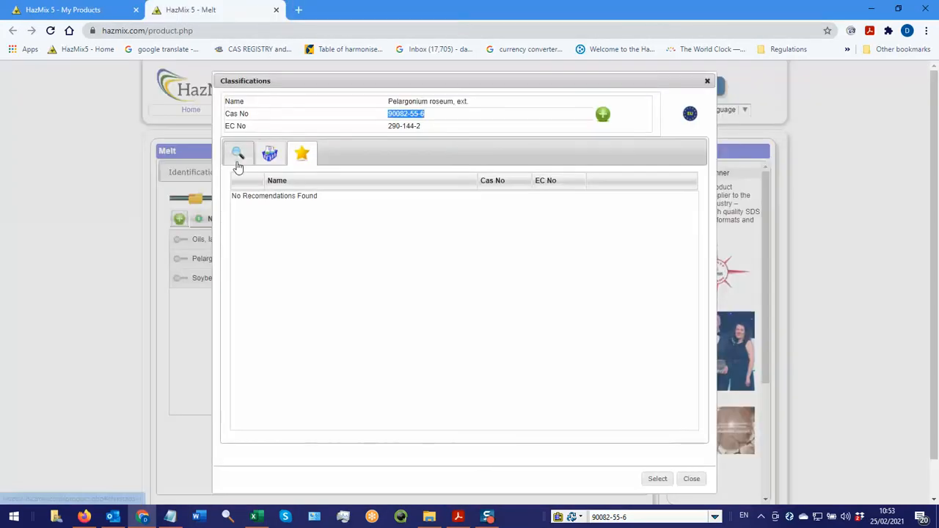
# Search published classifications for 90082-55-6 and choose the new Pelargonium roseum entry with H315, H317, H318
pyautogui.click(237, 154)
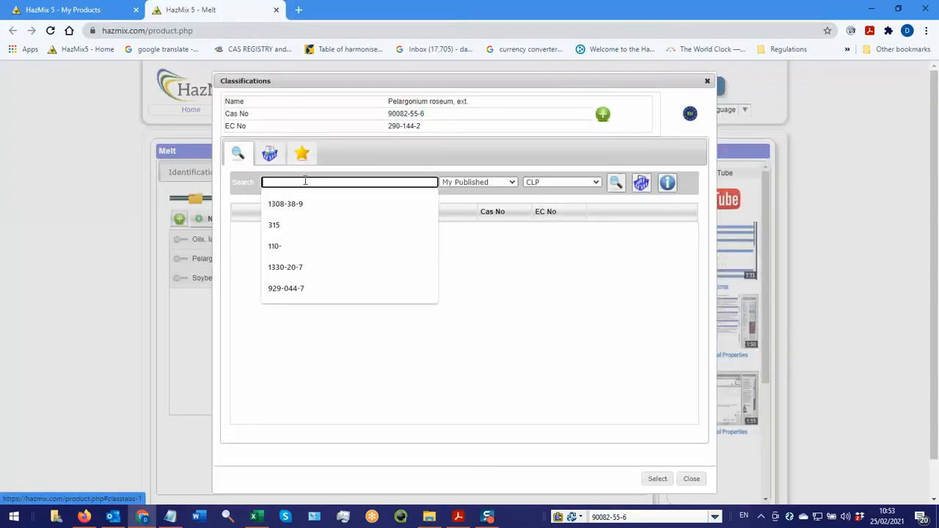
pyautogui.rightClick(349, 182)
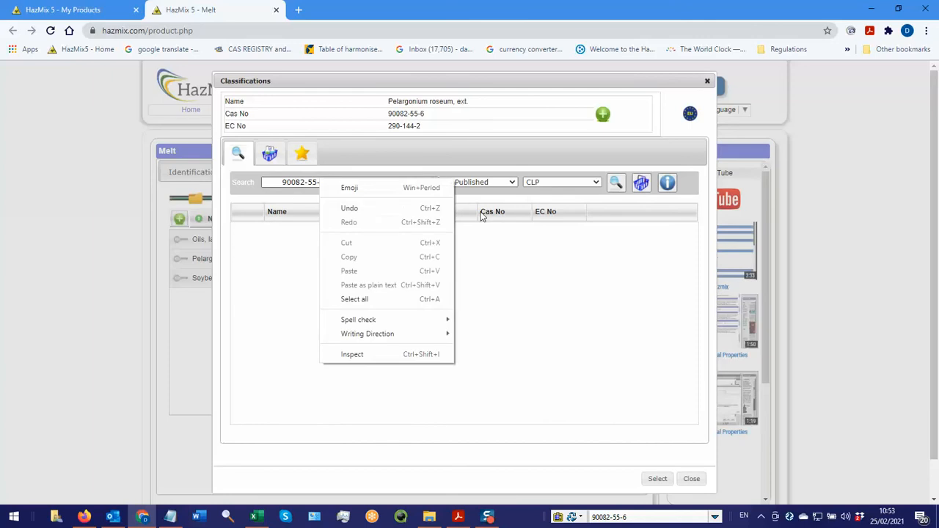
pyautogui.click(617, 182)
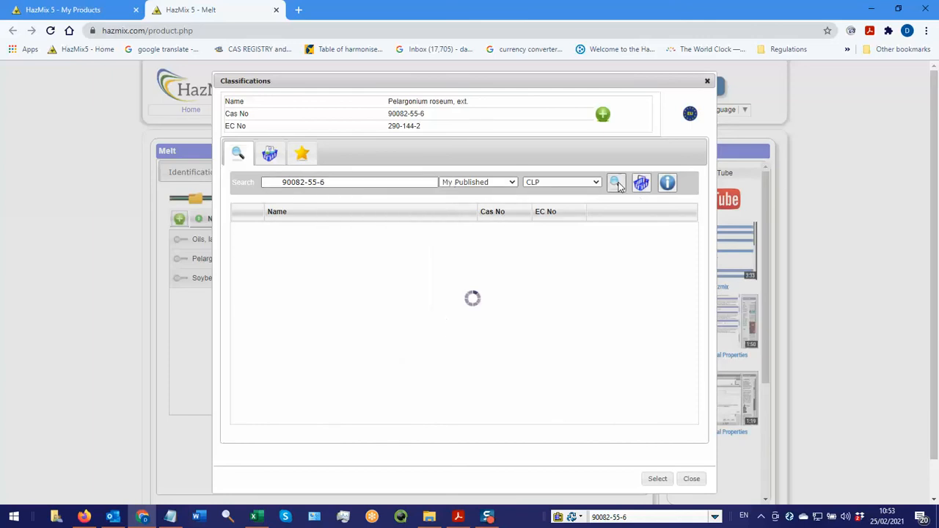
pyautogui.click(616, 182)
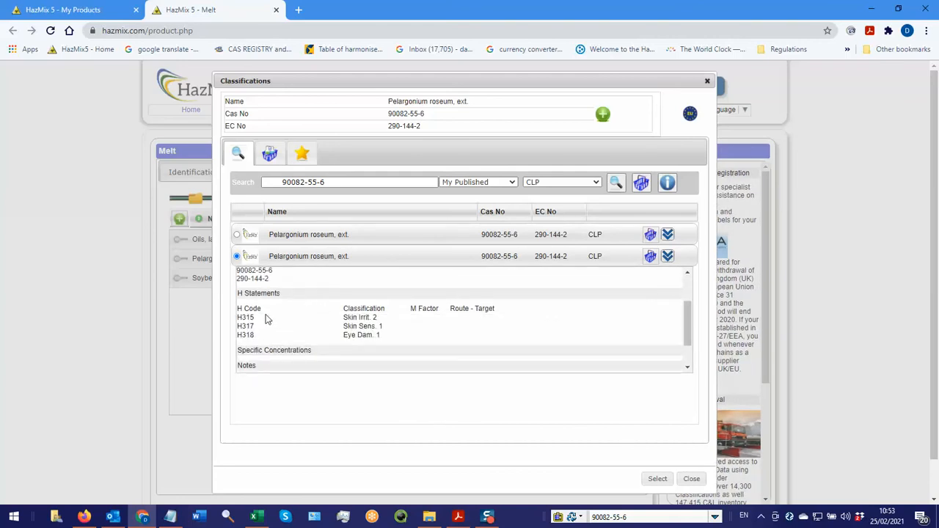
pyautogui.moveTo(638, 495)
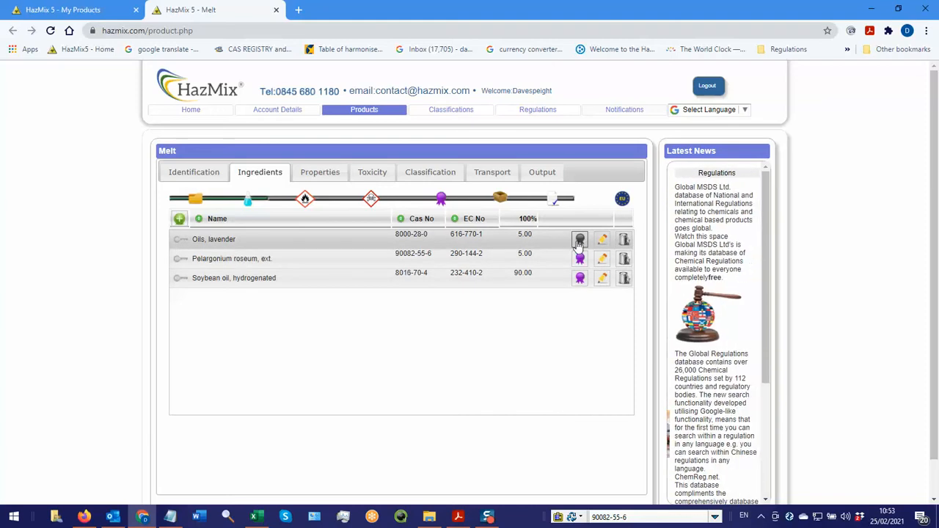
# Open lavender oil's classifications, review recommendations and start a new classification
pyautogui.click(580, 239)
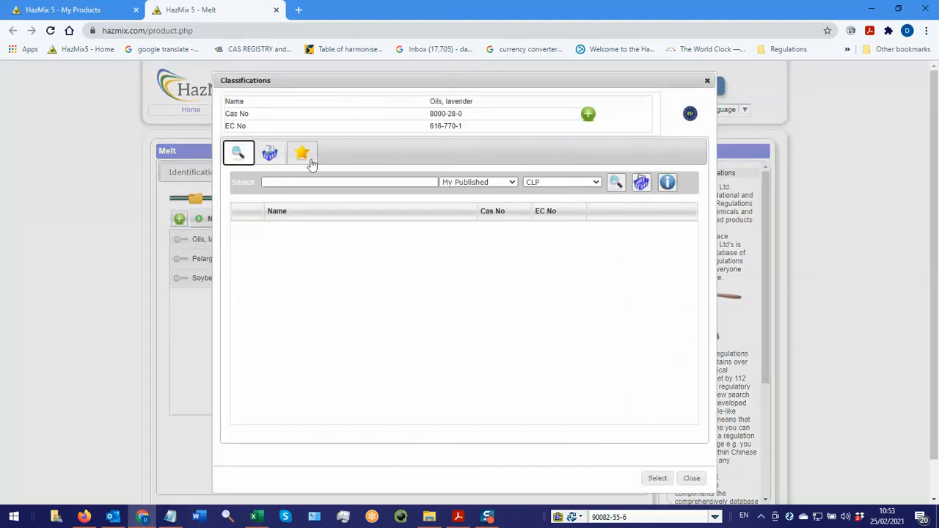
pyautogui.click(302, 152)
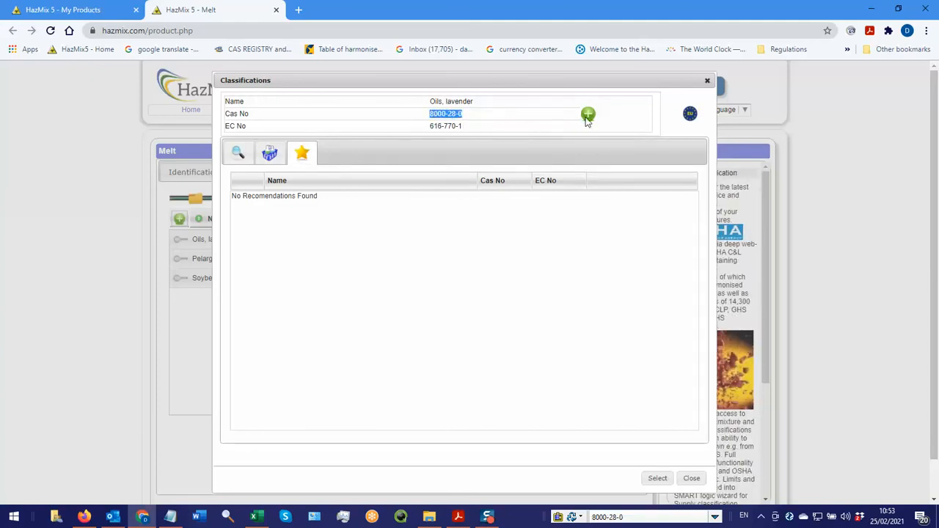
pyautogui.click(587, 115)
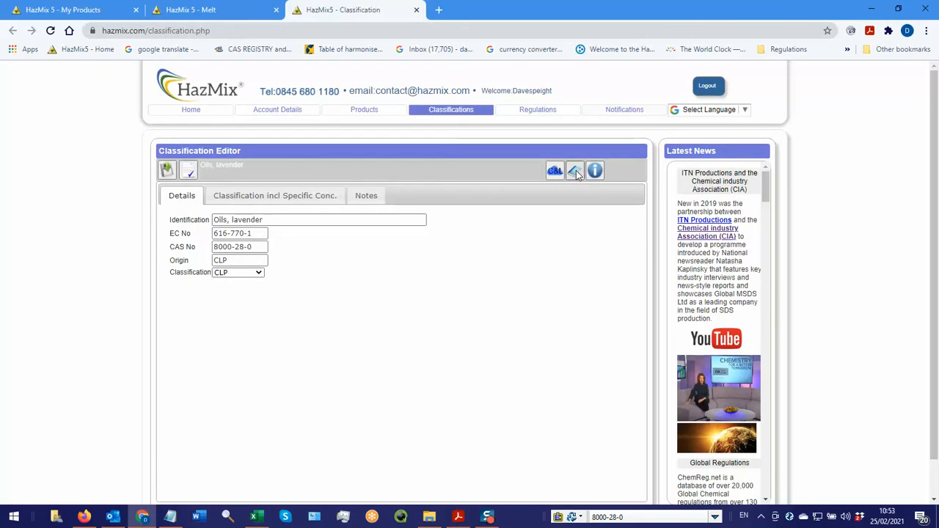
# Look up CAS 8000-28-0 in the C&L library, view its ECHA summary, then close ECHA
pyautogui.click(575, 170)
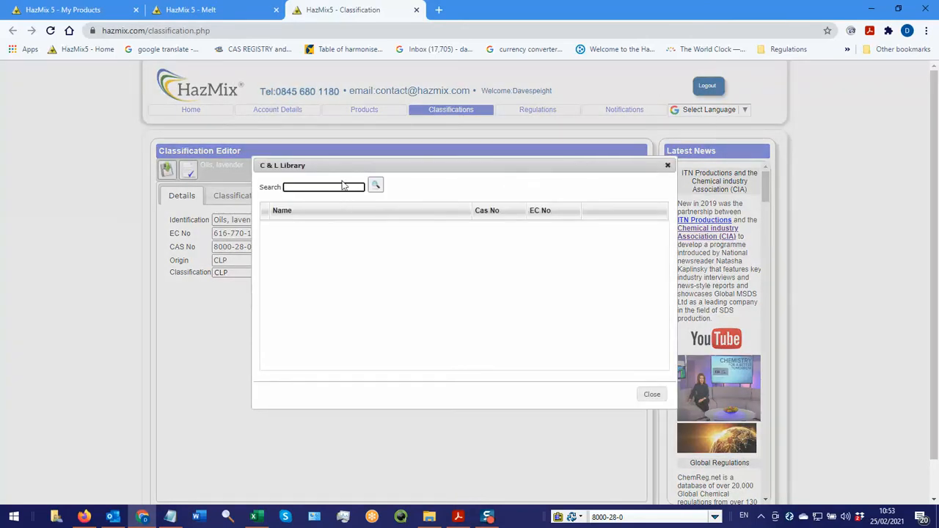
pyautogui.write('8000-28-0')
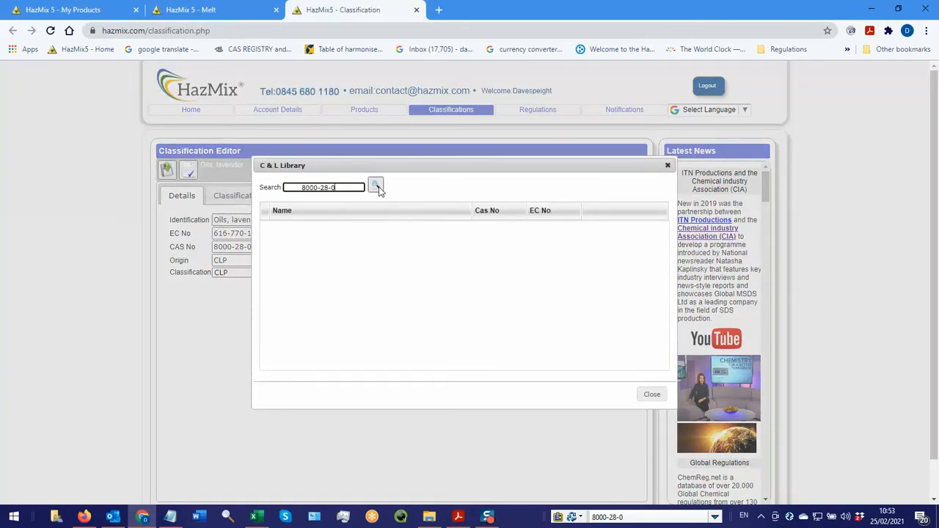
pyautogui.click(375, 186)
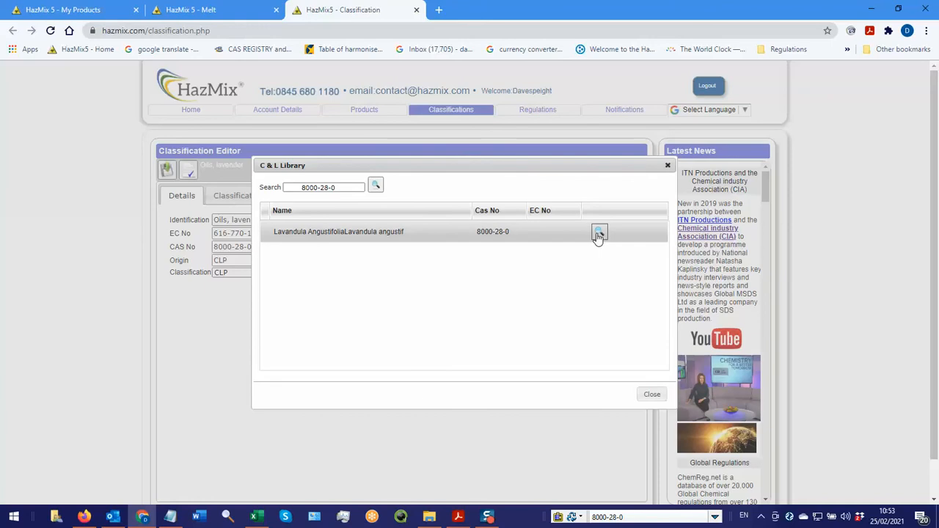
pyautogui.moveTo(599, 233)
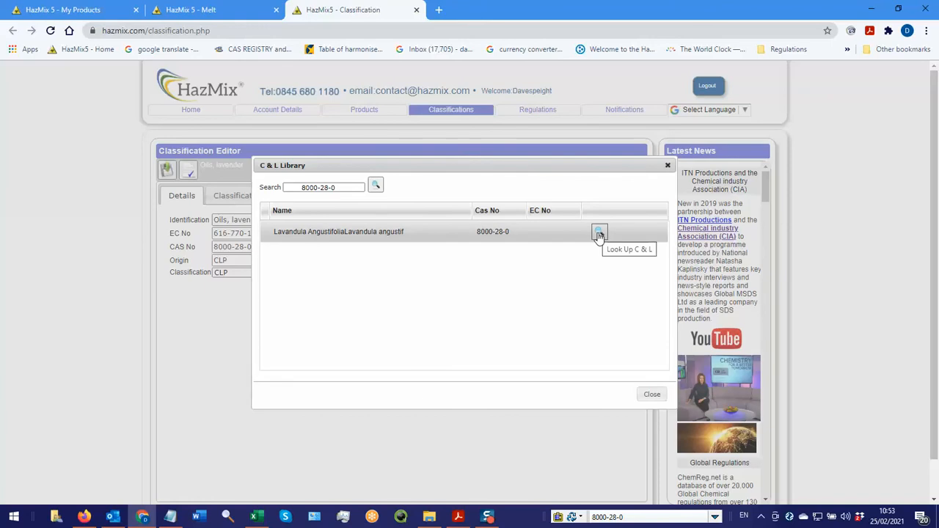
pyautogui.click(599, 231)
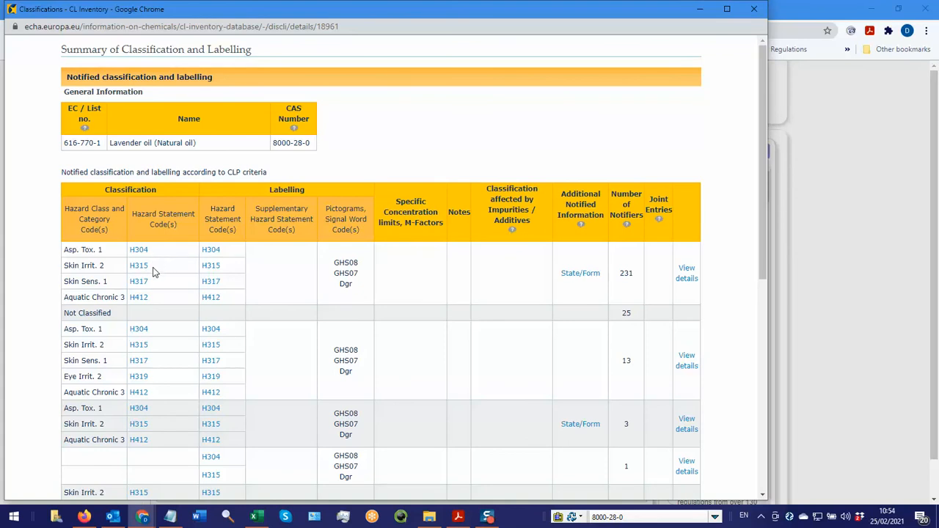
pyautogui.moveTo(152, 302)
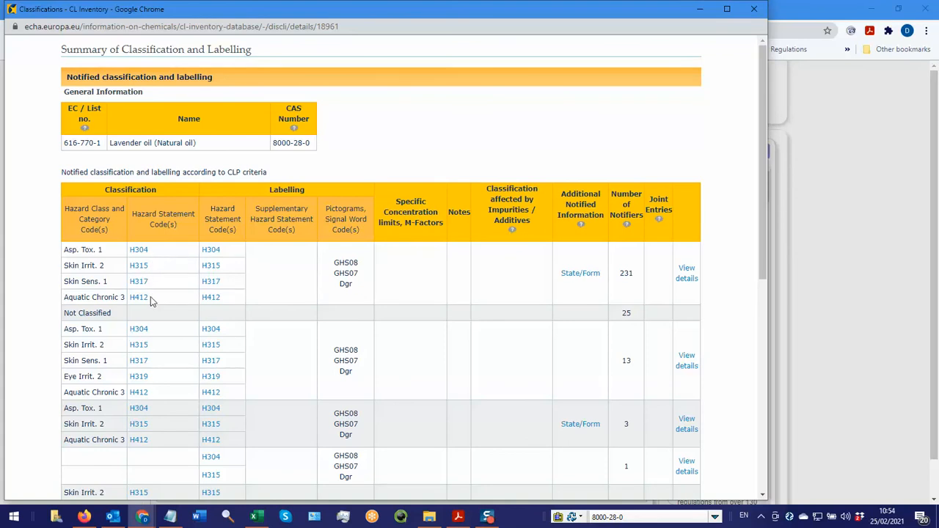
pyautogui.moveTo(123, 263)
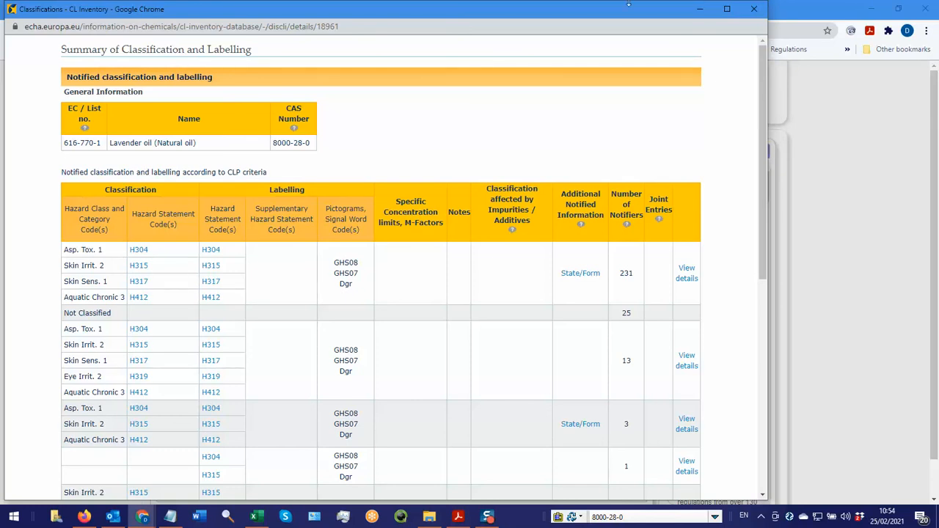
pyautogui.click(356, 9)
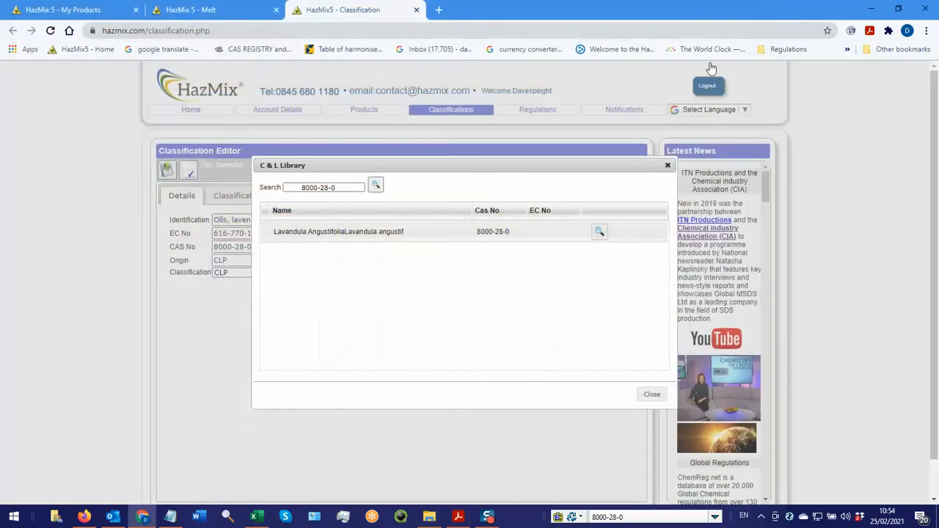
# Add H315 Skin Irrit. 2 and H412 Aquatic Chronic 3 to lavender oil's hazard codes
pyautogui.click(651, 394)
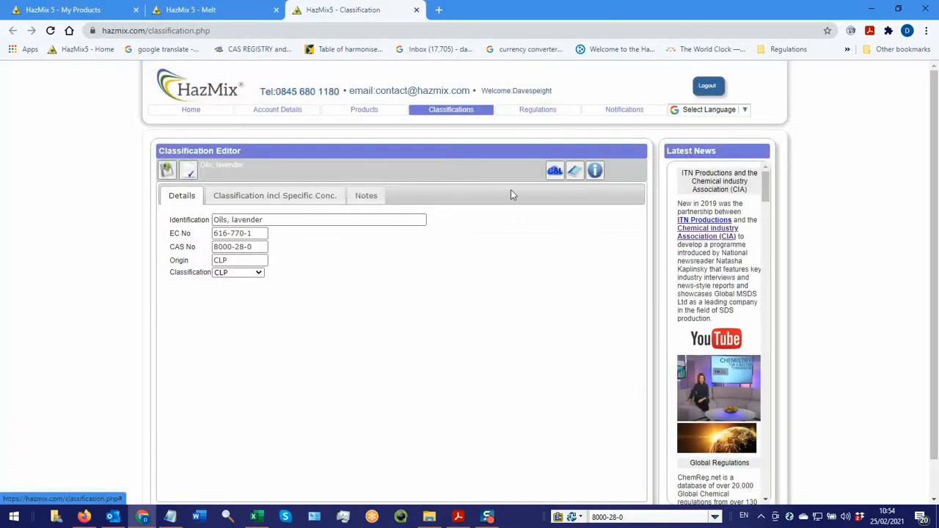
pyautogui.click(274, 196)
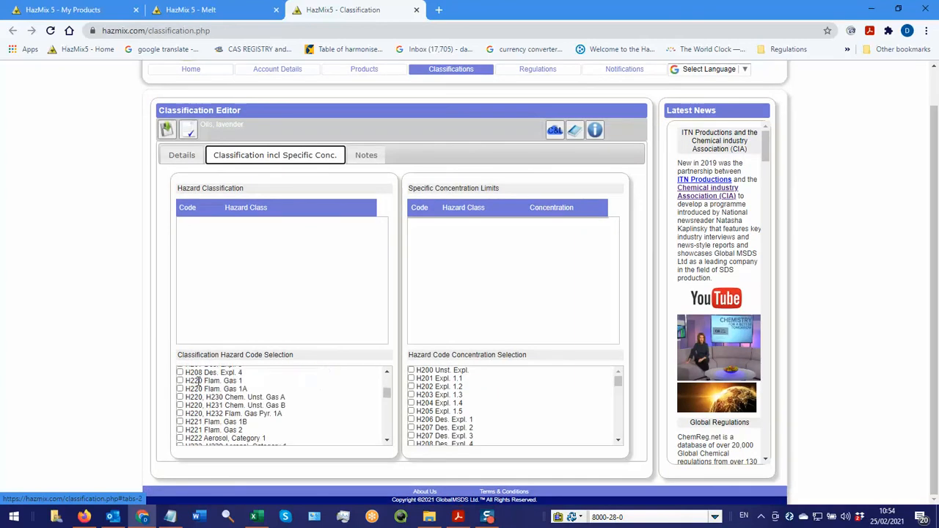
pyautogui.scroll(-3)
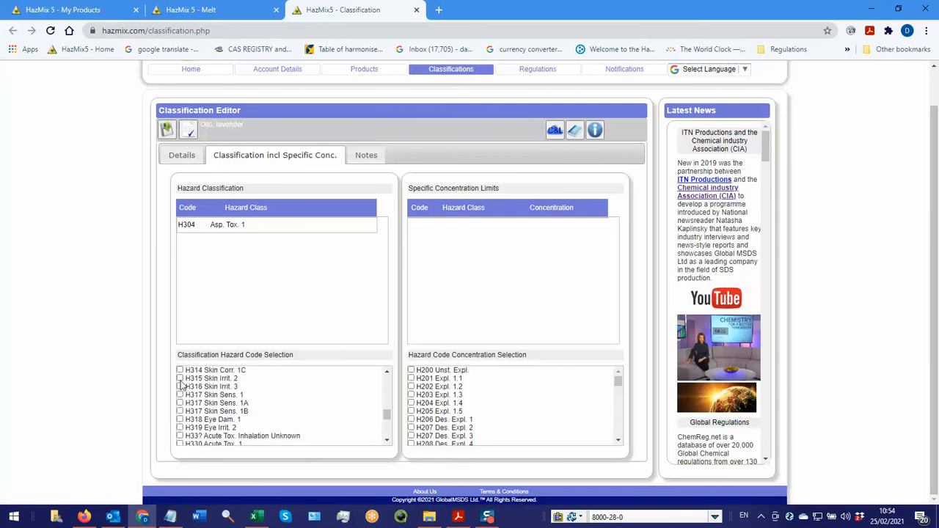
pyautogui.click(180, 378)
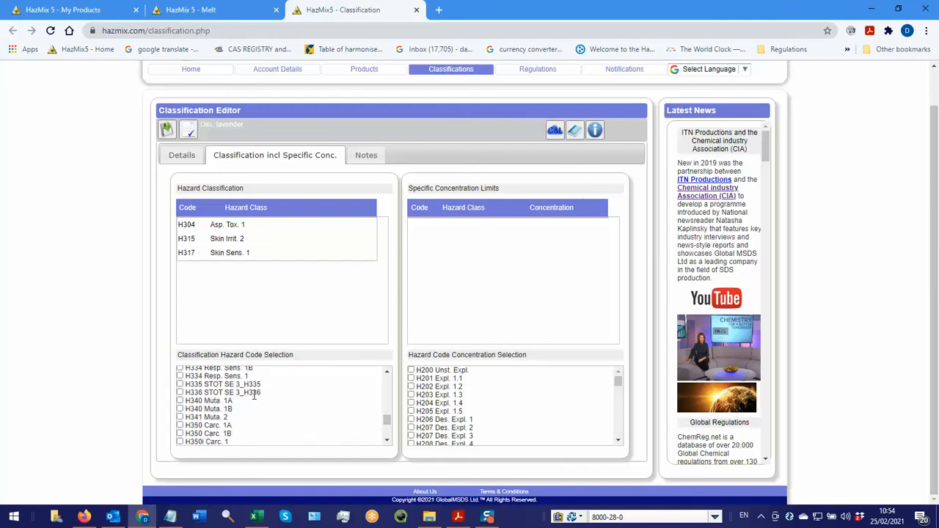
pyautogui.scroll(-3)
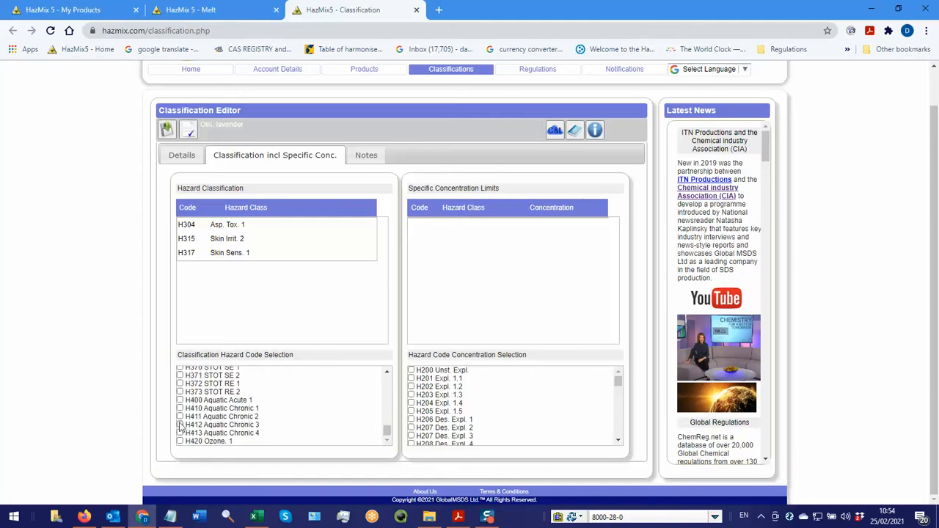
pyautogui.click(181, 425)
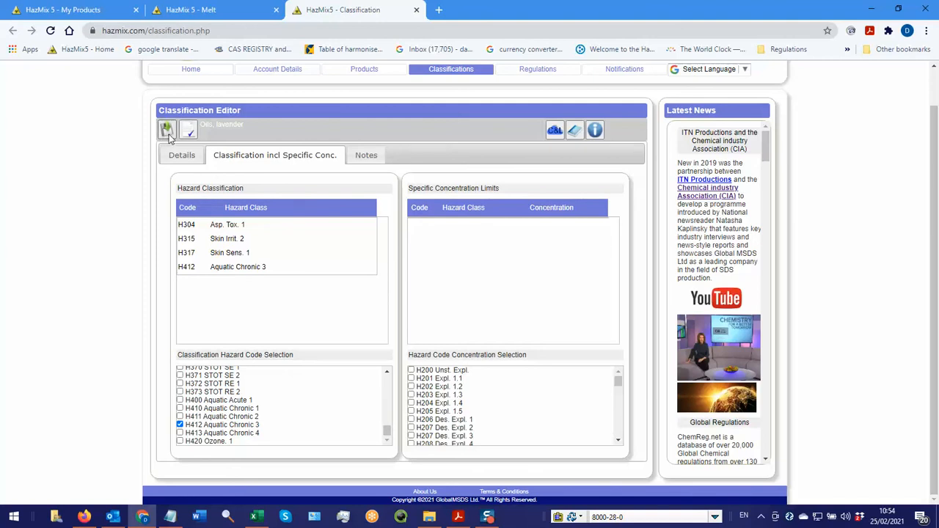
# Save and publish the lavender oil classification
pyautogui.click(166, 129)
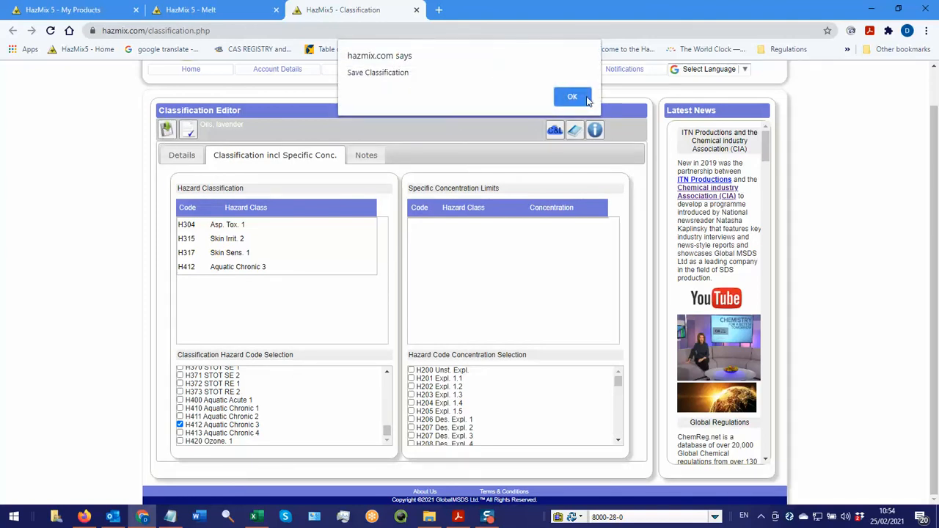
pyautogui.click(573, 96)
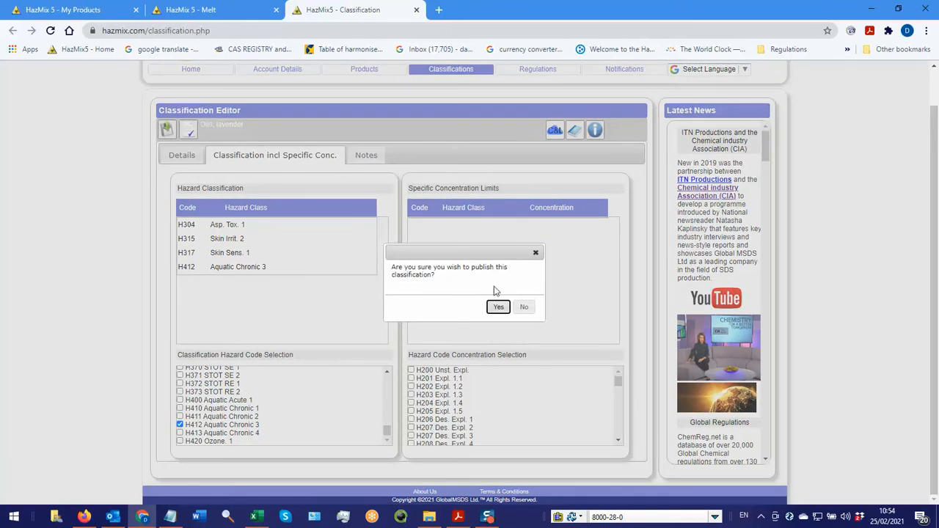
pyautogui.click(499, 306)
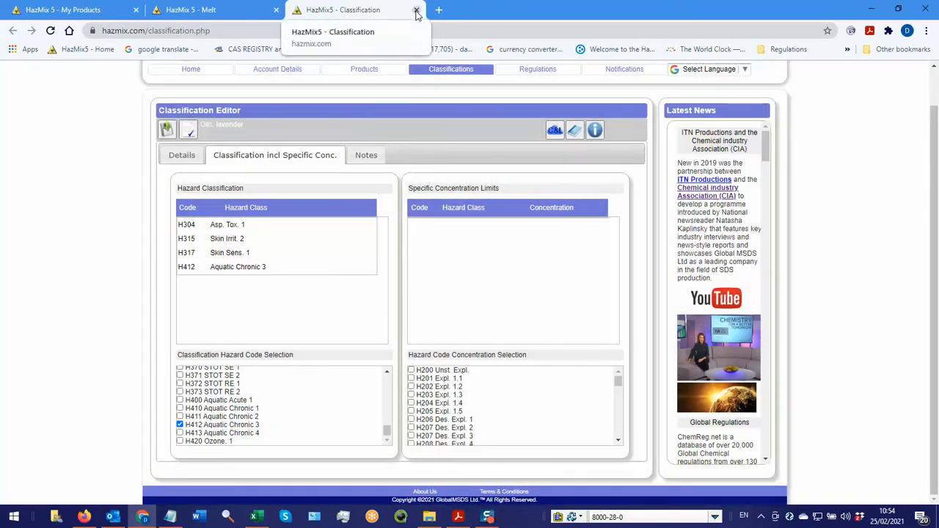
# Search published classifications for 8000-28-0, review the second result and apply it to lavender oil
pyautogui.click(416, 9)
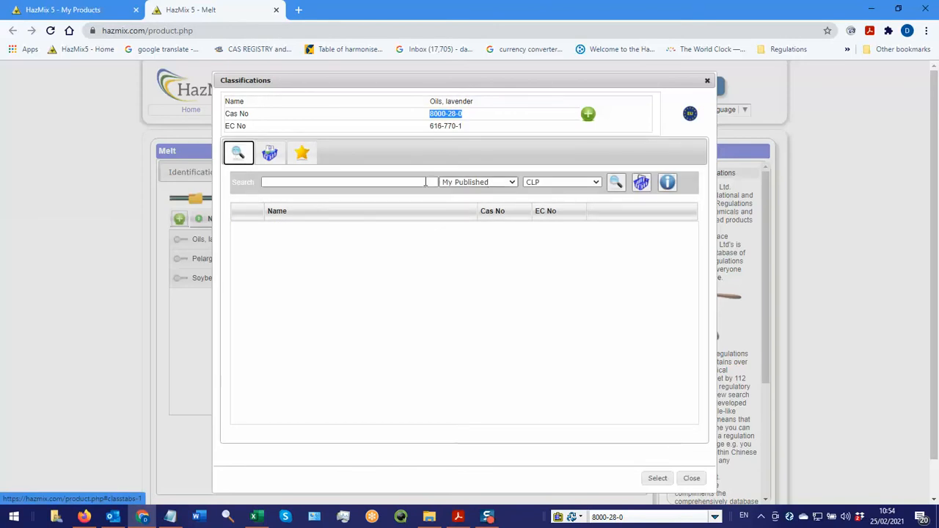
pyautogui.click(338, 182)
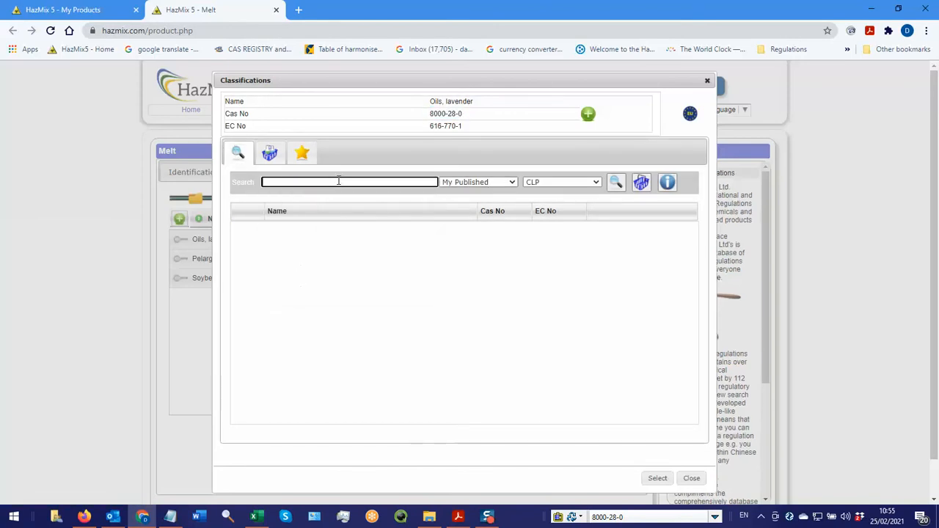
pyautogui.write('8000-28-0')
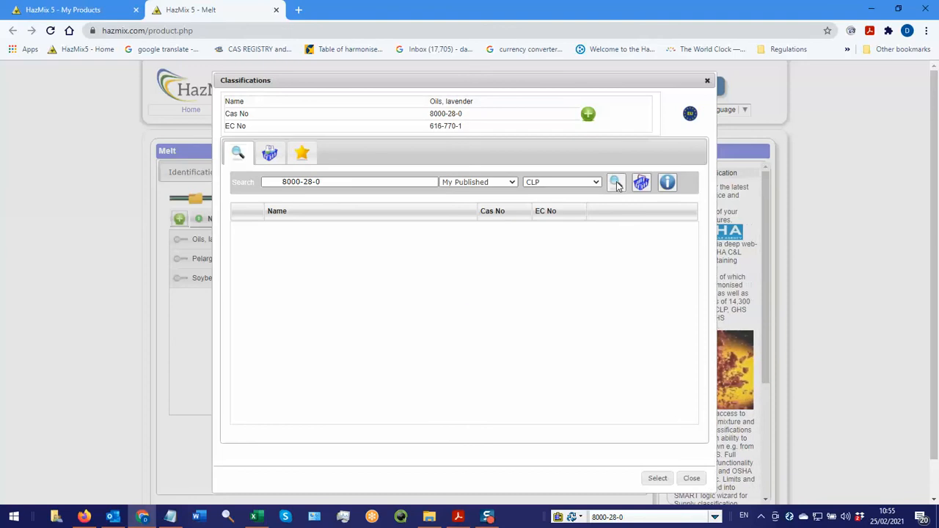
pyautogui.click(616, 182)
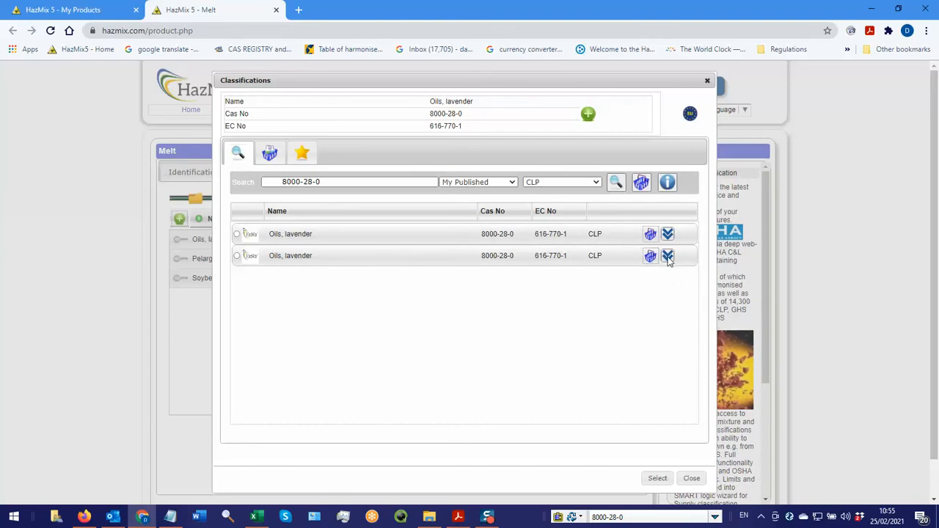
pyautogui.click(650, 256)
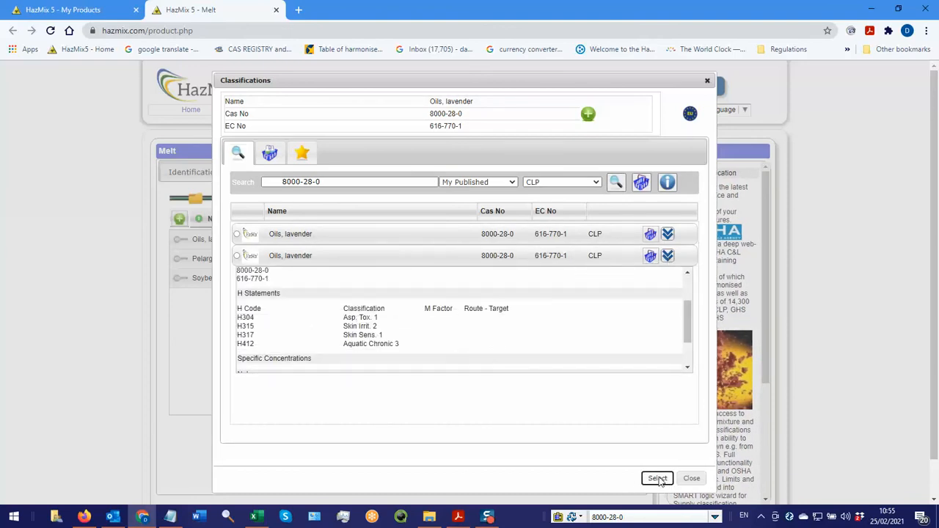
pyautogui.click(657, 478)
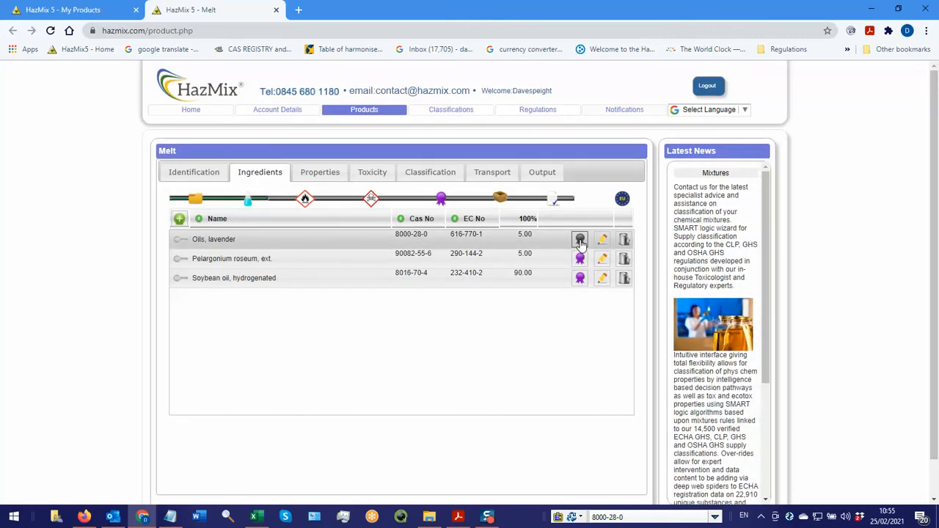
# Reopen lavender oil's classifications, rerun the search and assign the second Oils, lavender classification
pyautogui.click(580, 239)
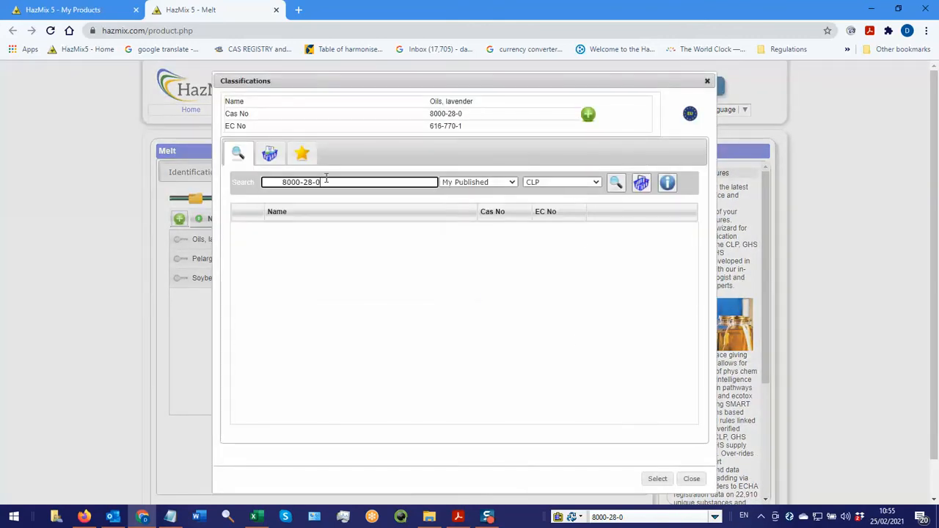
pyautogui.click(616, 182)
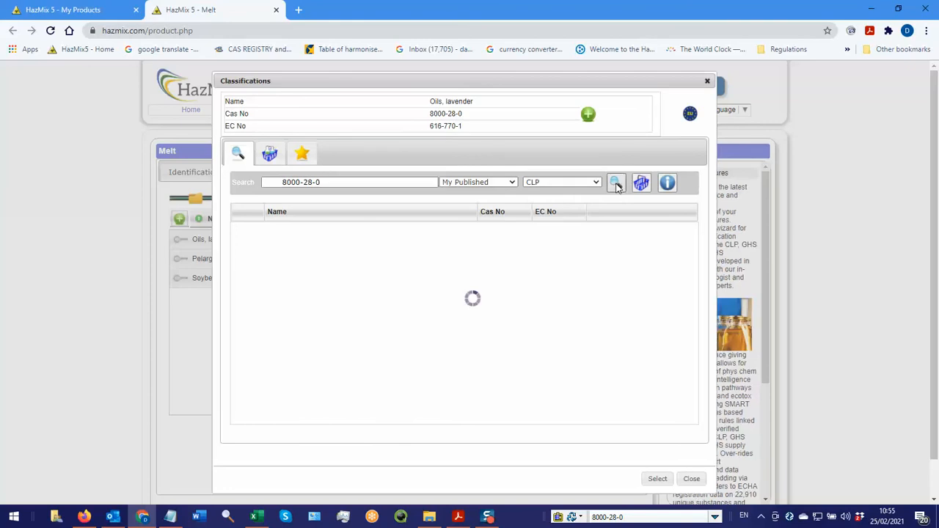
pyautogui.click(617, 182)
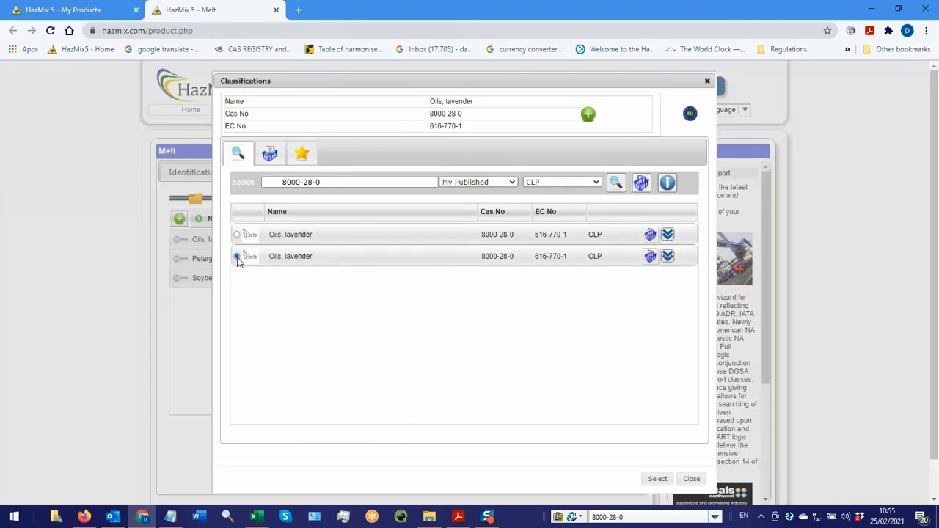
pyautogui.click(237, 256)
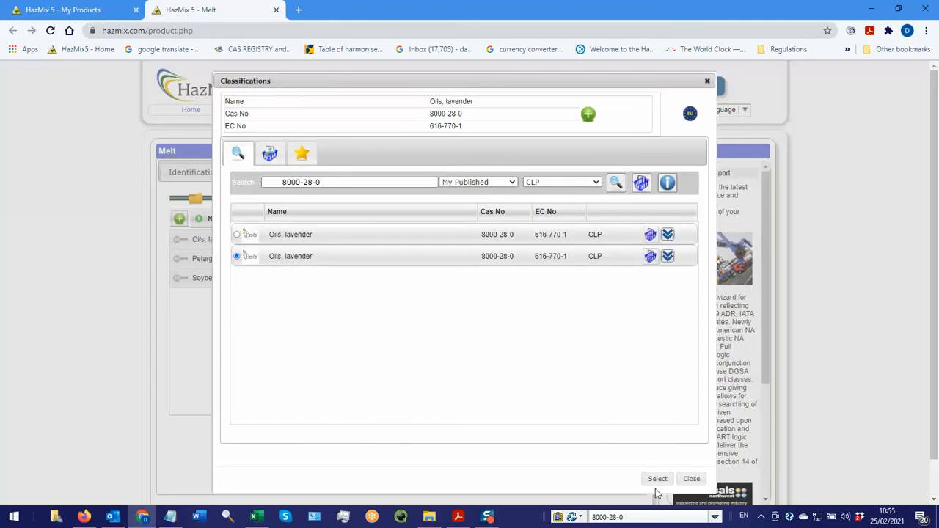
pyautogui.click(656, 479)
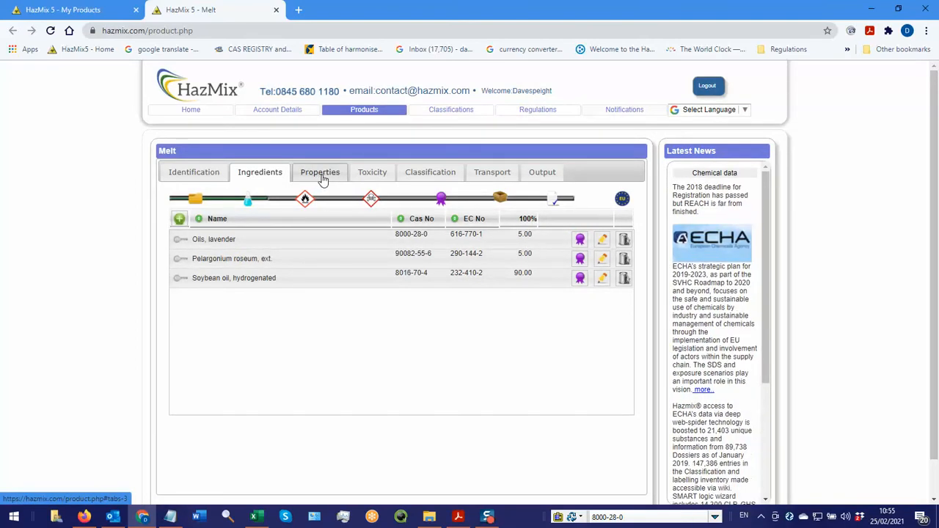
pyautogui.moveTo(372, 172)
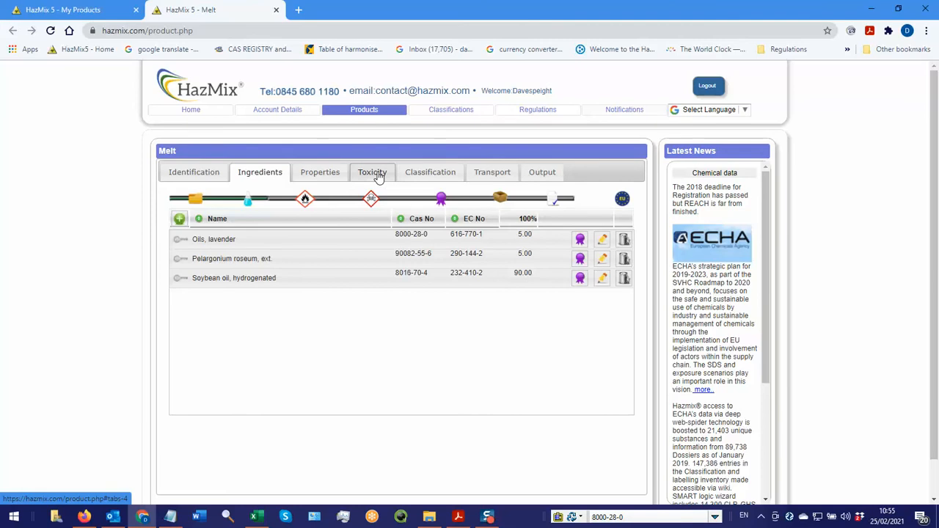
# Run Melt's toxicity calculation in Tox Summary & ATE, flagging skin irritation, eye damage and sensitization
pyautogui.click(372, 171)
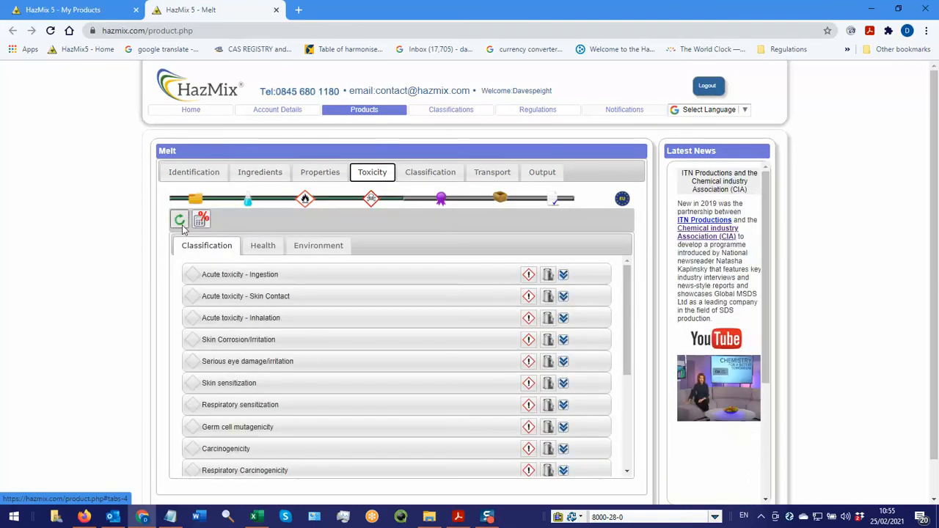
pyautogui.click(180, 220)
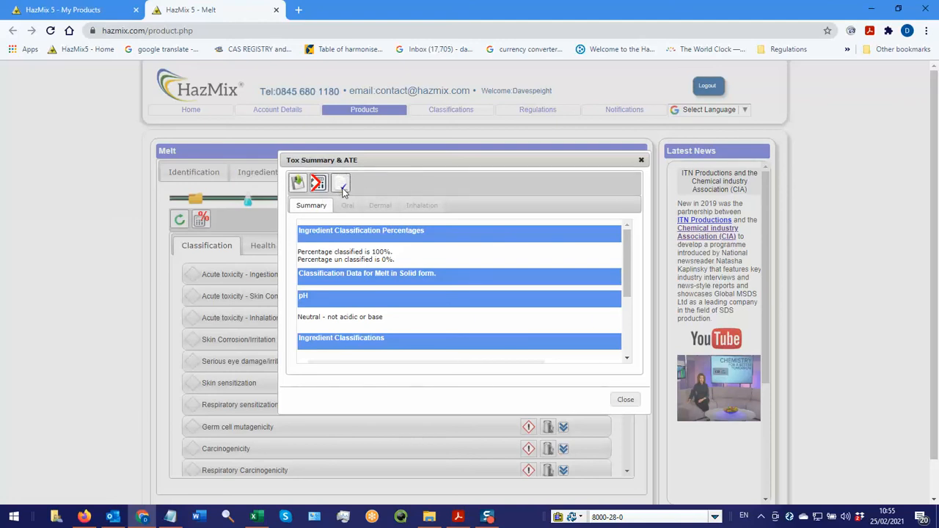
pyautogui.click(341, 182)
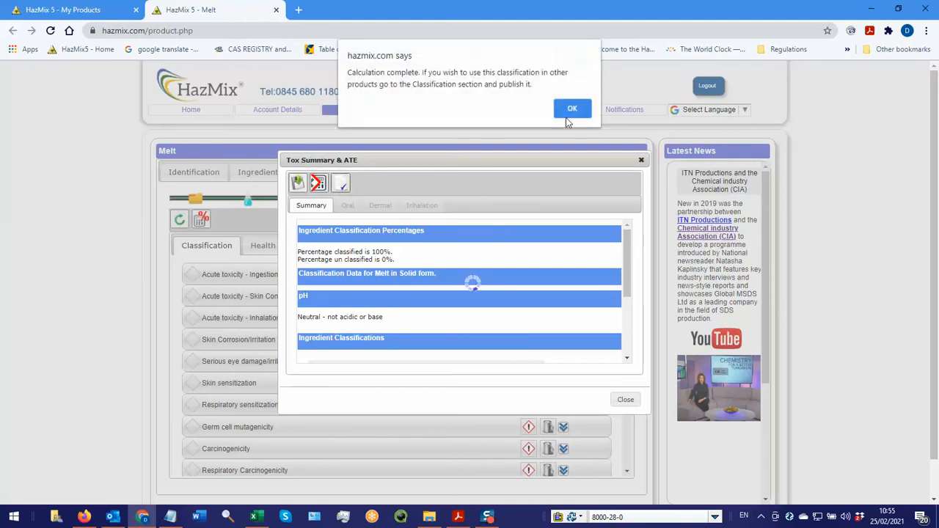
pyautogui.click(573, 109)
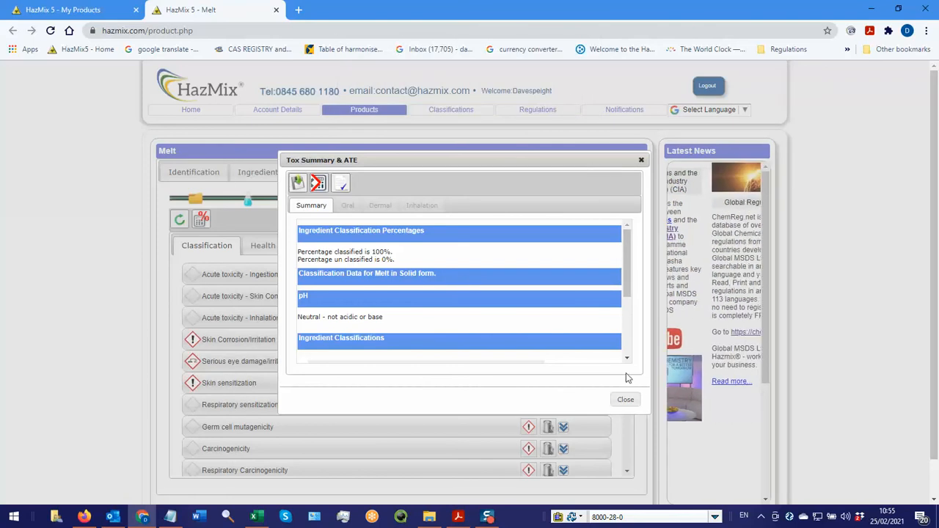
pyautogui.click(624, 400)
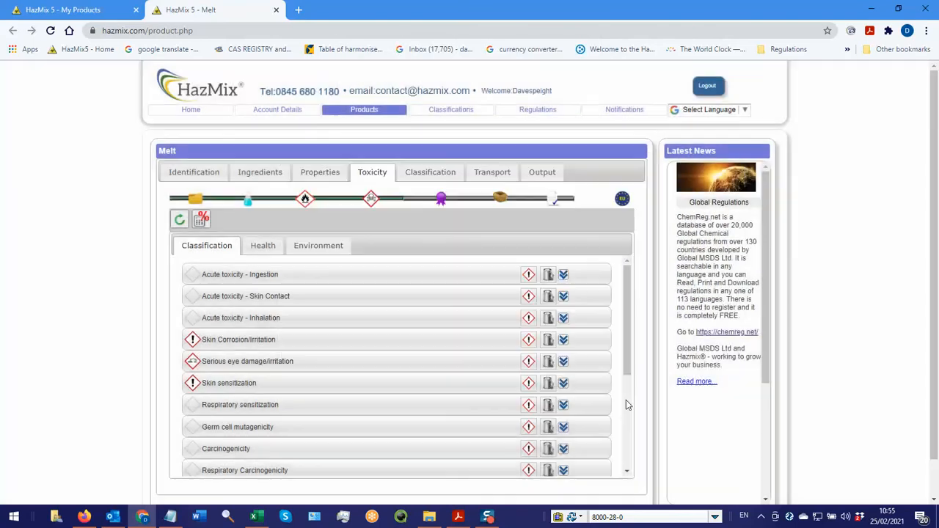
pyautogui.moveTo(430, 176)
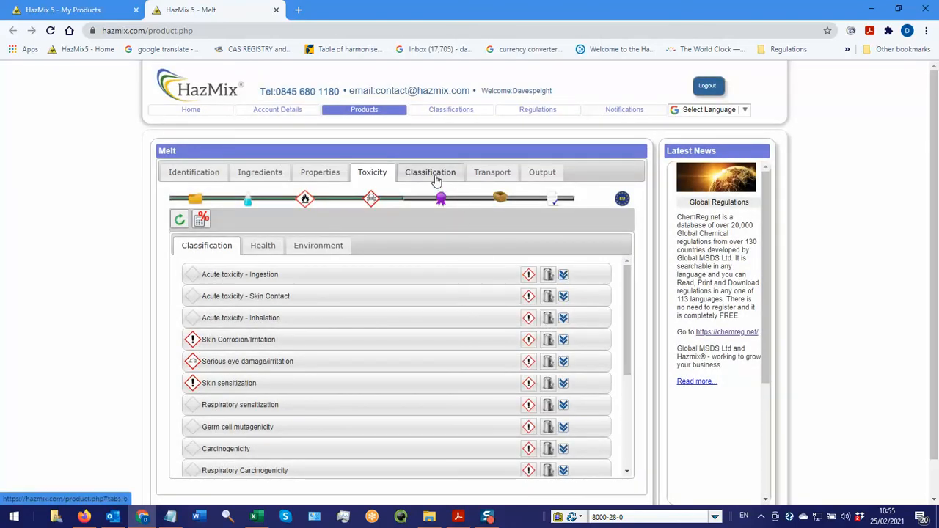
# Show Melt's classification with GB hazard codes H315, H317, H318 and the P Codes list
pyautogui.click(430, 172)
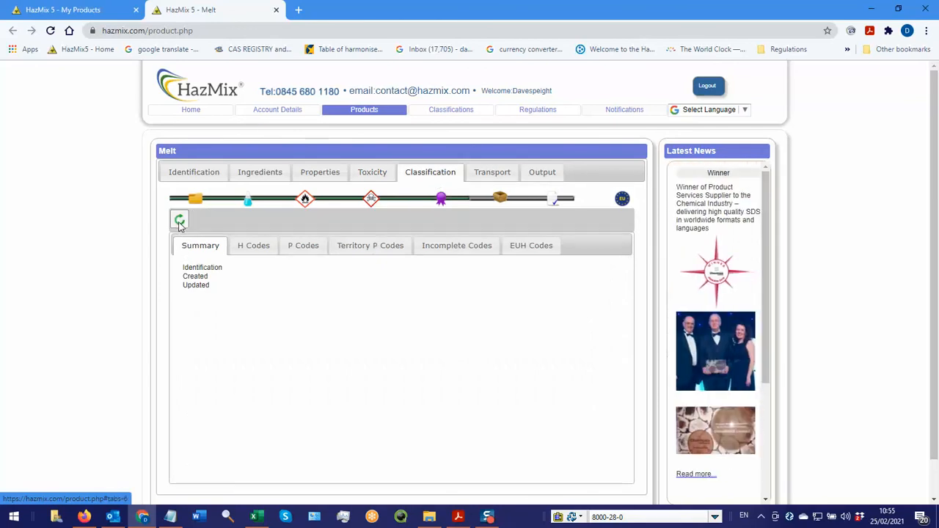
pyautogui.click(180, 220)
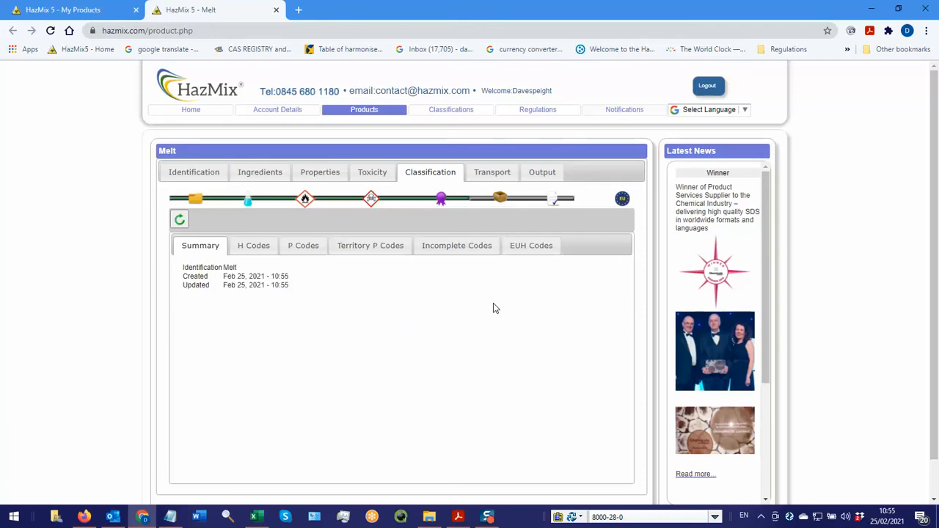
pyautogui.click(253, 245)
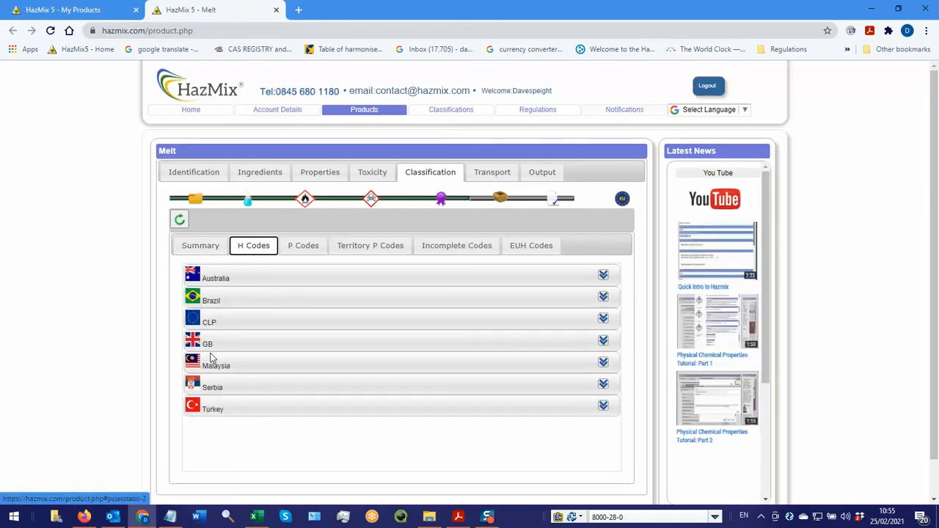
pyautogui.click(603, 339)
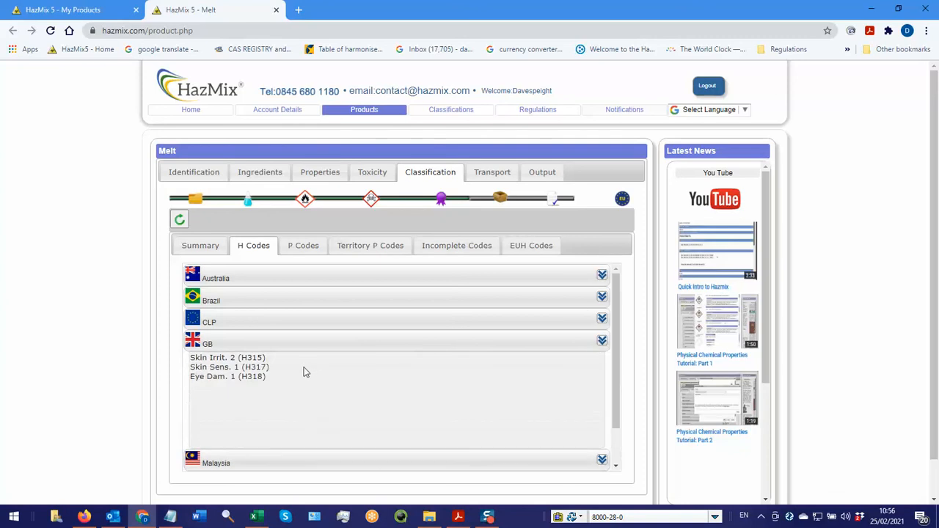
pyautogui.click(303, 245)
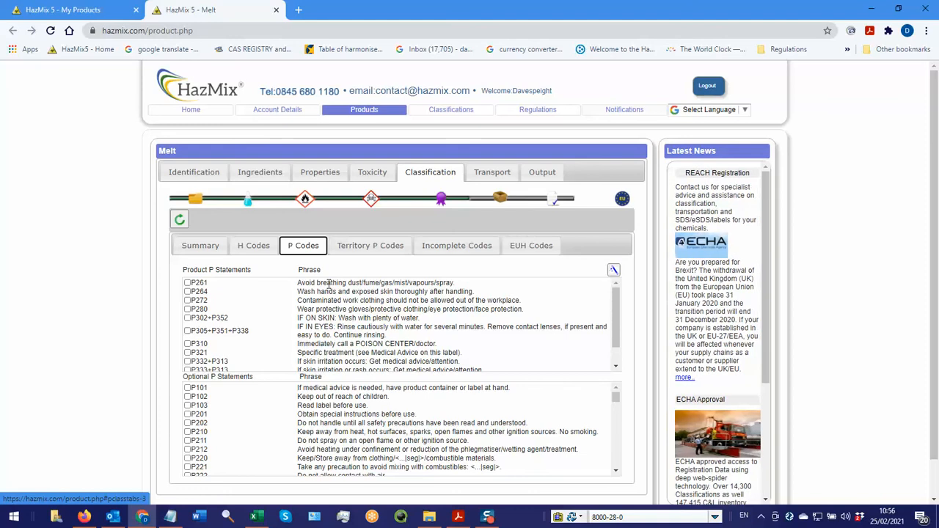
pyautogui.moveTo(328, 294)
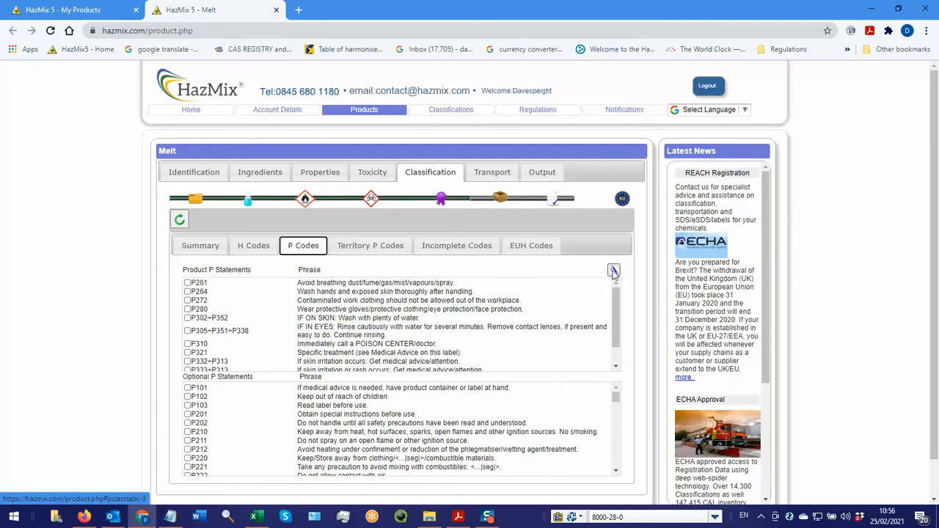
pyautogui.moveTo(614, 271)
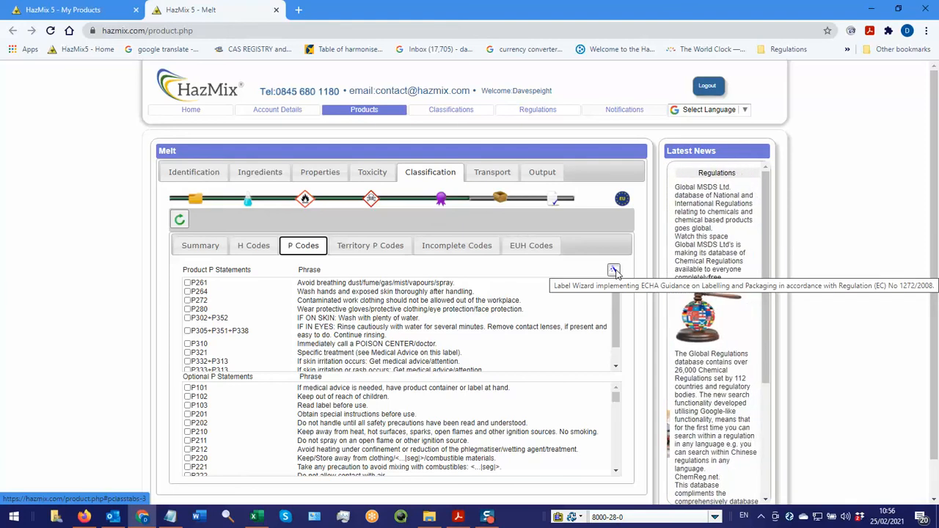
# In the Label Wizard, mark consumer use and choose P102, P103 and P333+P313
pyautogui.click(613, 270)
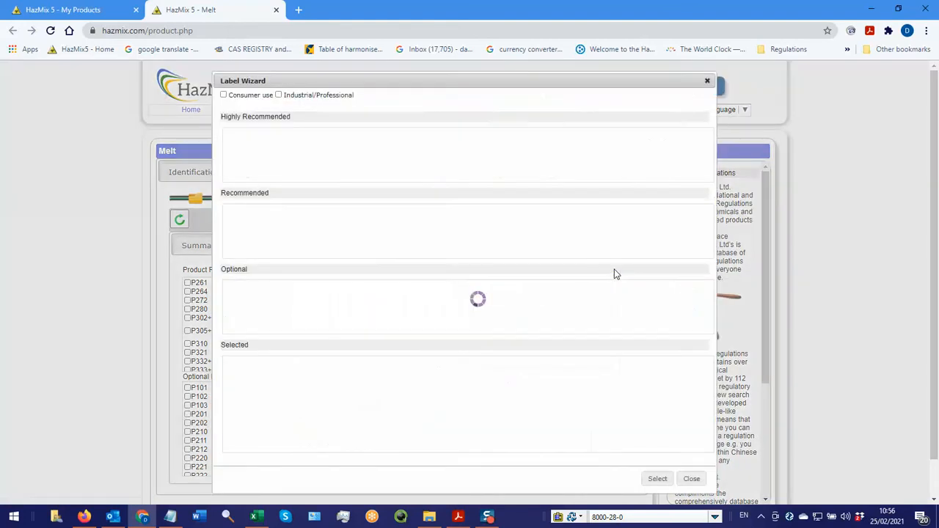
pyautogui.click(224, 94)
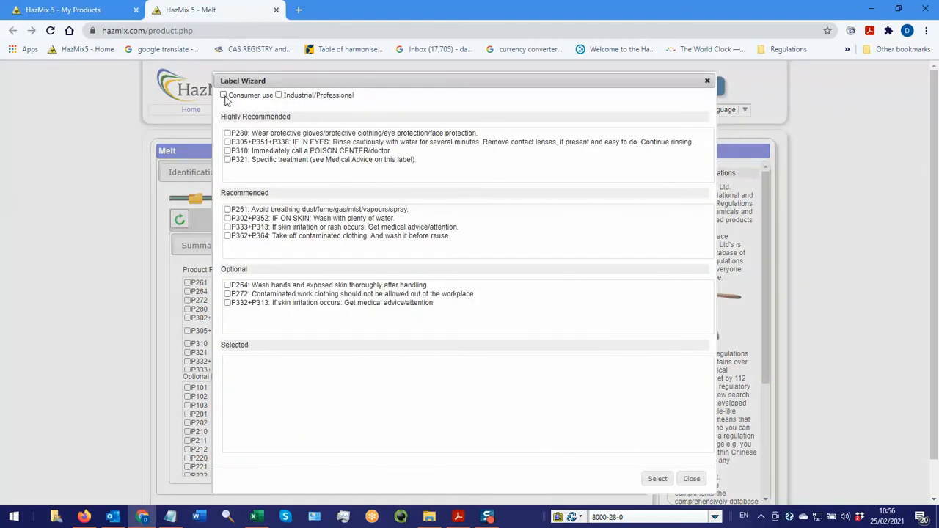
pyautogui.click(224, 95)
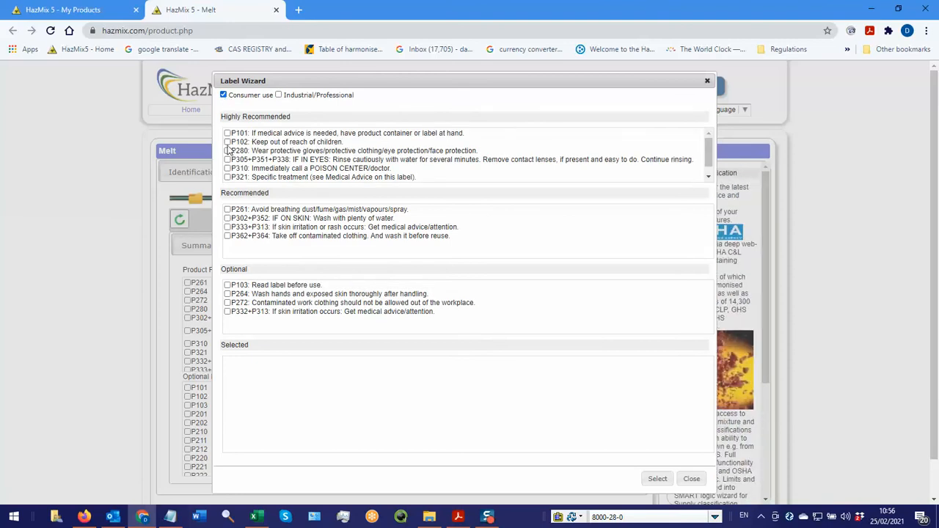
pyautogui.click(228, 142)
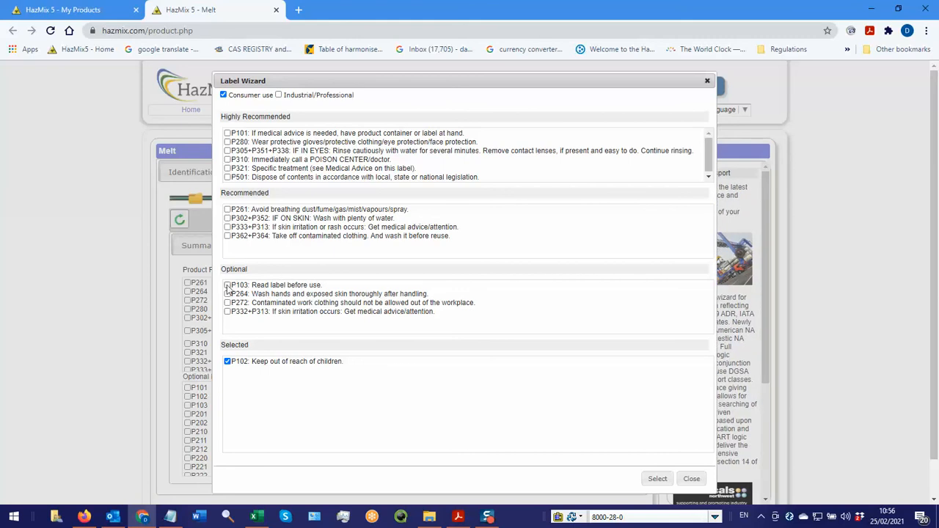
pyautogui.click(228, 285)
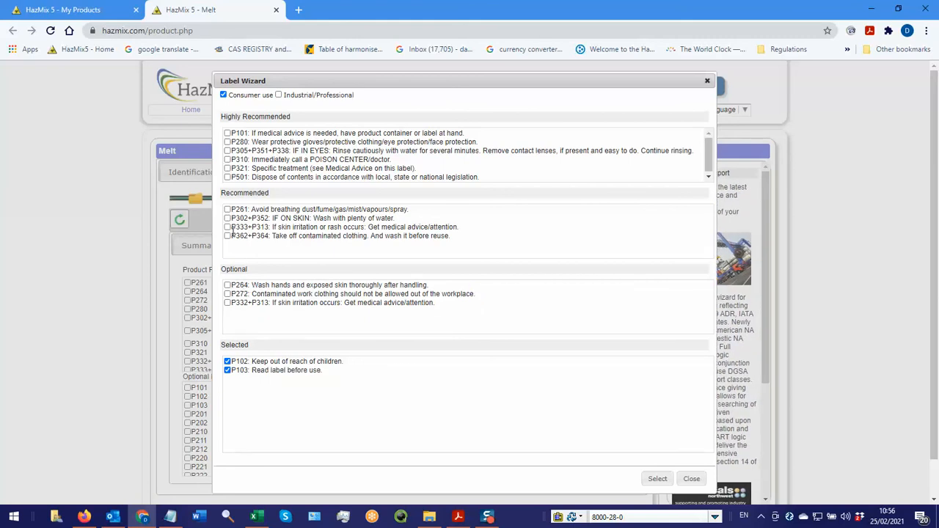
pyautogui.click(228, 227)
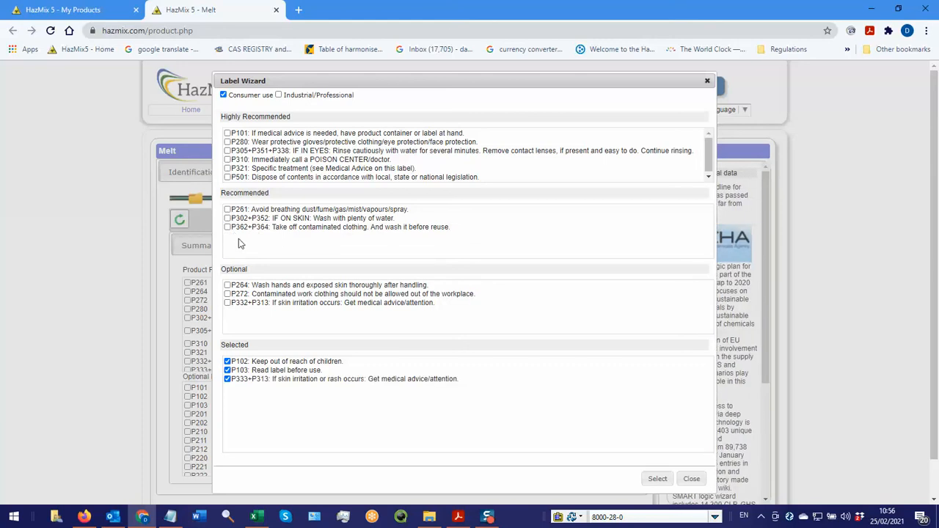
pyautogui.moveTo(291, 227)
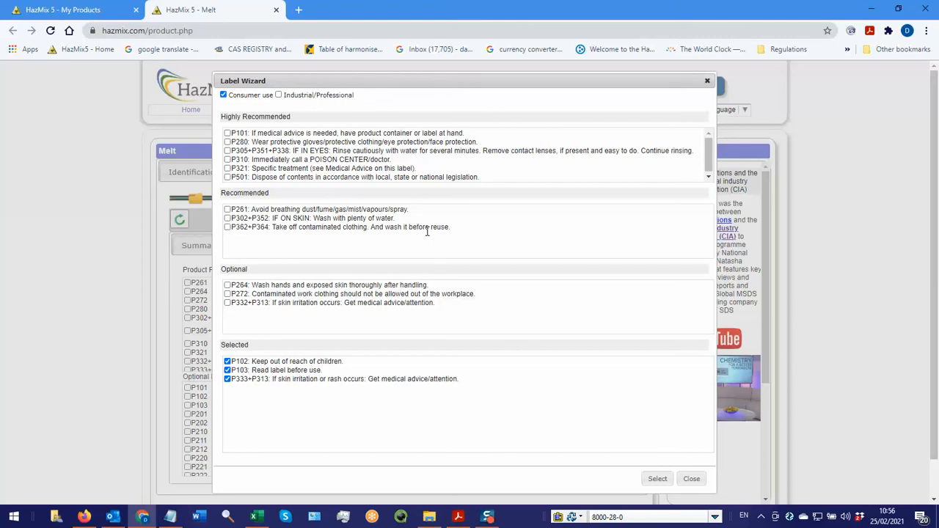
pyautogui.moveTo(296, 240)
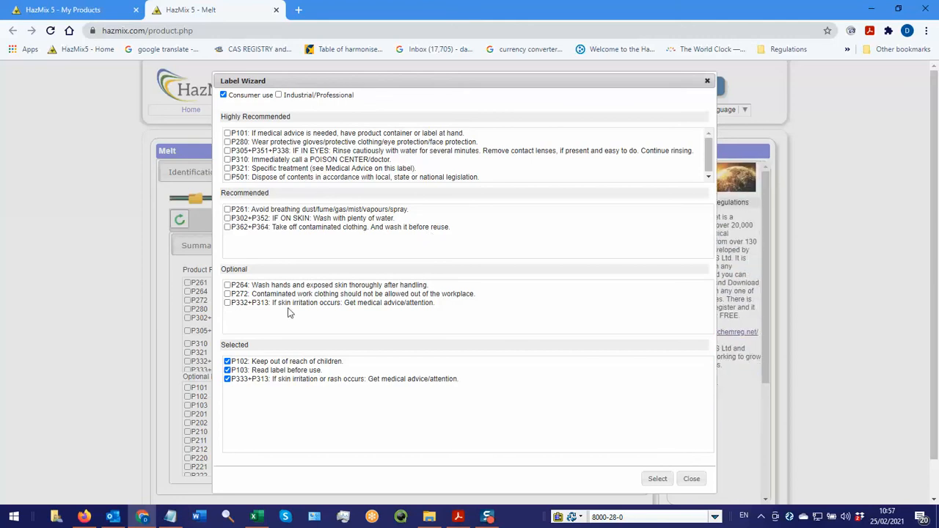
# Try P332+P313 and P310, then remove both from the chosen statements
pyautogui.click(227, 302)
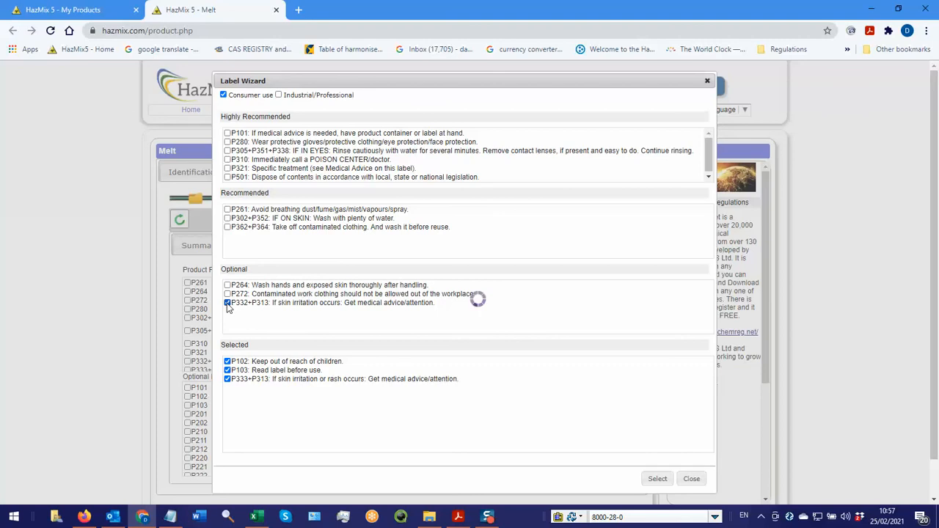
pyautogui.click(227, 303)
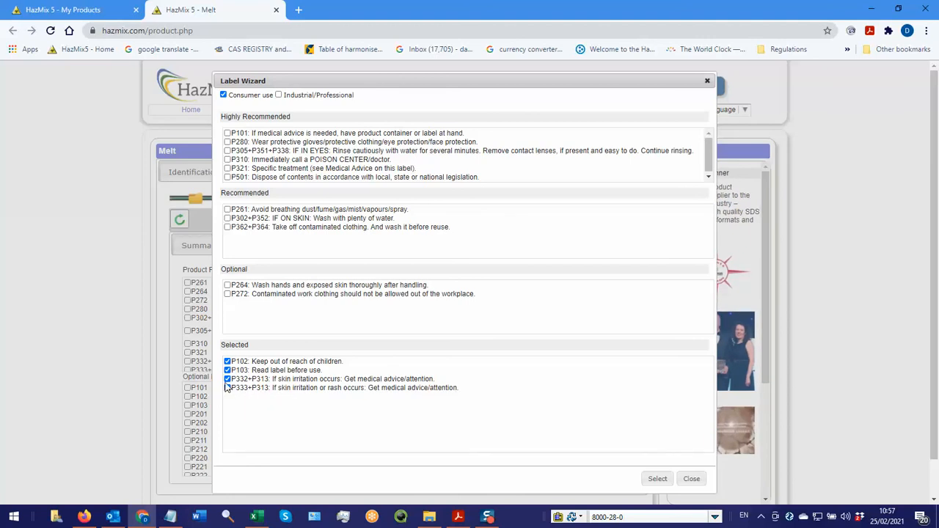
pyautogui.click(227, 379)
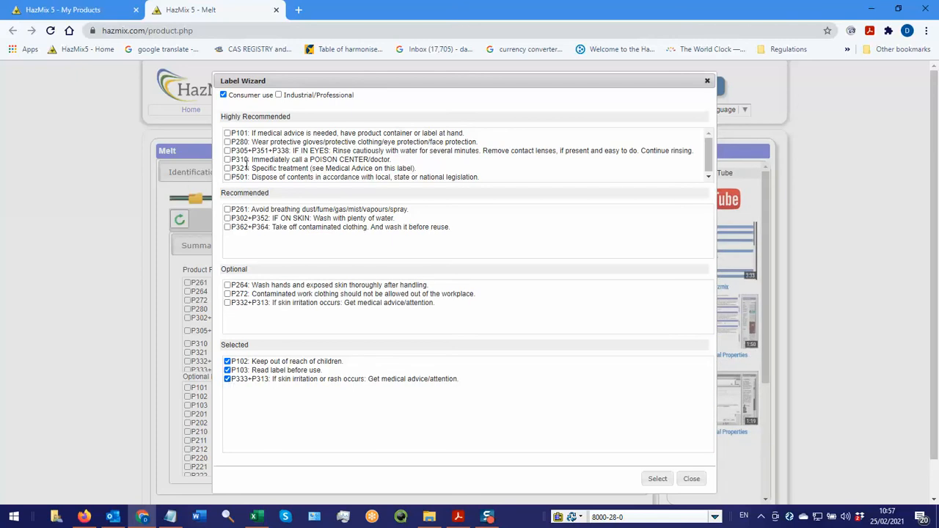
pyautogui.click(227, 160)
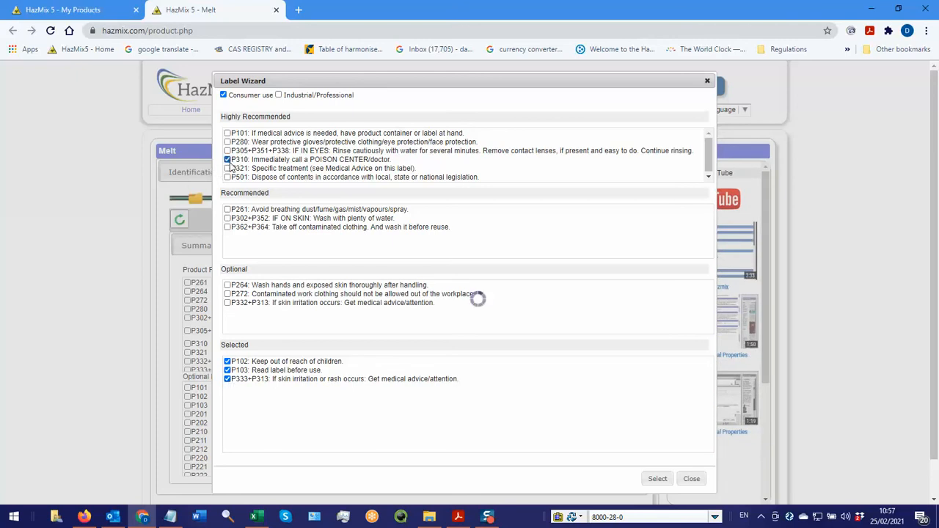
pyautogui.click(227, 160)
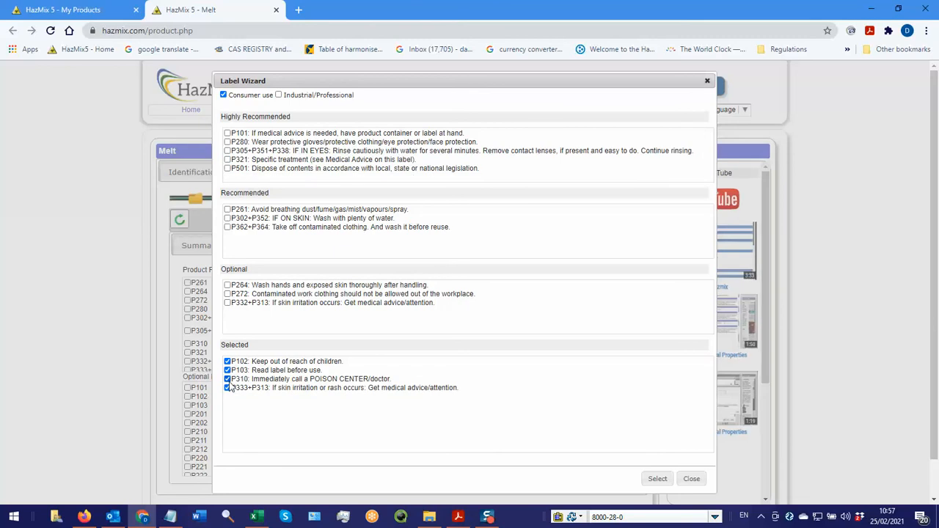
pyautogui.click(227, 378)
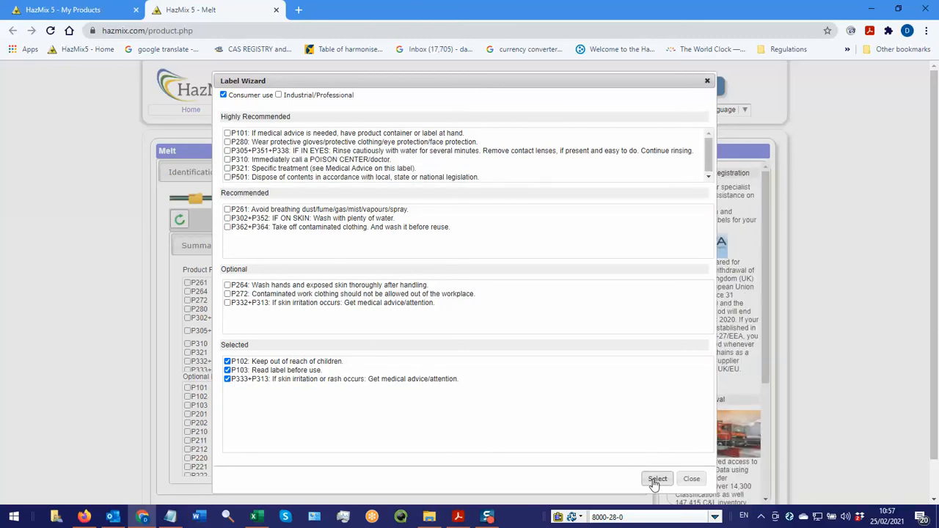
# Apply the chosen statements to Melt and save a GB SDS template named Test
pyautogui.click(656, 479)
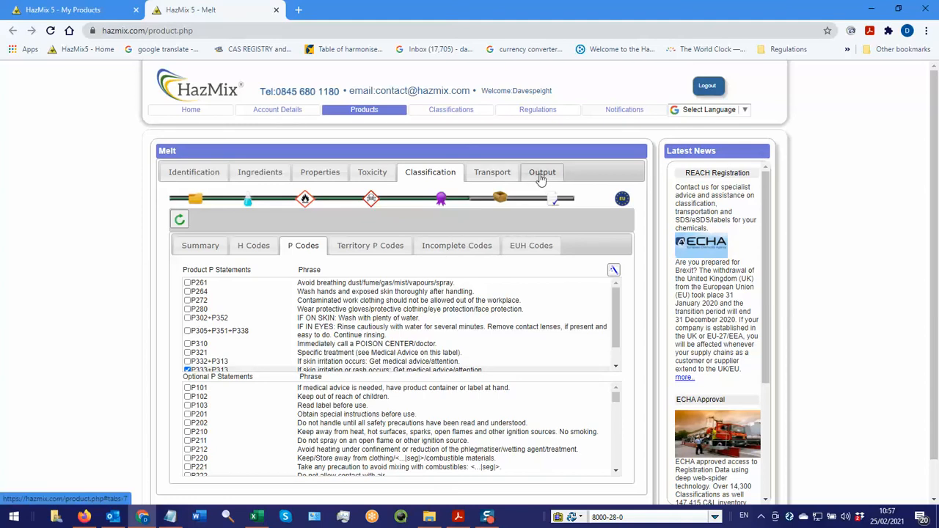
pyautogui.click(542, 172)
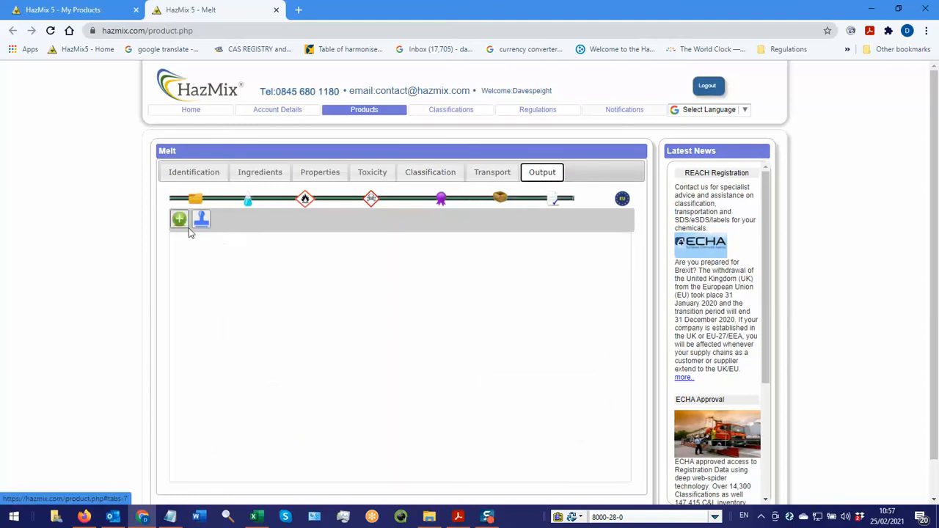
pyautogui.click(179, 220)
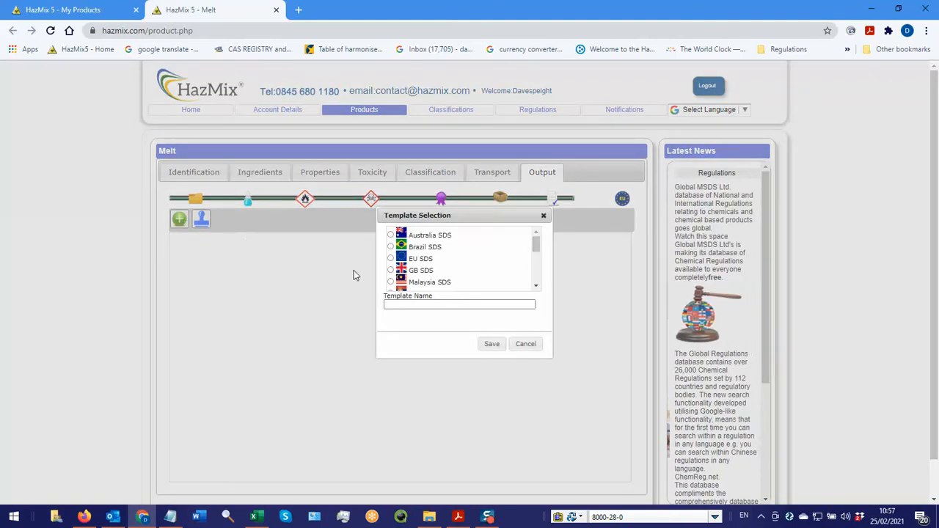
pyautogui.click(390, 270)
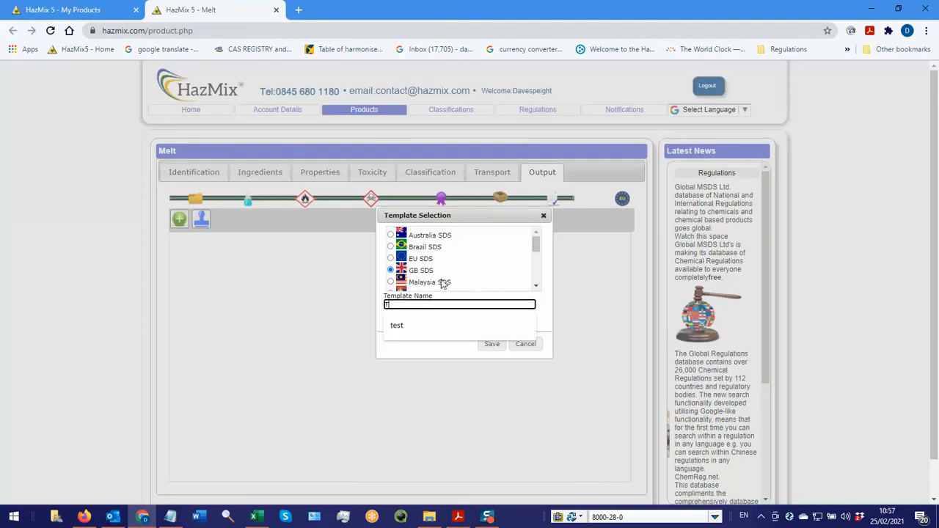
pyautogui.write('Test')
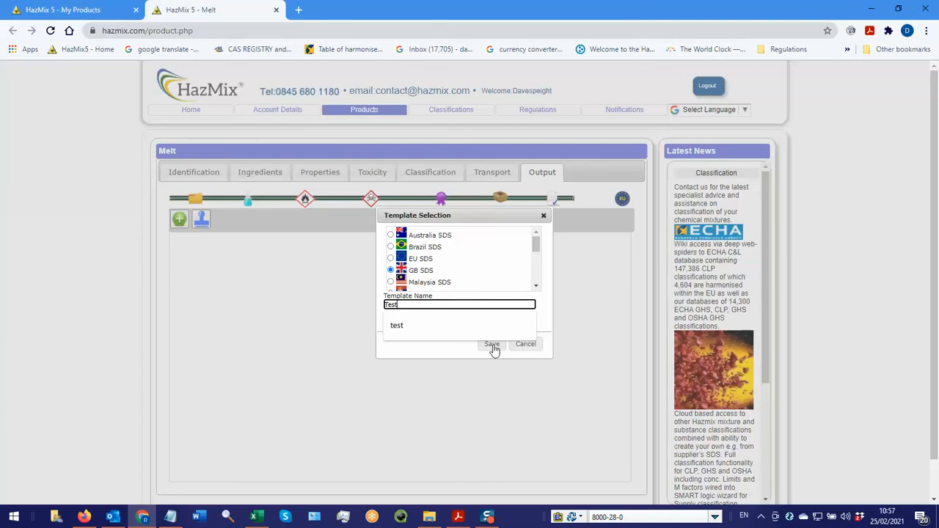
pyautogui.click(492, 344)
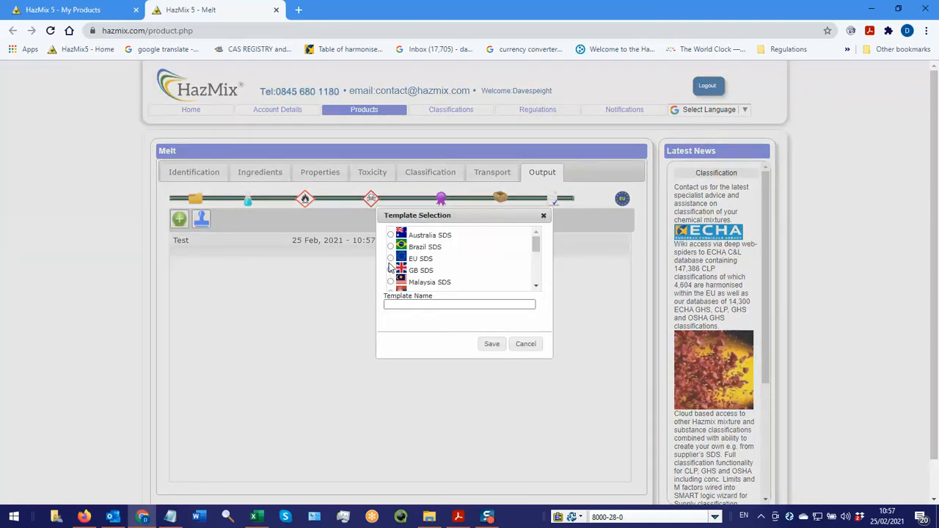
# Save an EU SDS template named EU Test
pyautogui.click(391, 259)
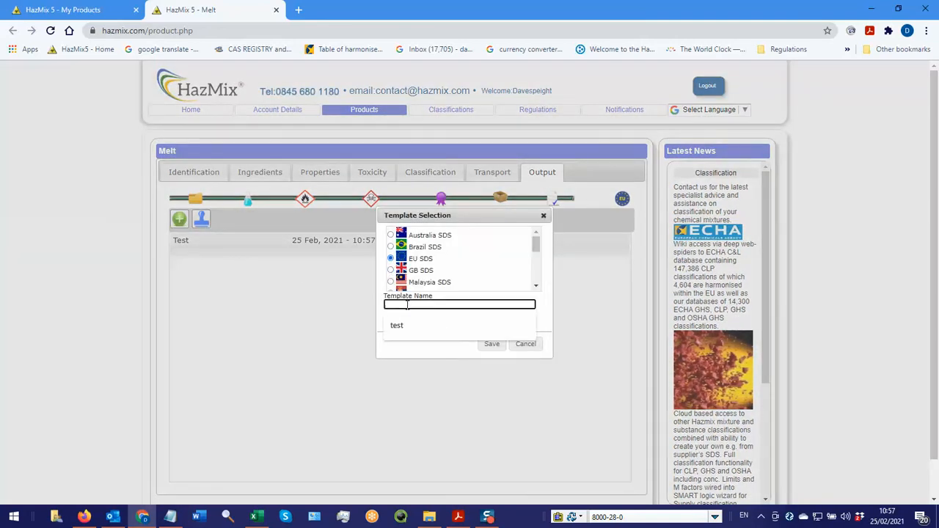
pyautogui.write('EU Test')
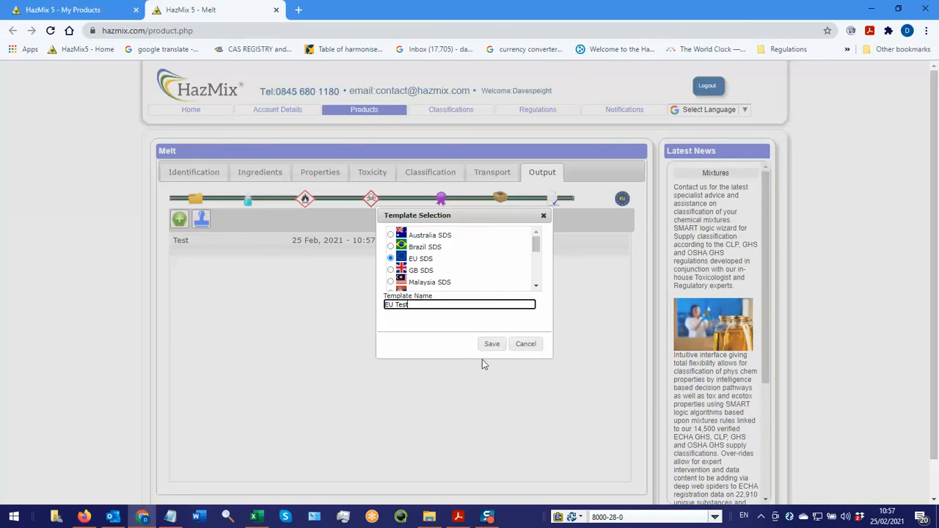
pyautogui.click(492, 343)
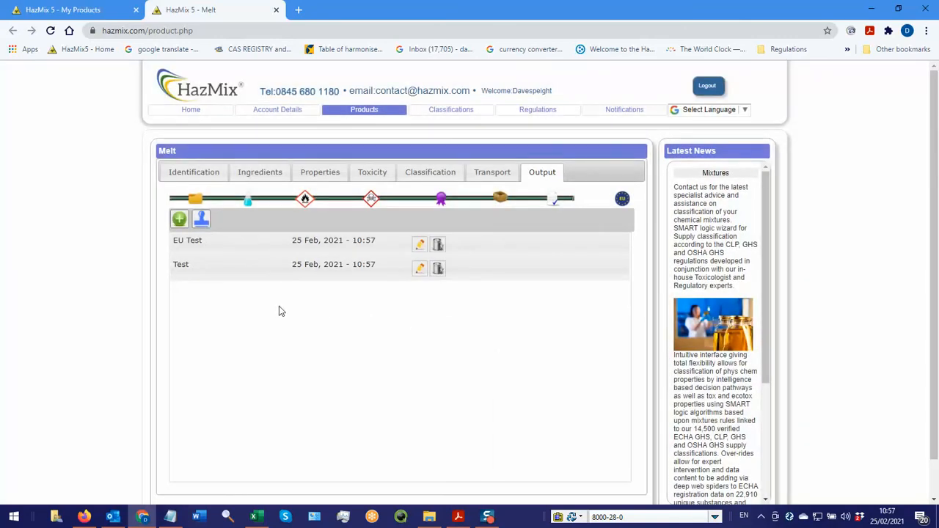
# Add another GB SDS template named Test 2
pyautogui.click(179, 219)
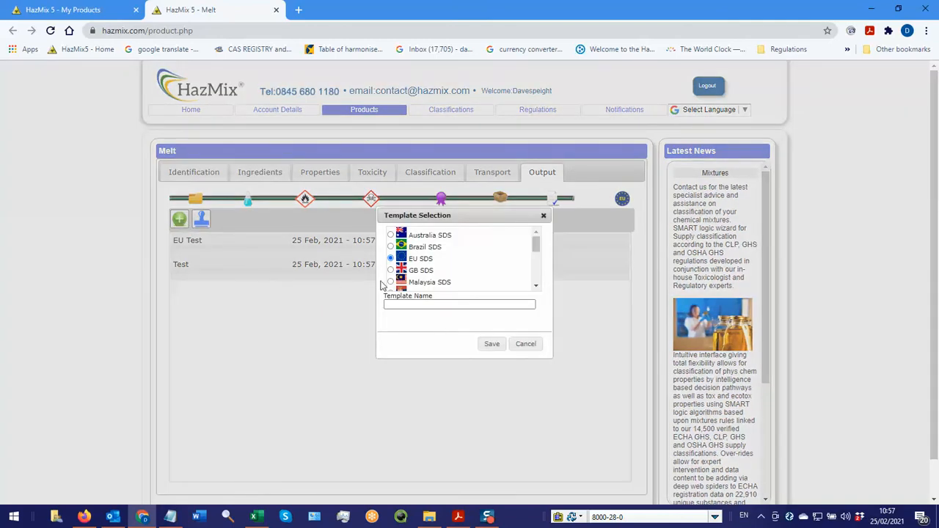
pyautogui.click(391, 270)
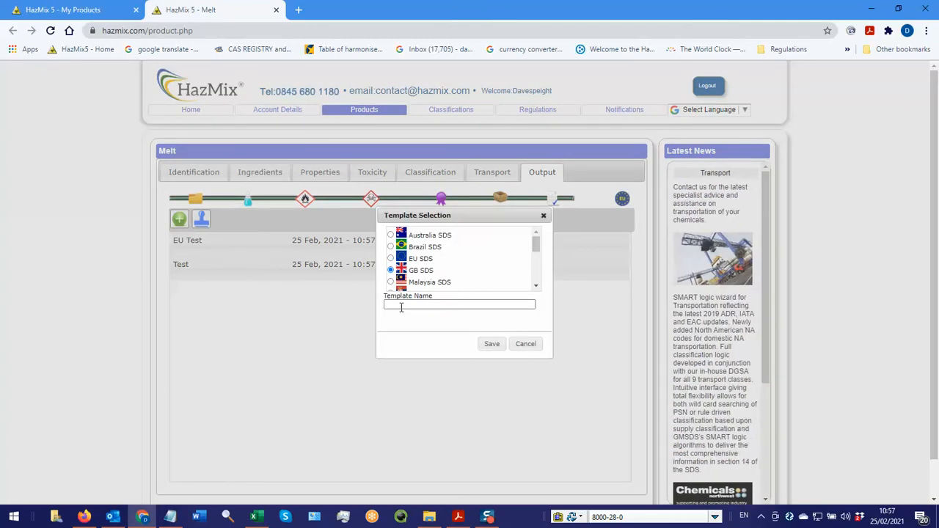
pyautogui.write('Test 2')
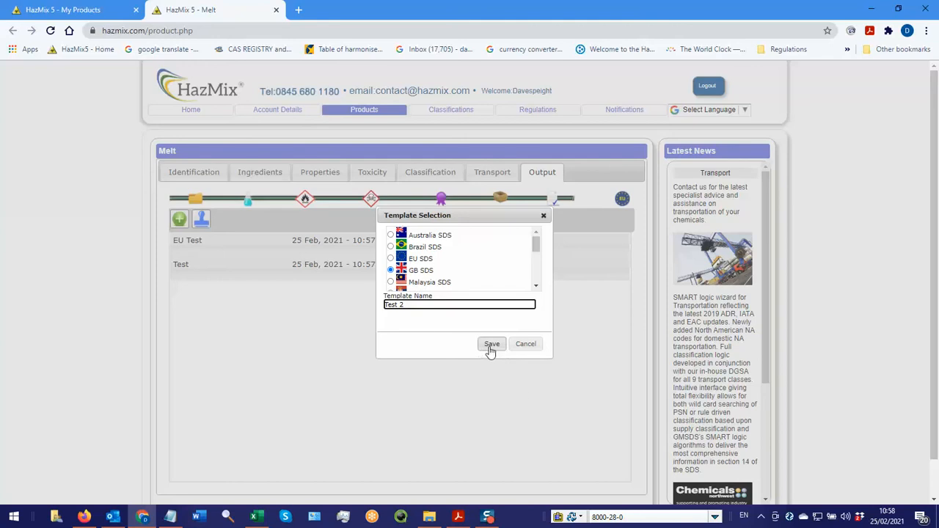
pyautogui.click(492, 344)
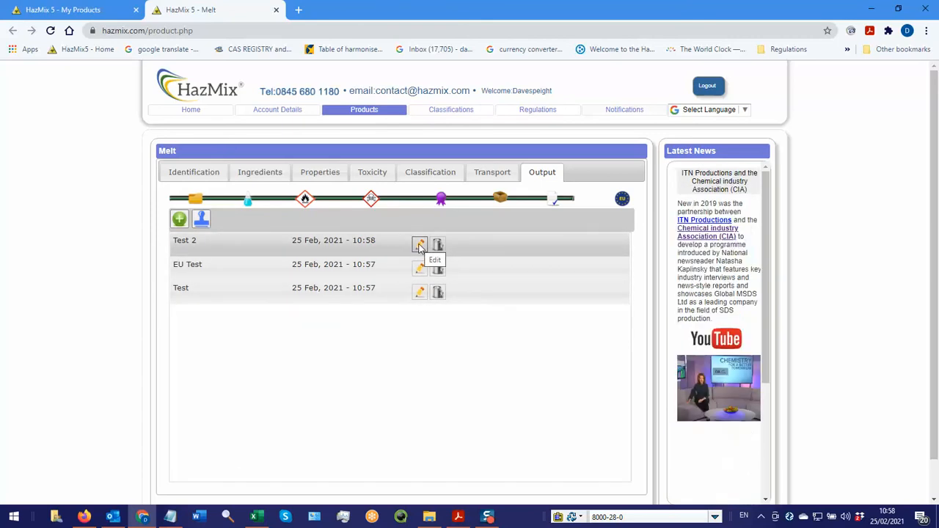
# Open Test 2 and highlight the signal word Danger in Section 2
pyautogui.click(420, 244)
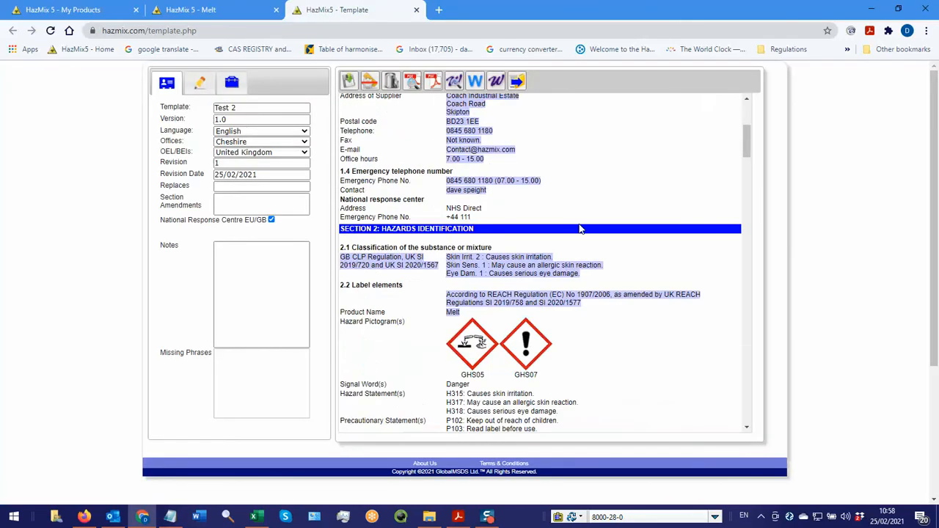
pyautogui.scroll(-3)
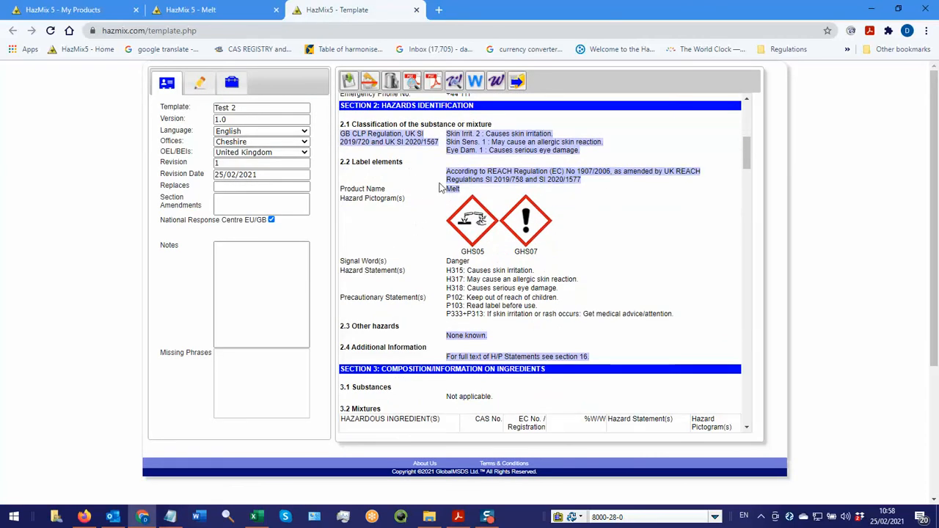
pyautogui.moveTo(536, 225)
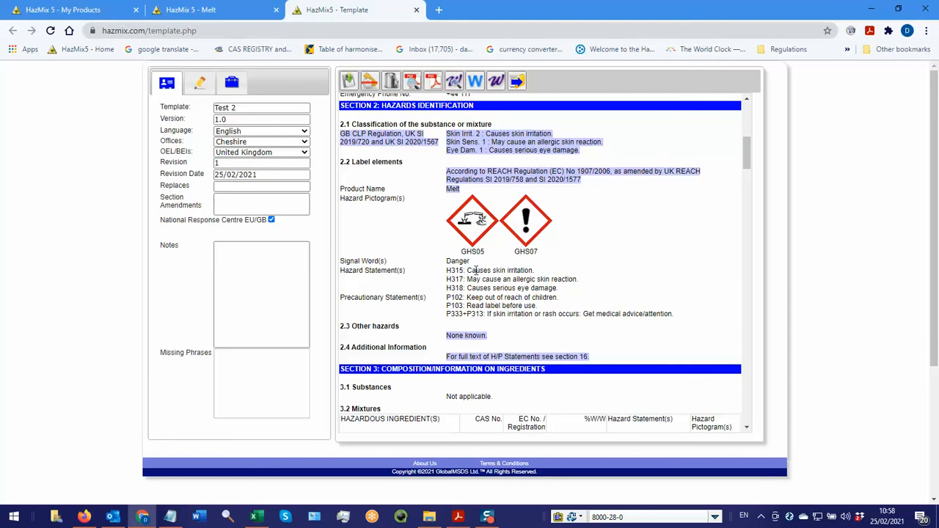
pyautogui.moveTo(446, 266)
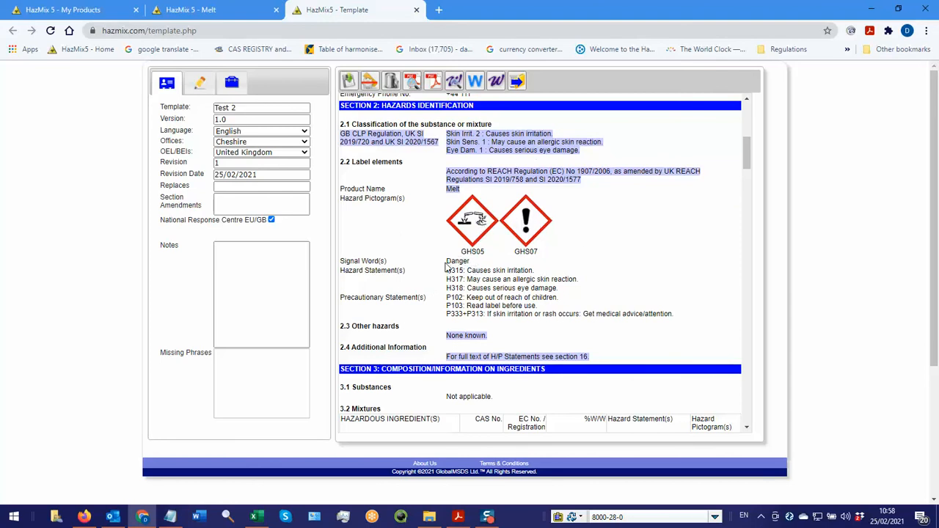
pyautogui.doubleClick(457, 261)
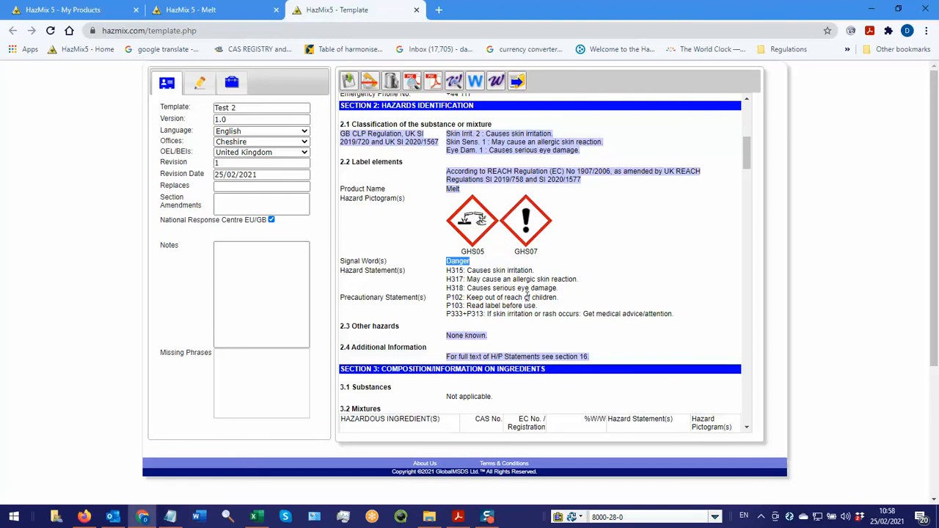
pyautogui.moveTo(604, 182)
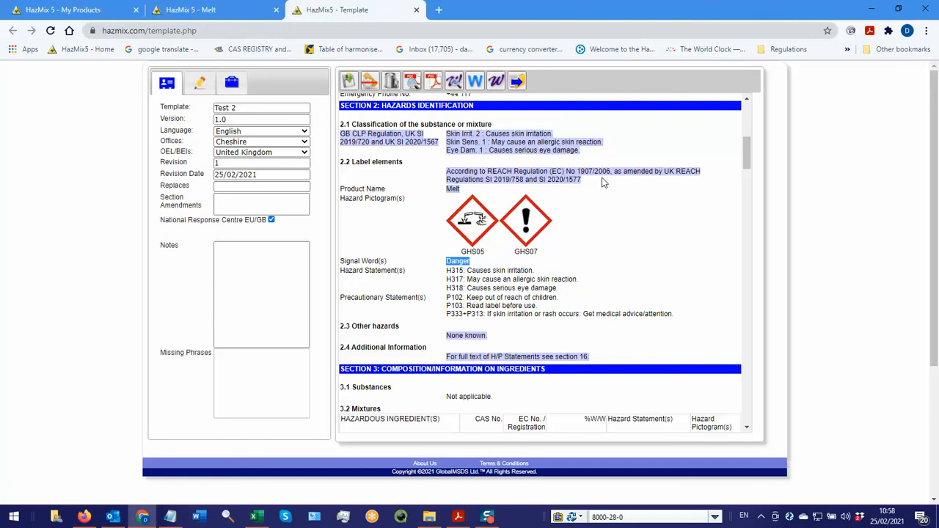
pyautogui.moveTo(538, 122)
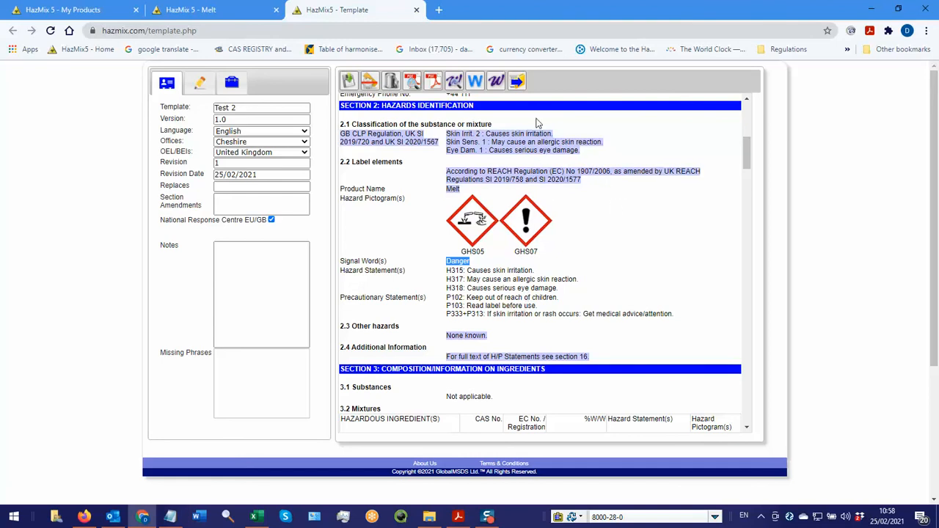
pyautogui.moveTo(516, 81)
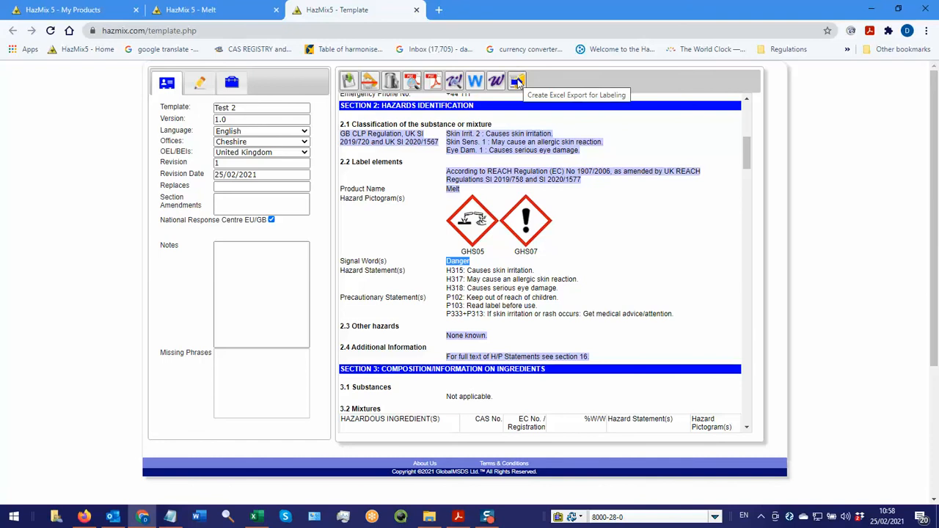
# Export Test 2's label data in Word format and open the downloaded .doc
pyautogui.click(516, 81)
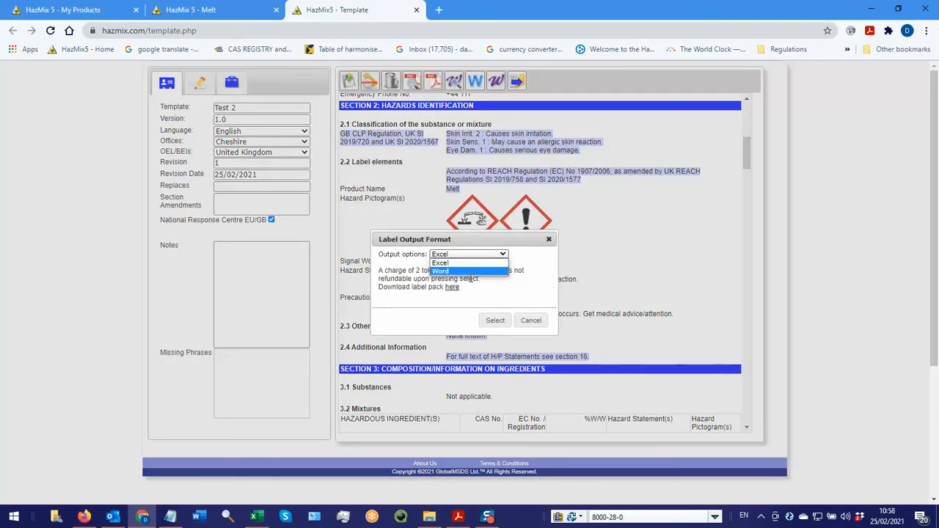
pyautogui.click(440, 271)
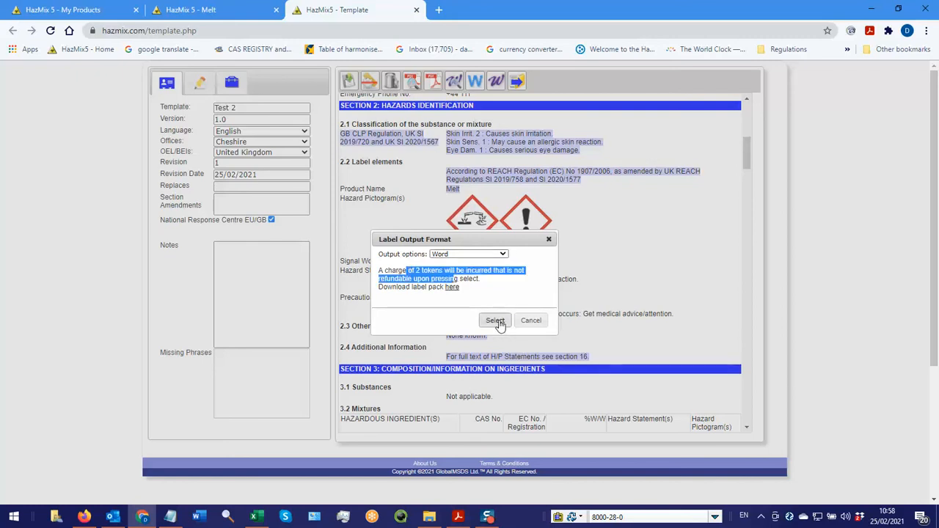
pyautogui.click(494, 321)
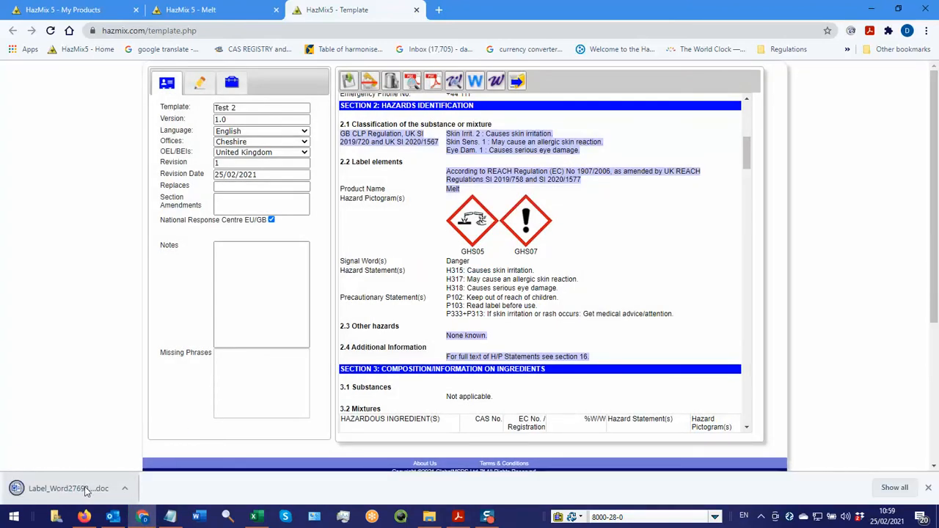
pyautogui.click(66, 488)
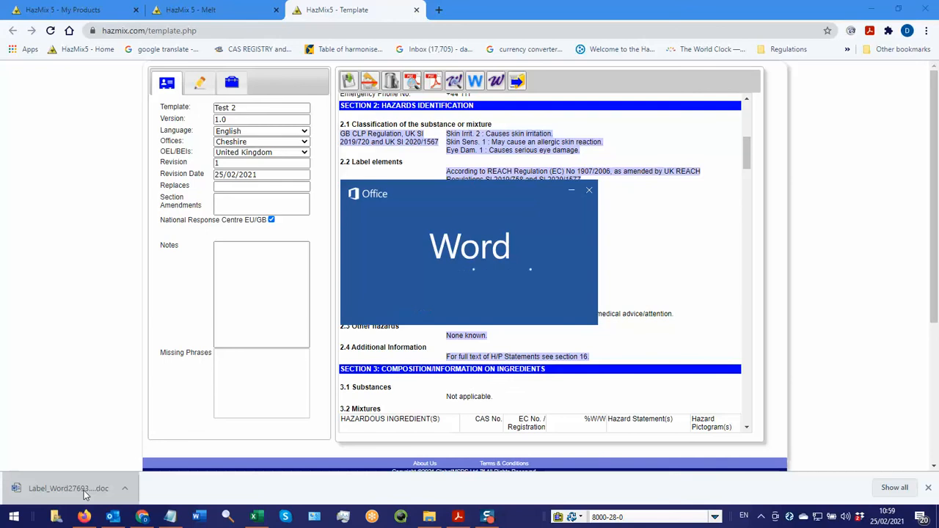
# View Melt's label table in Word's Protected View, then close it
pyautogui.click(68, 488)
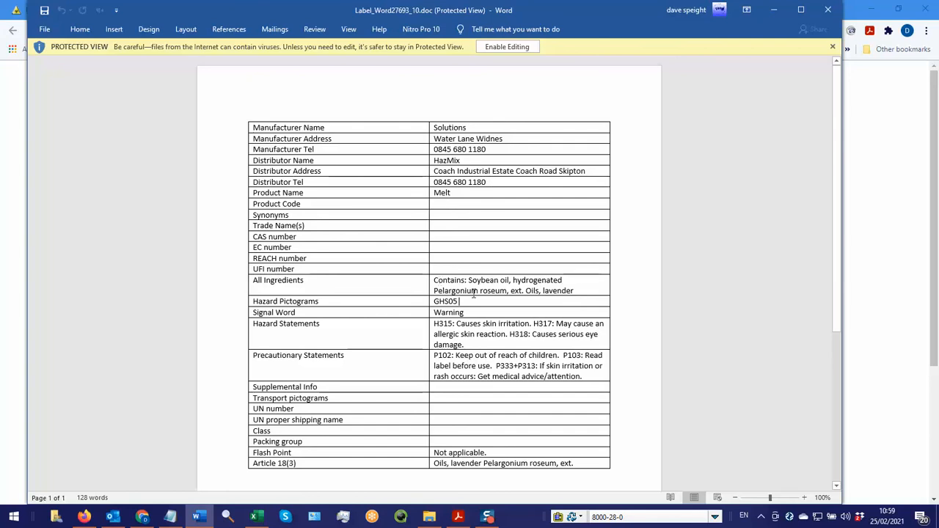
pyautogui.moveTo(577, 289)
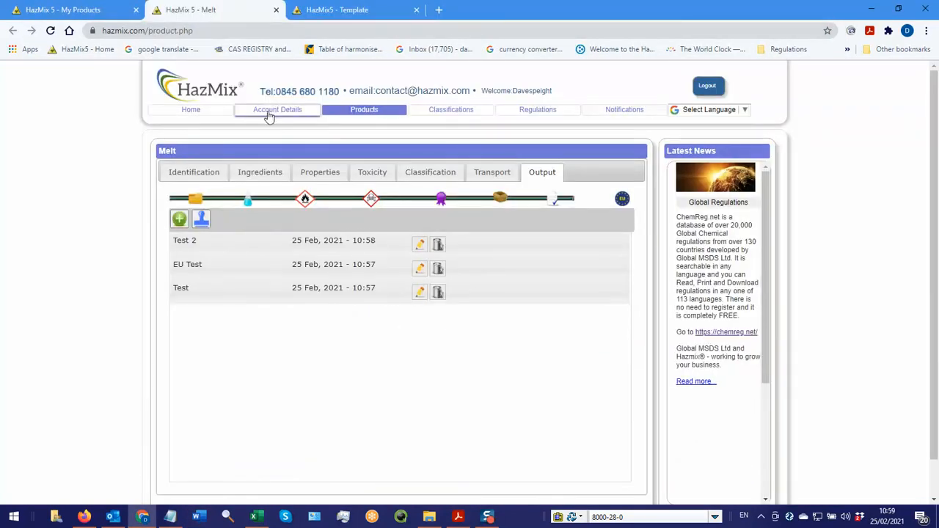
# Go to Account Details and open the Shop tab to purchase tokens
pyautogui.click(278, 109)
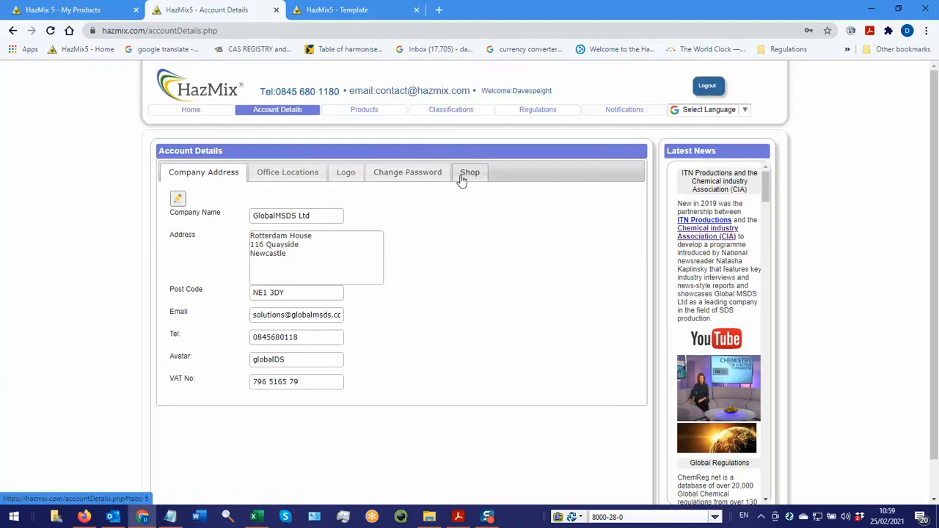
pyautogui.click(470, 172)
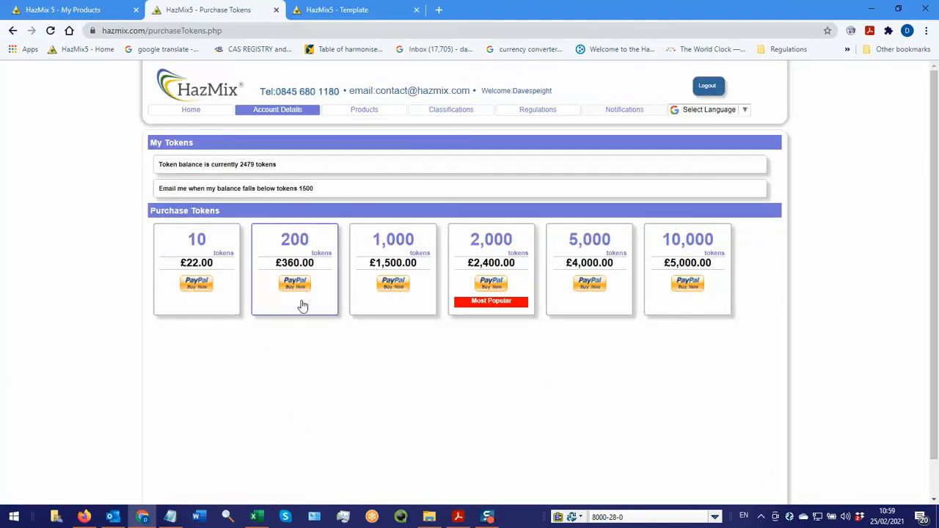
pyautogui.moveTo(197, 264)
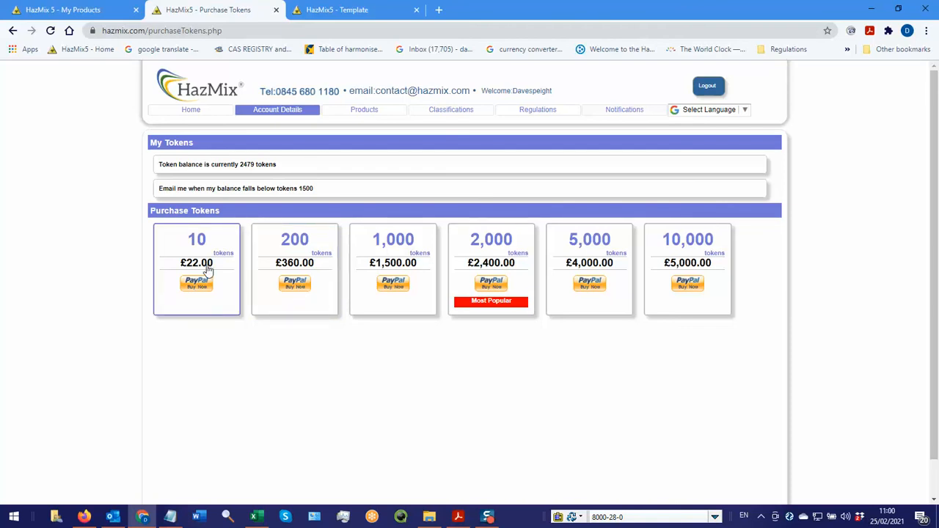
pyautogui.moveTo(208, 272)
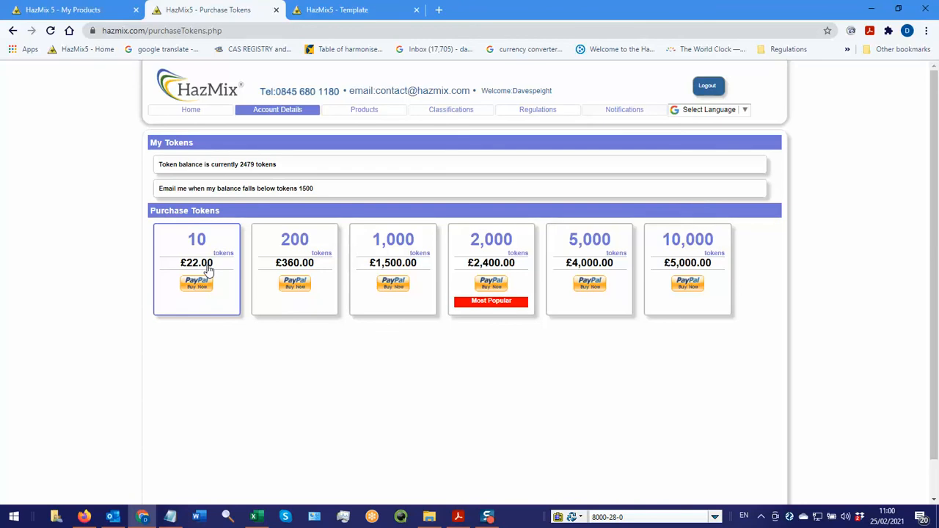
pyautogui.moveTo(215, 269)
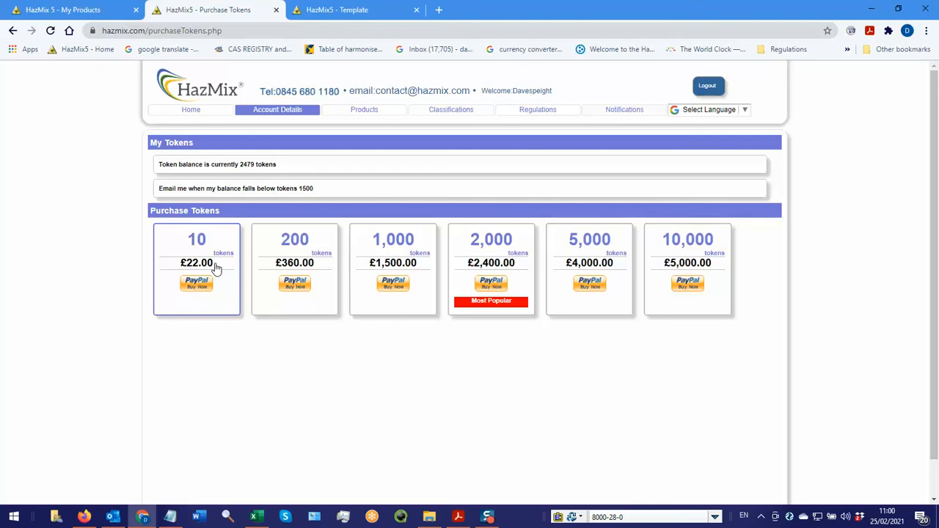
pyautogui.moveTo(209, 261)
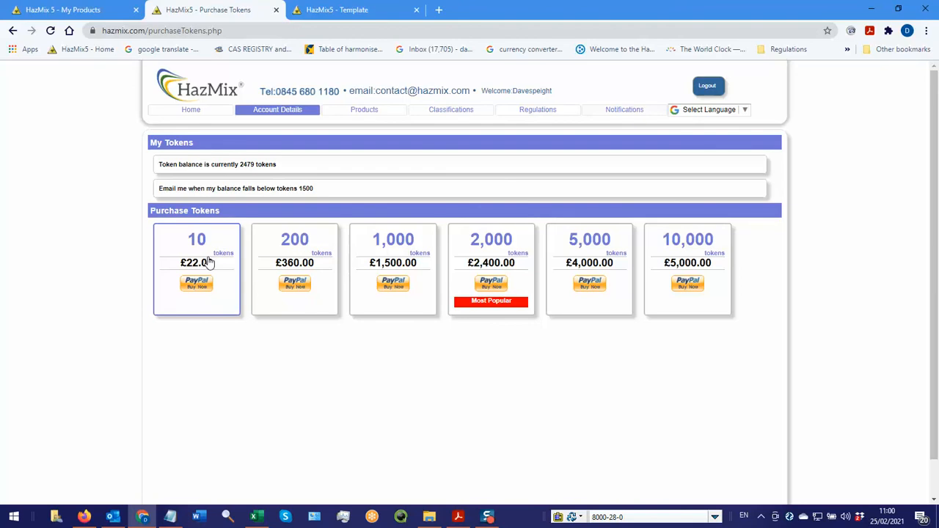
pyautogui.moveTo(199, 273)
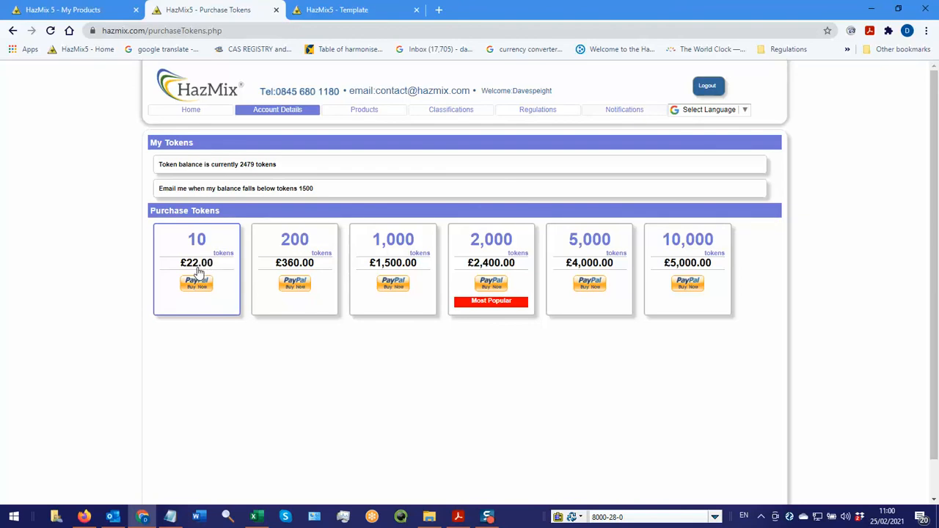